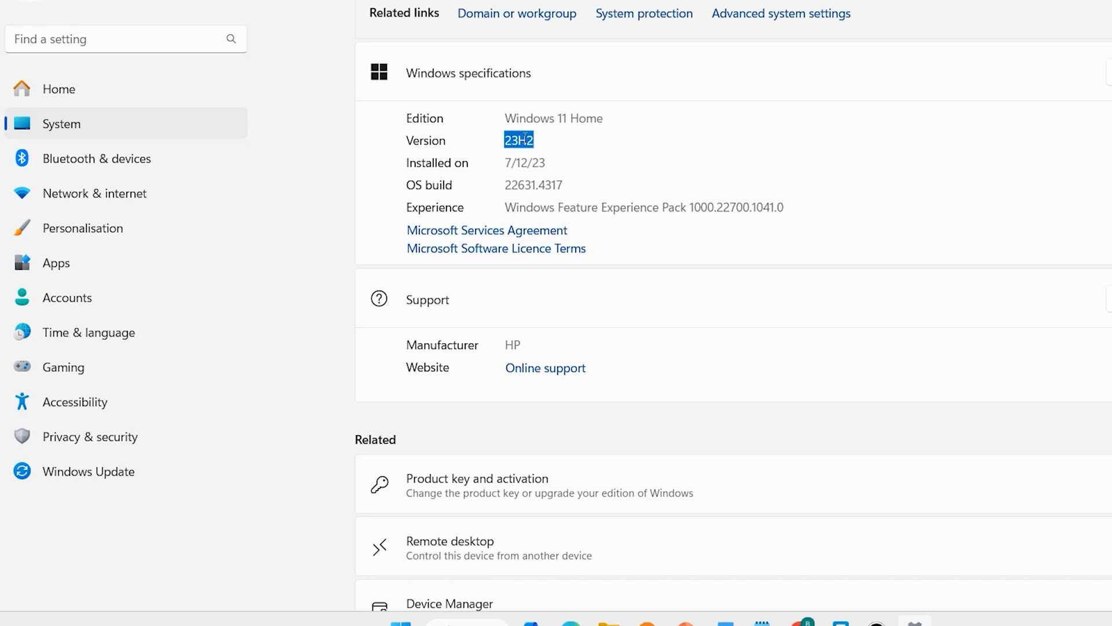
# Confirm Settings About shows version 24H2, then install Windows 11 keeping files and apps.
pyautogui.scroll(-3)
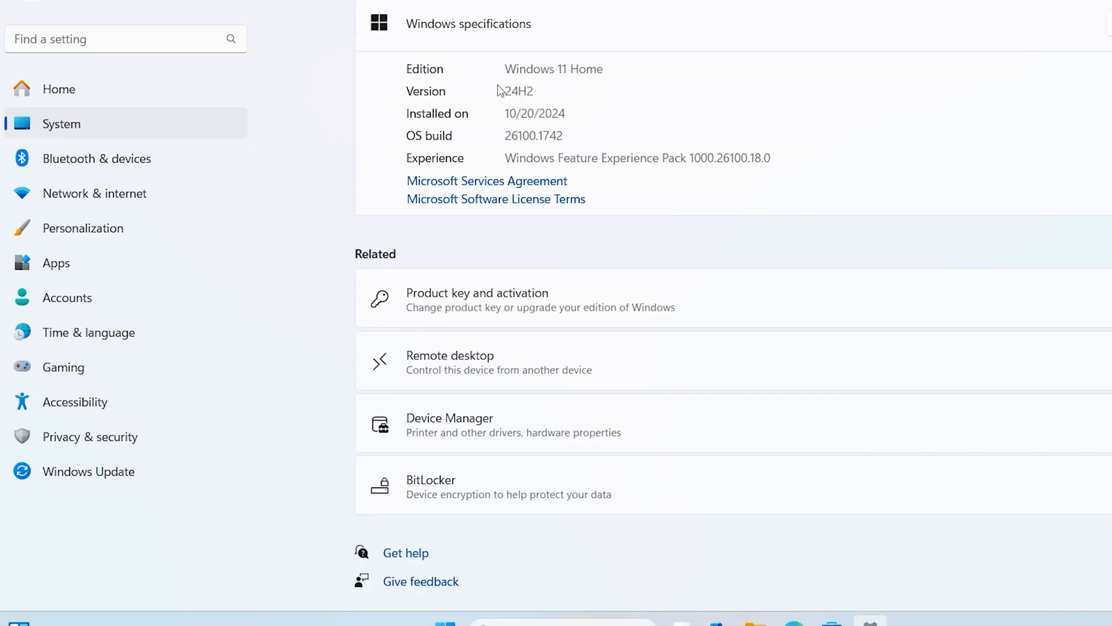
pyautogui.doubleClick(517, 91)
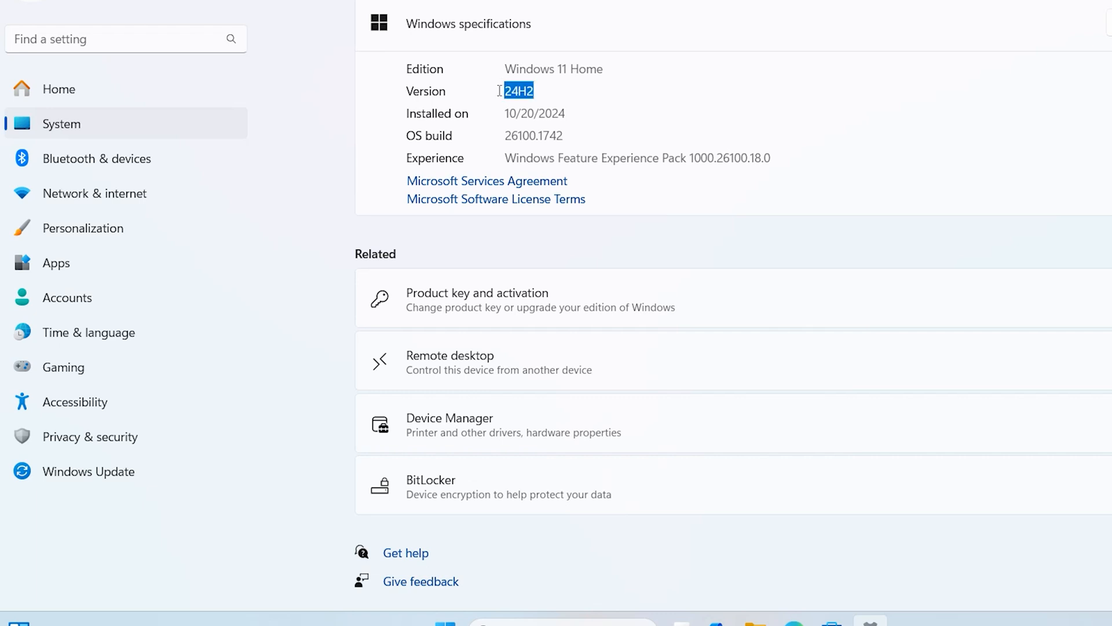
pyautogui.moveTo(569, 87)
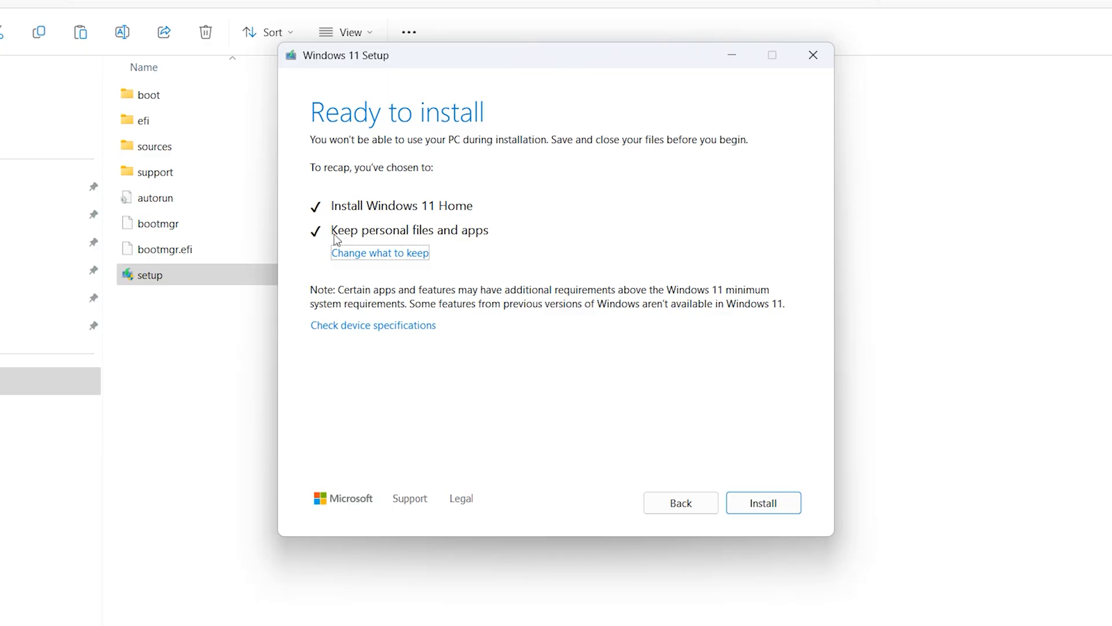
pyautogui.moveTo(507, 242)
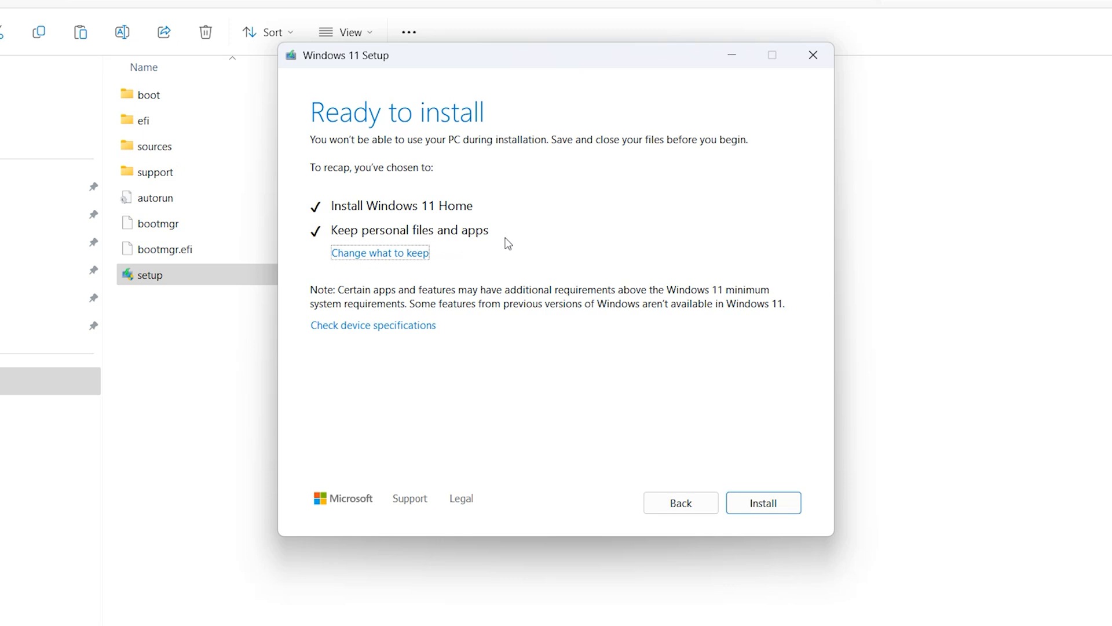
pyautogui.moveTo(501, 239)
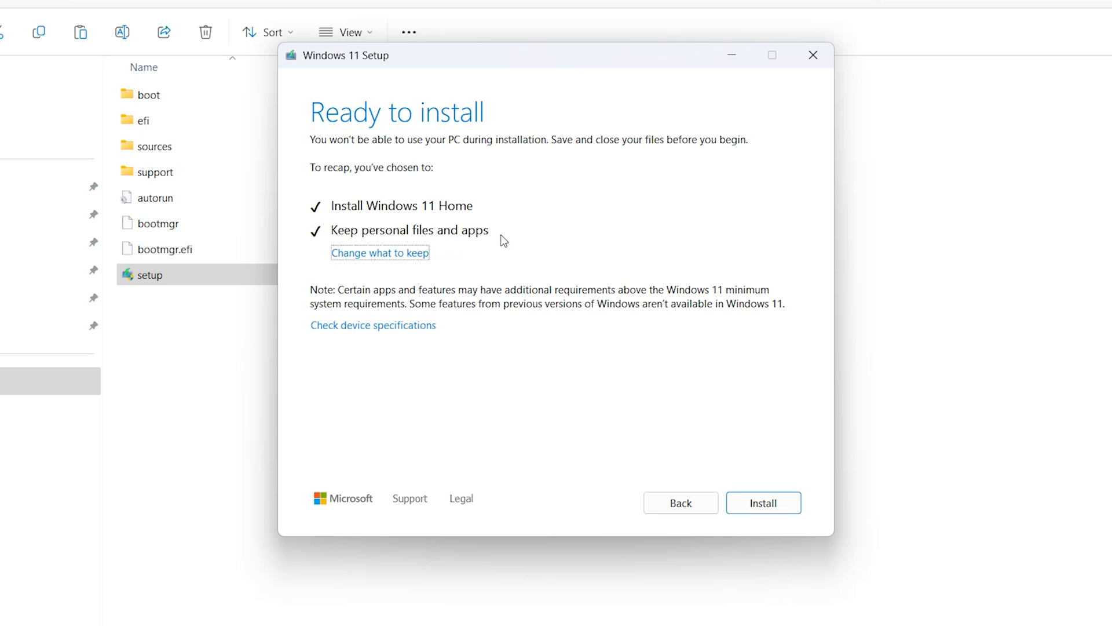
pyautogui.moveTo(786, 520)
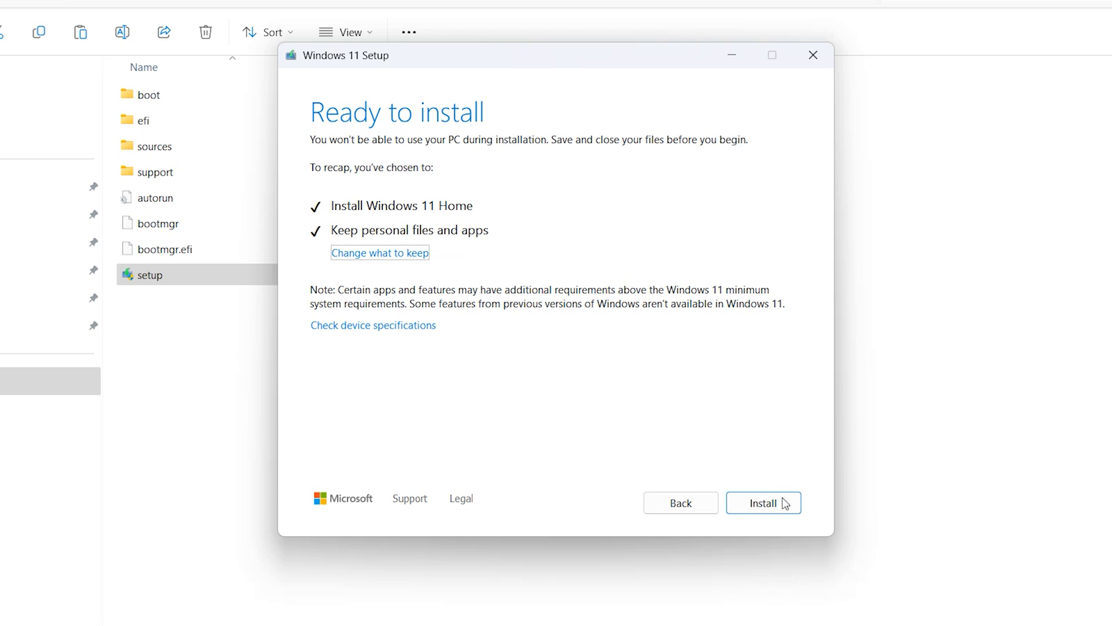
pyautogui.click(764, 502)
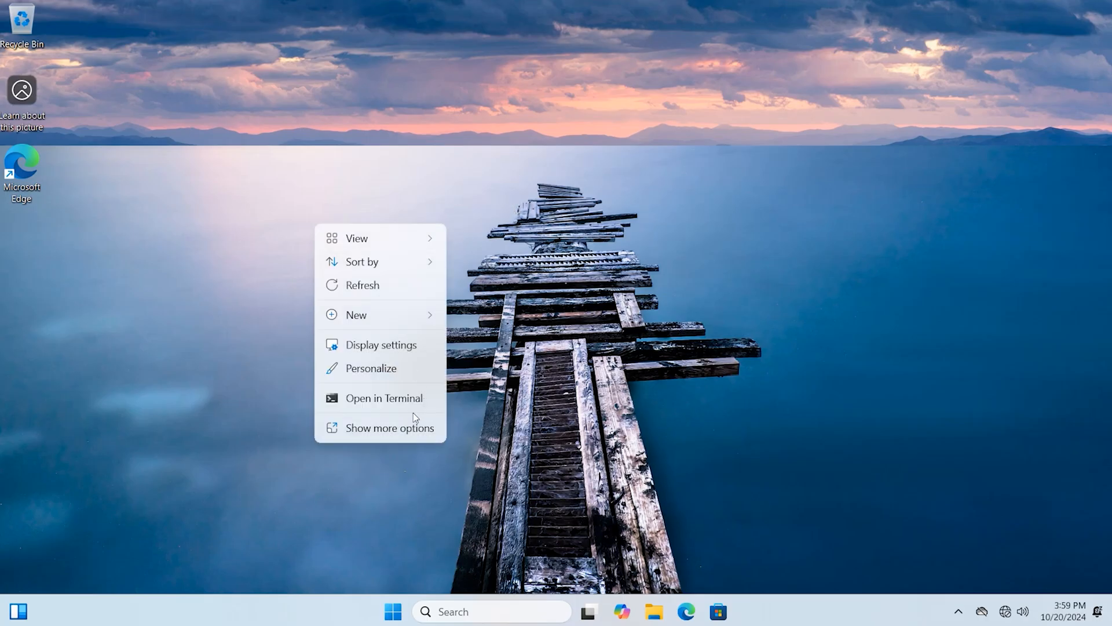
# Open System > About in Settings and highlight the Windows 11 Home version 23H2.
pyautogui.click(392, 611)
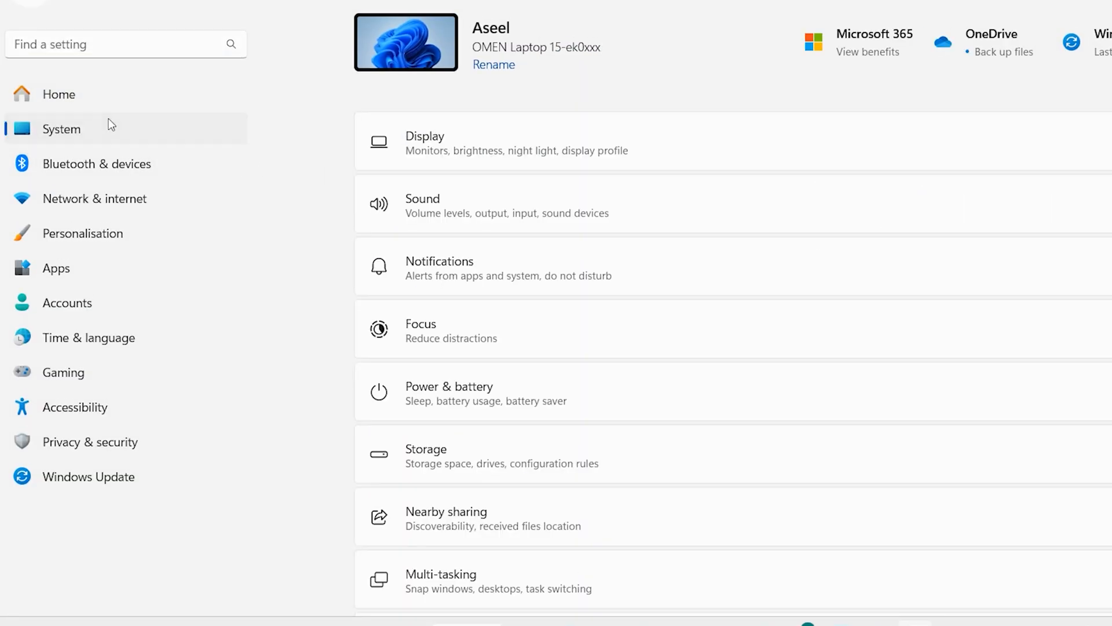
pyautogui.scroll(-3)
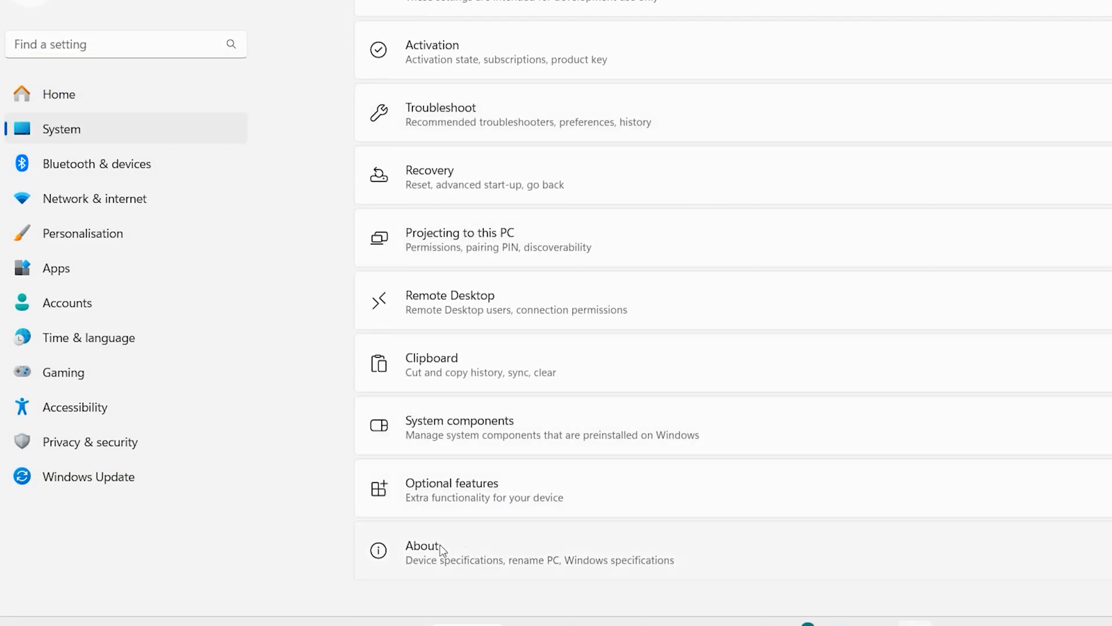
pyautogui.click(422, 546)
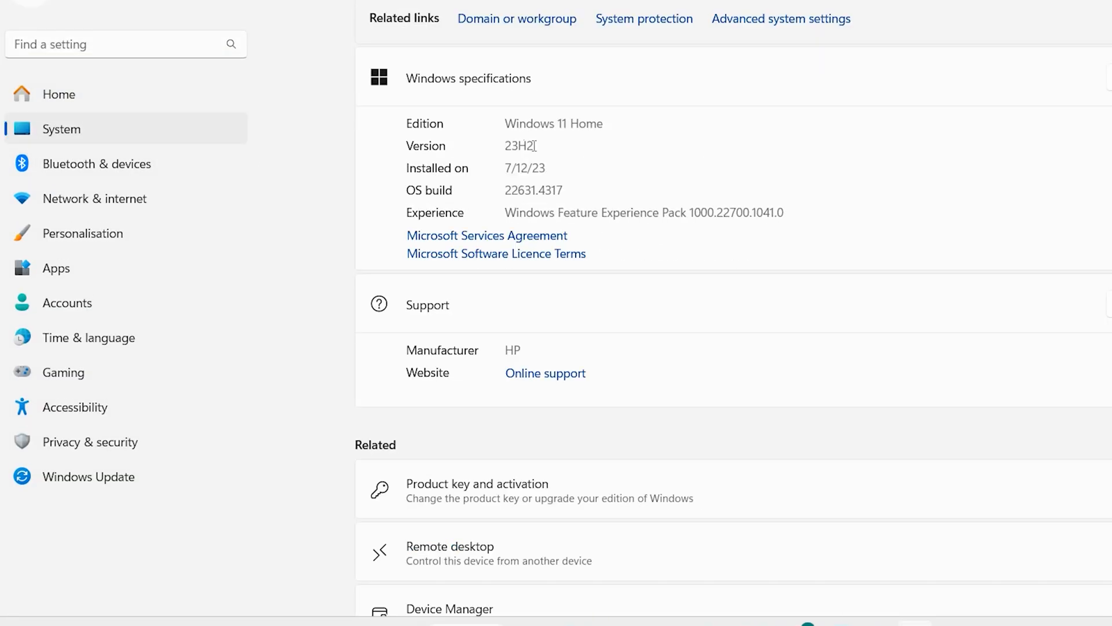
pyautogui.doubleClick(519, 146)
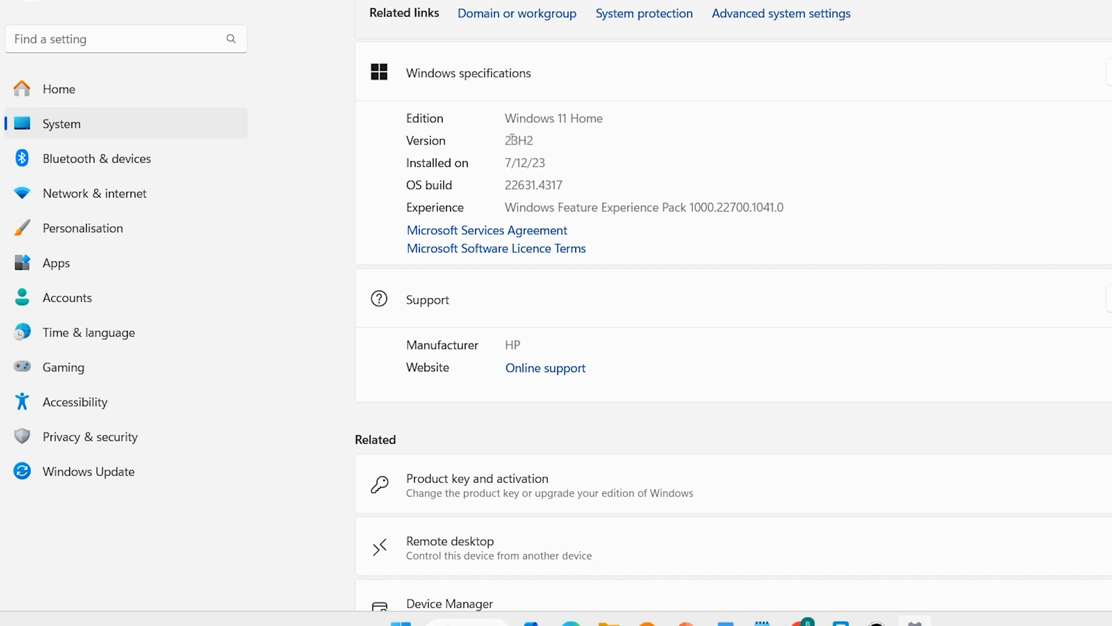
pyautogui.doubleClick(518, 140)
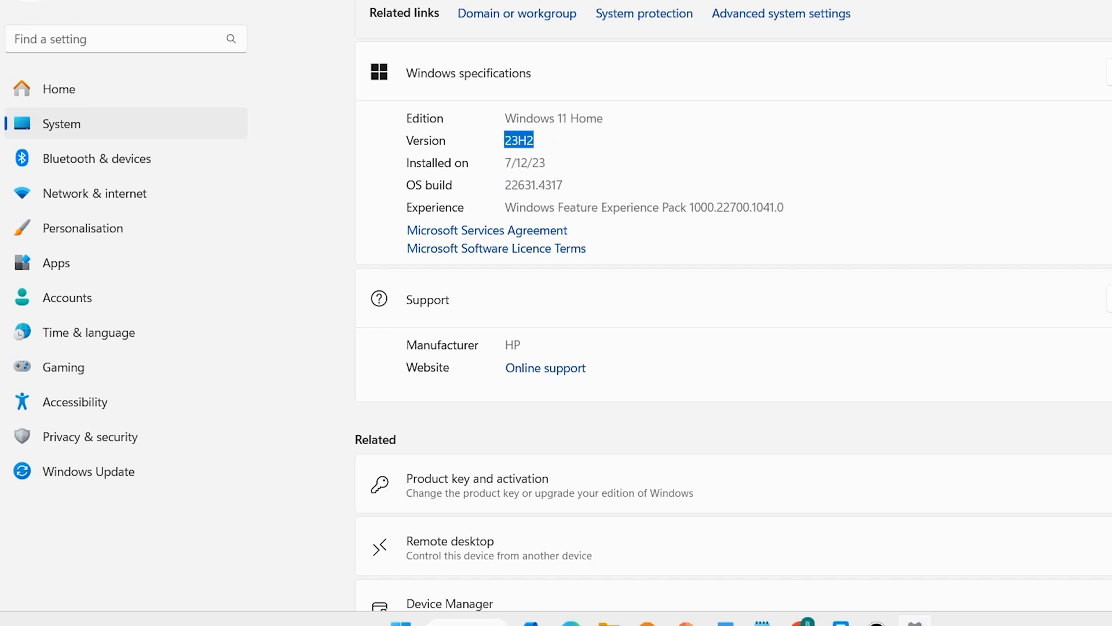
# Start Create VHD and make a new folder C:\vhd as the file location.
pyautogui.rightClick(331, 614)
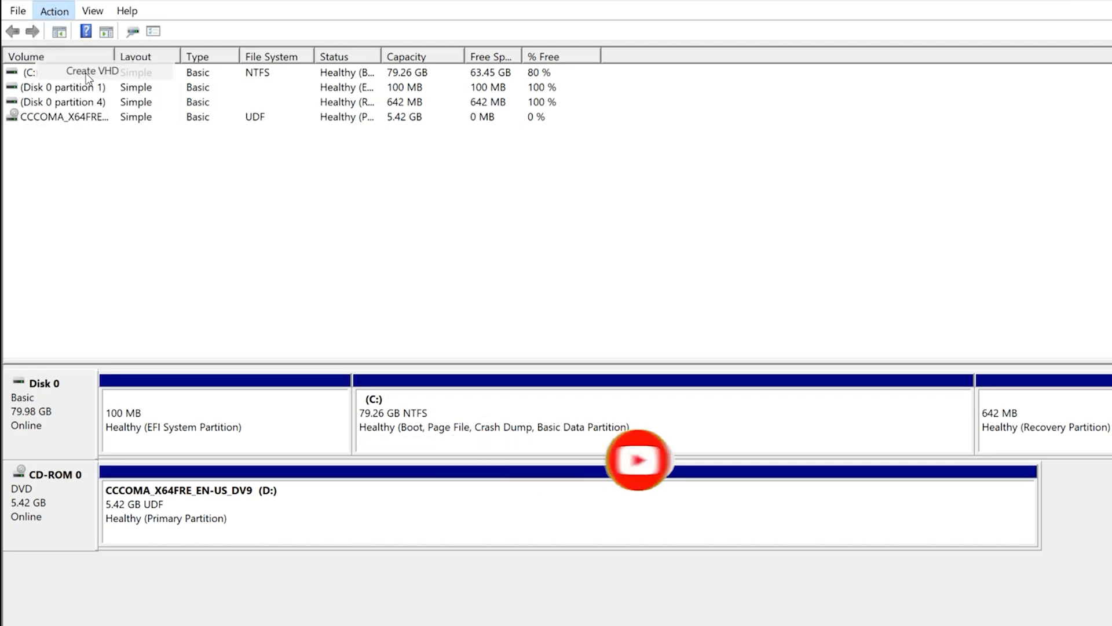
pyautogui.click(88, 73)
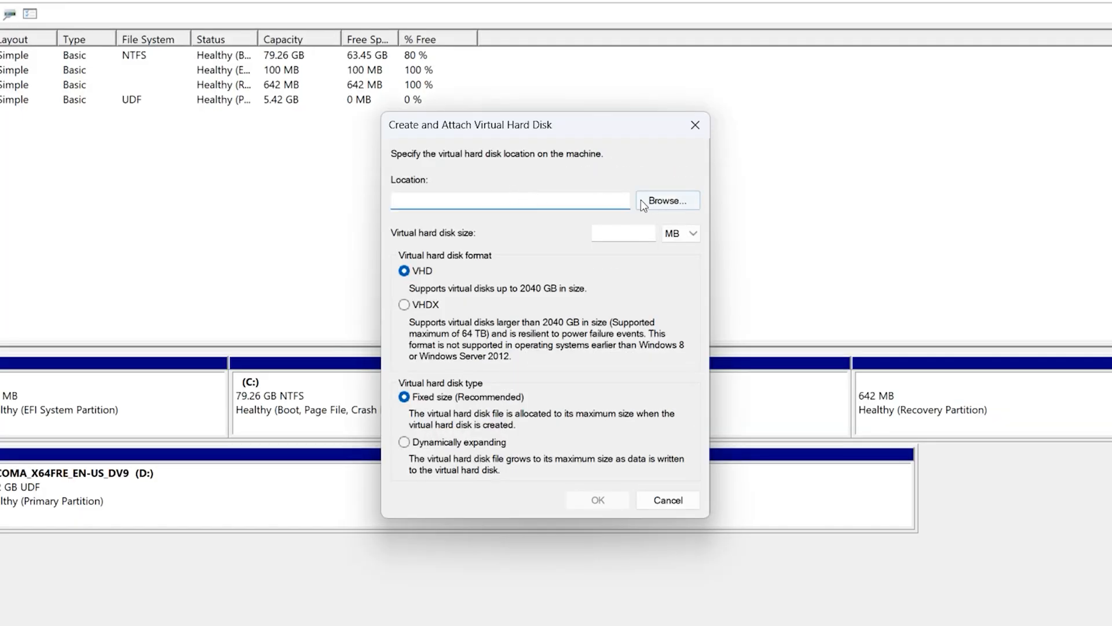
pyautogui.click(667, 200)
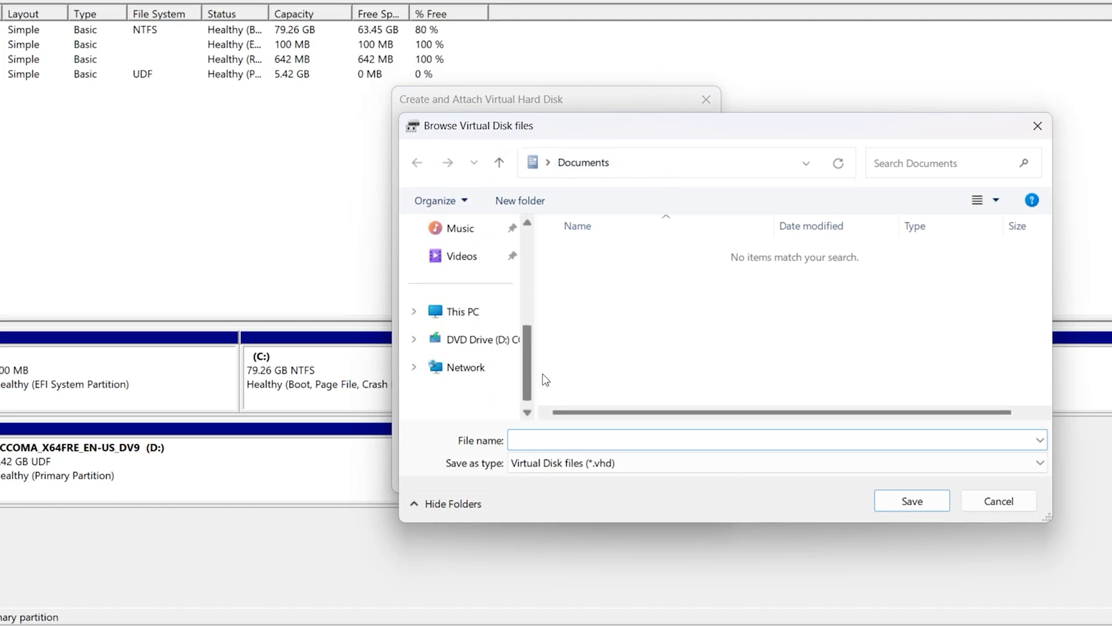
pyautogui.rightClick(679, 255)
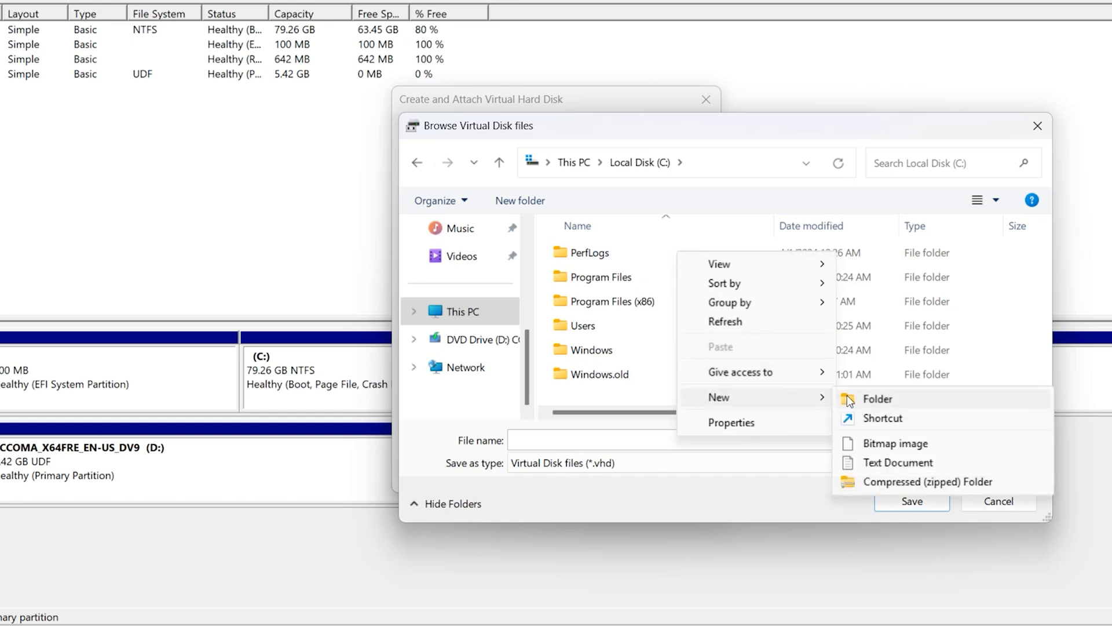
pyautogui.click(878, 399)
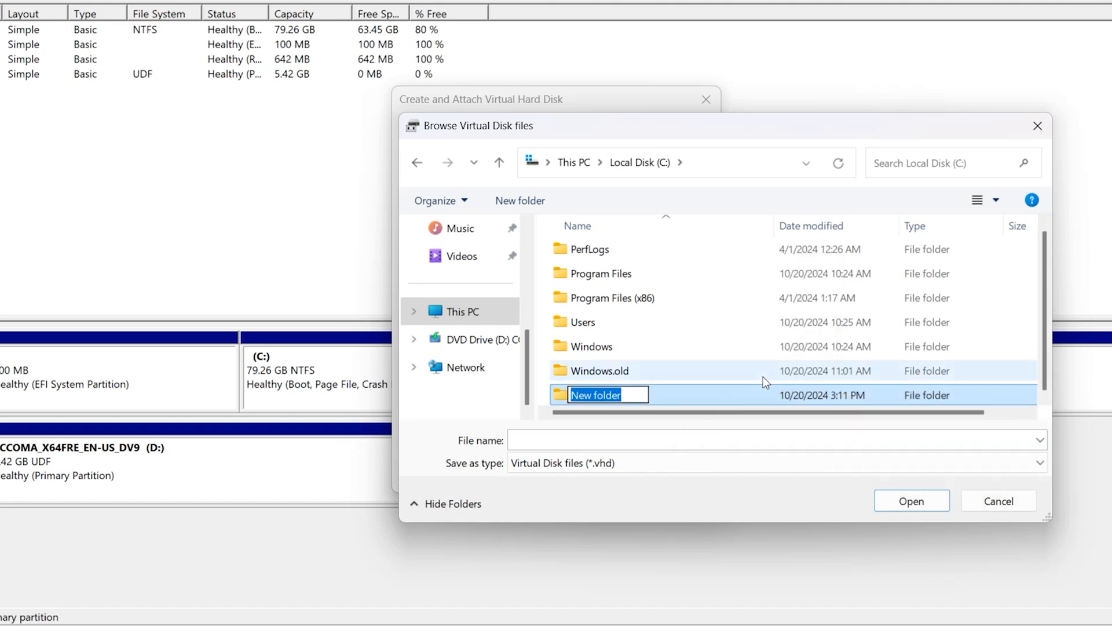
pyautogui.write('vhd')
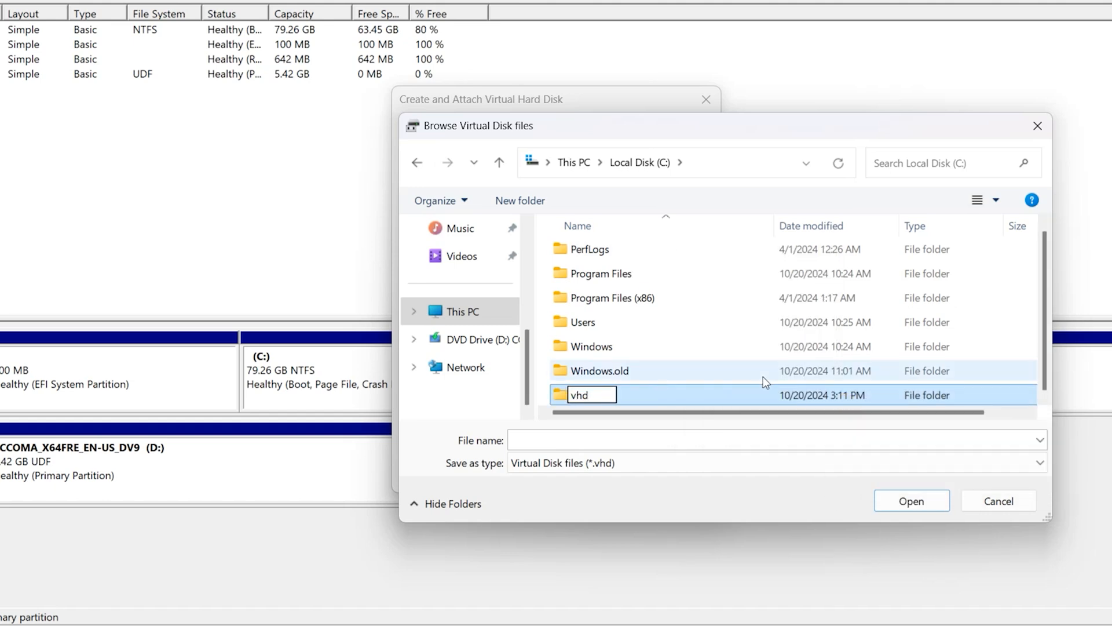
pyautogui.click(580, 395)
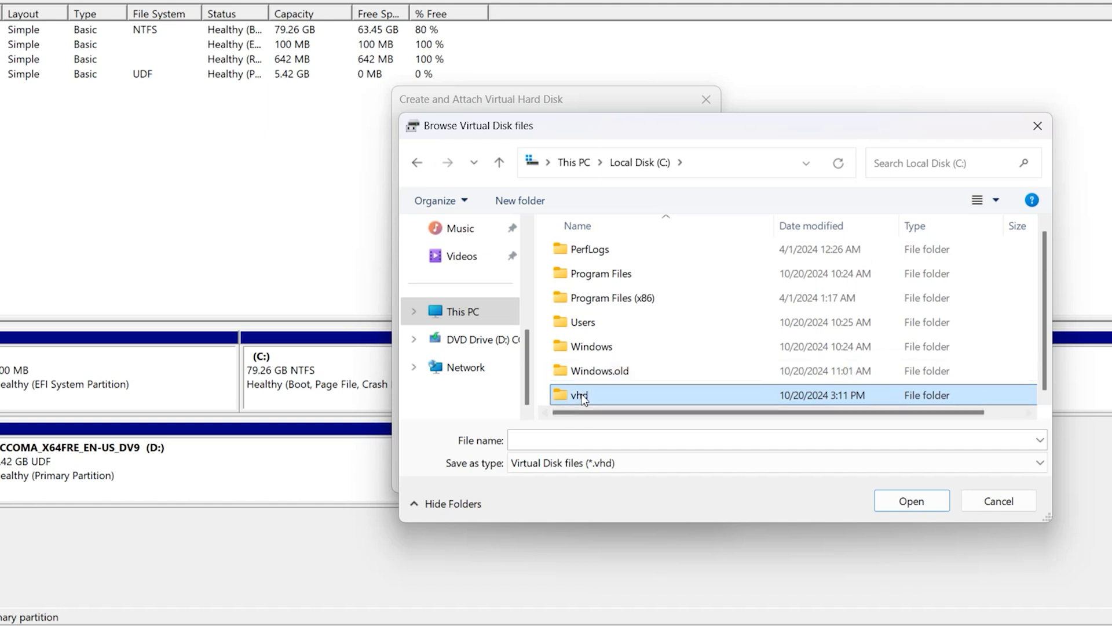
pyautogui.doubleClick(579, 395)
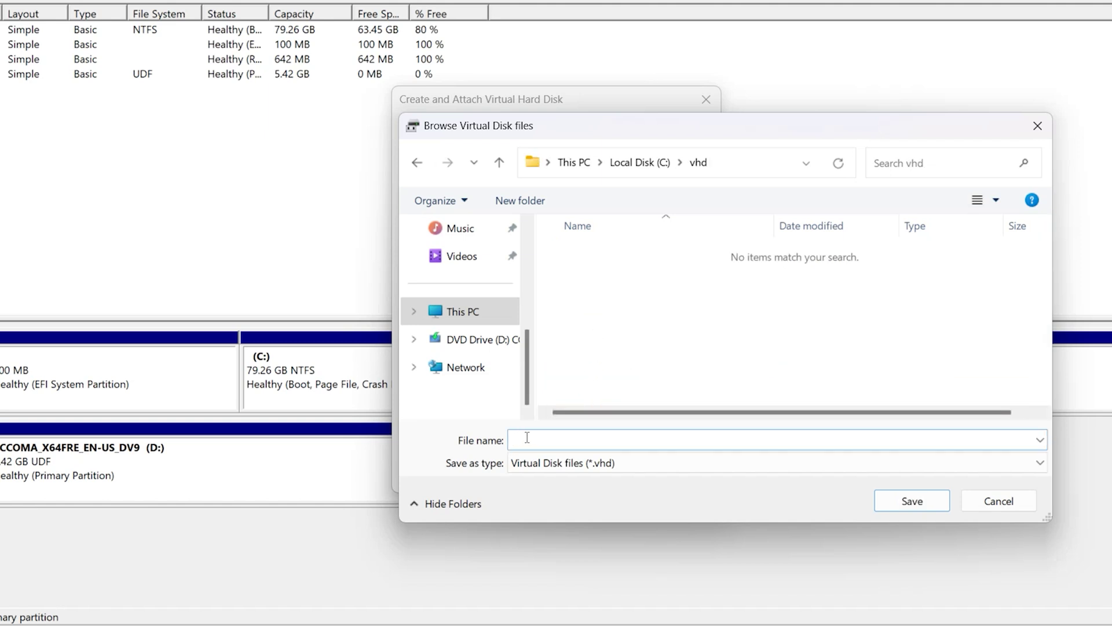
# Save the virtual disk as vhd.vhd, size it to 10 GB, and create it.
pyautogui.write('v')
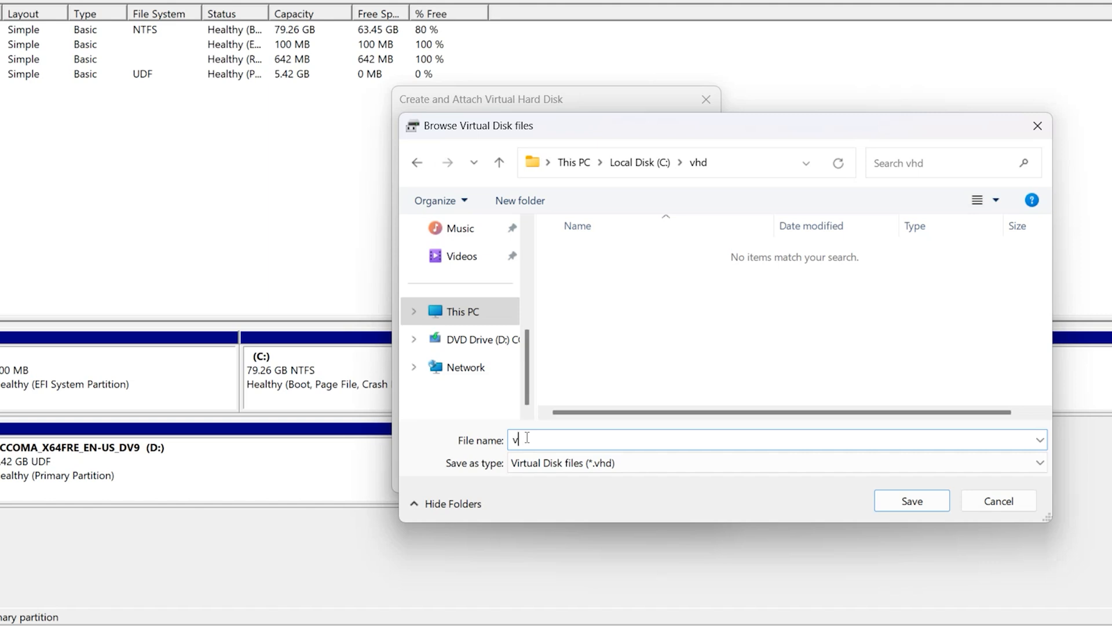
pyautogui.write('hd')
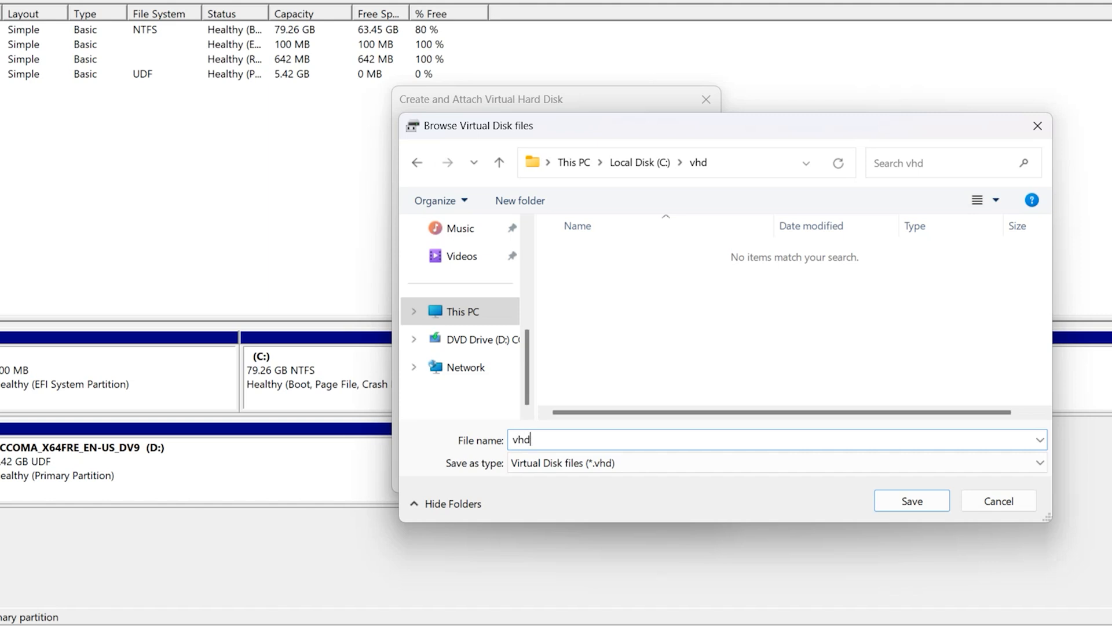
pyautogui.click(913, 500)
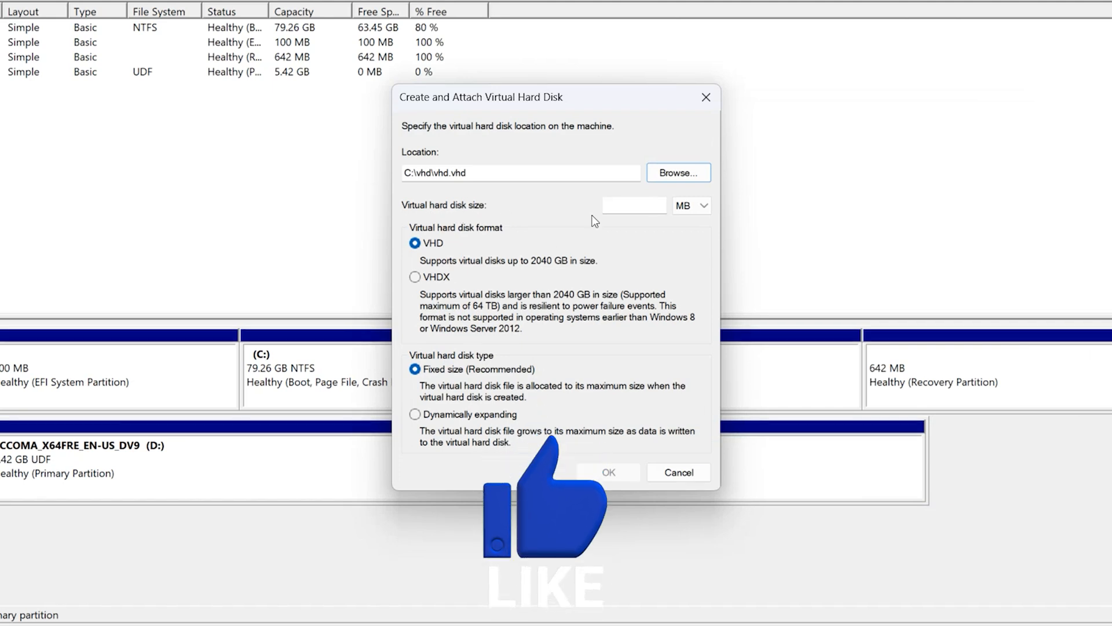
pyautogui.click(691, 205)
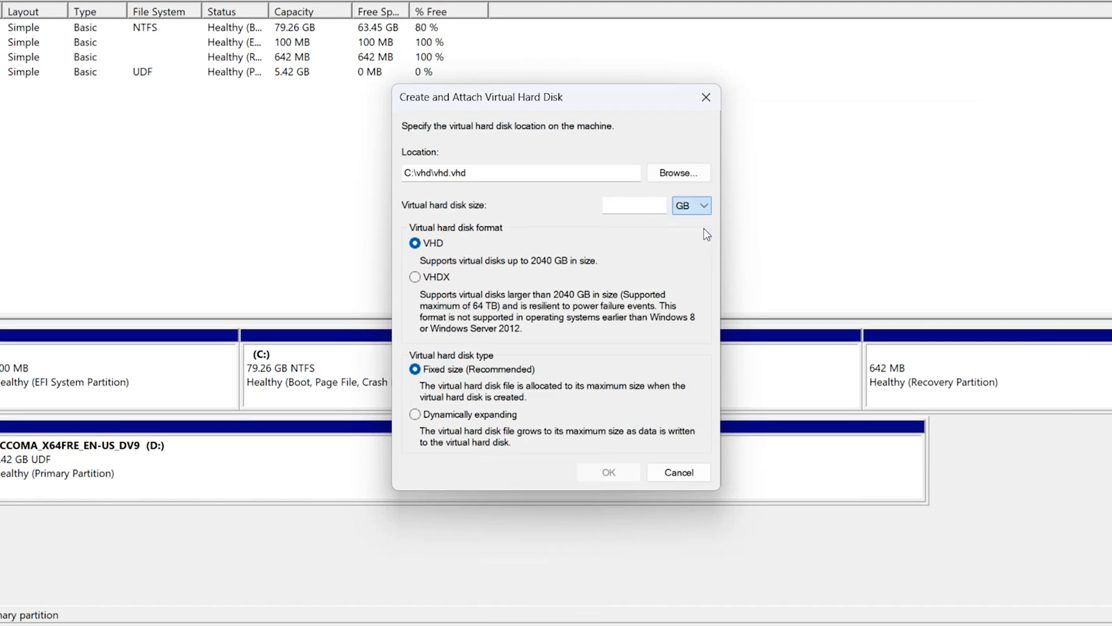
pyautogui.click(634, 205)
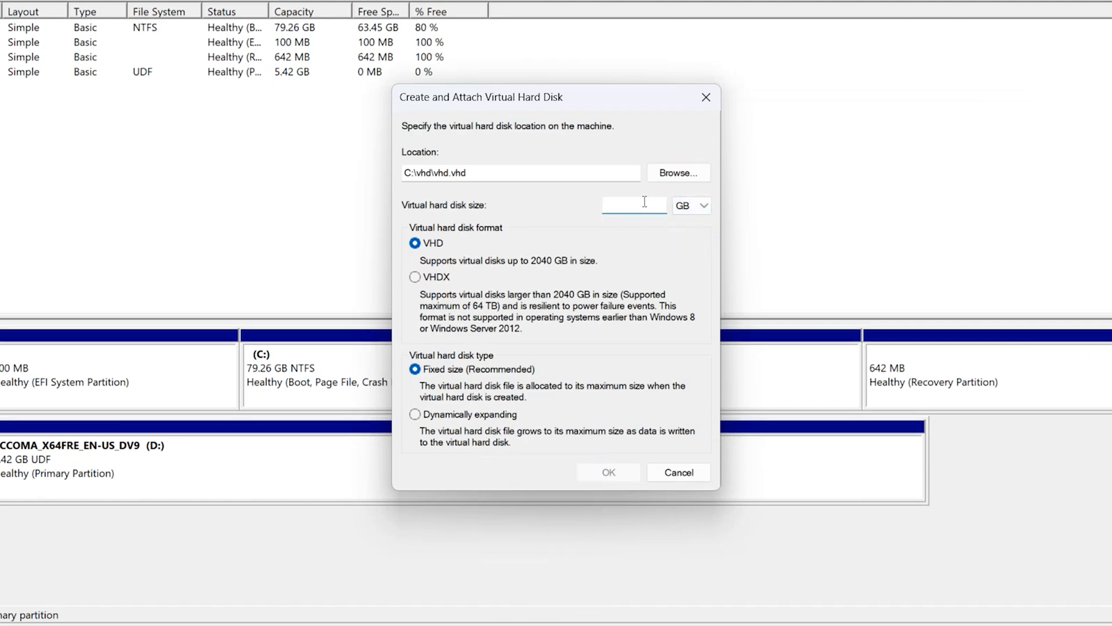
pyautogui.write('10')
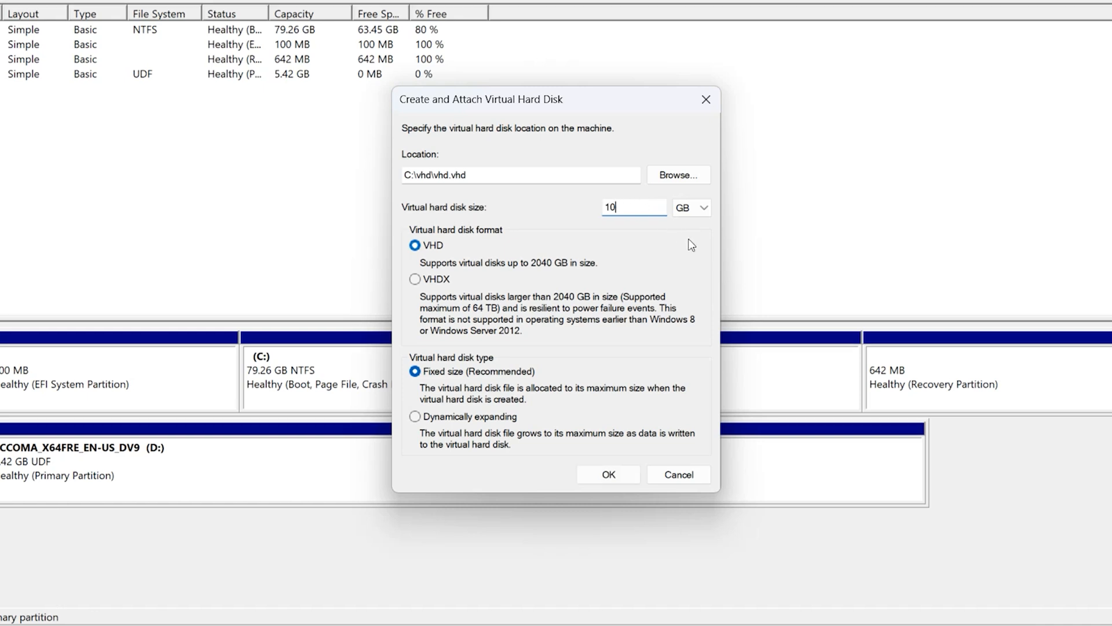
pyautogui.moveTo(610, 475)
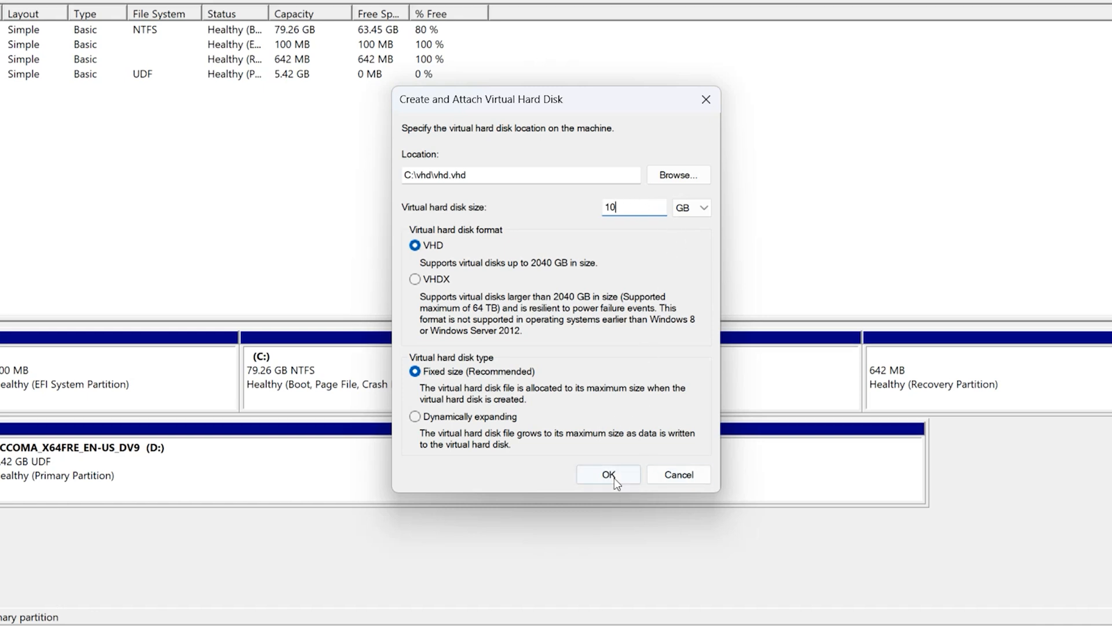
pyautogui.click(608, 474)
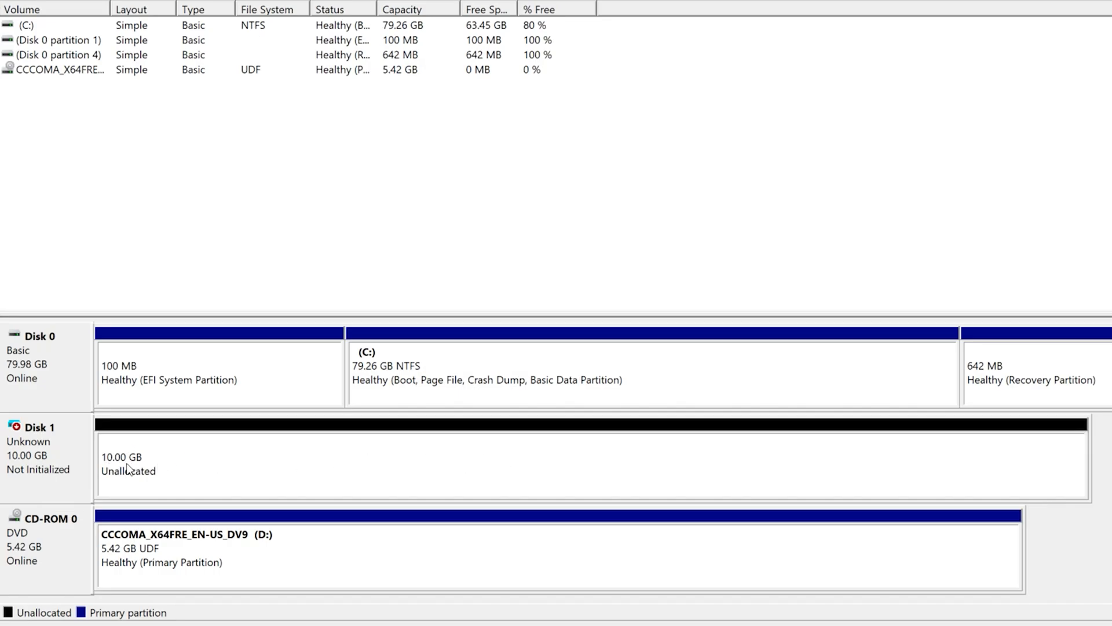
pyautogui.moveTo(68, 449)
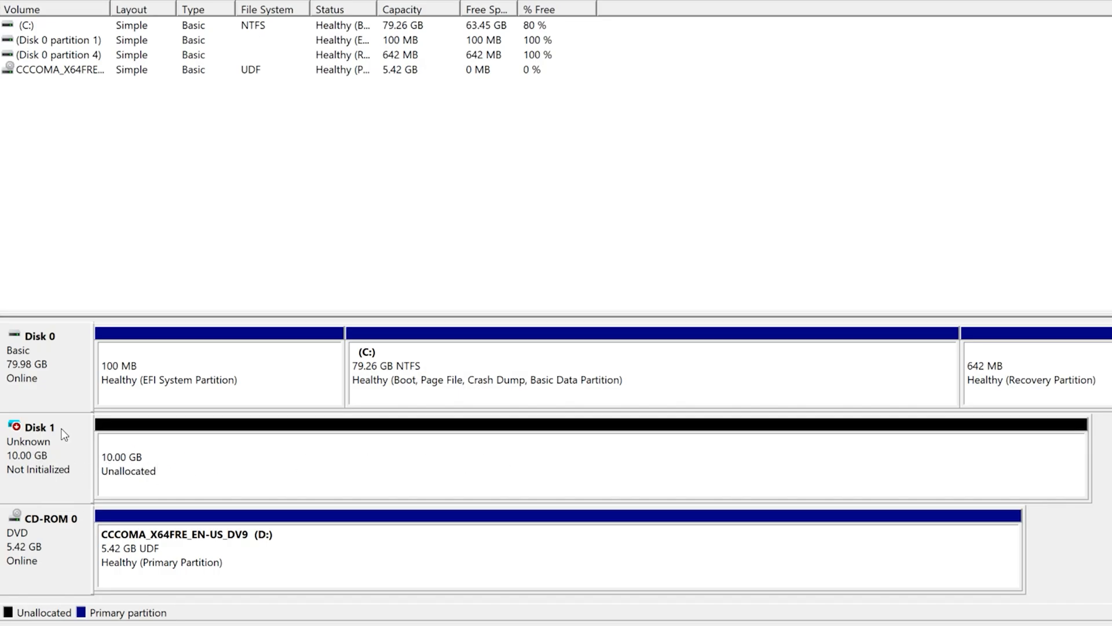
pyautogui.moveTo(65, 432)
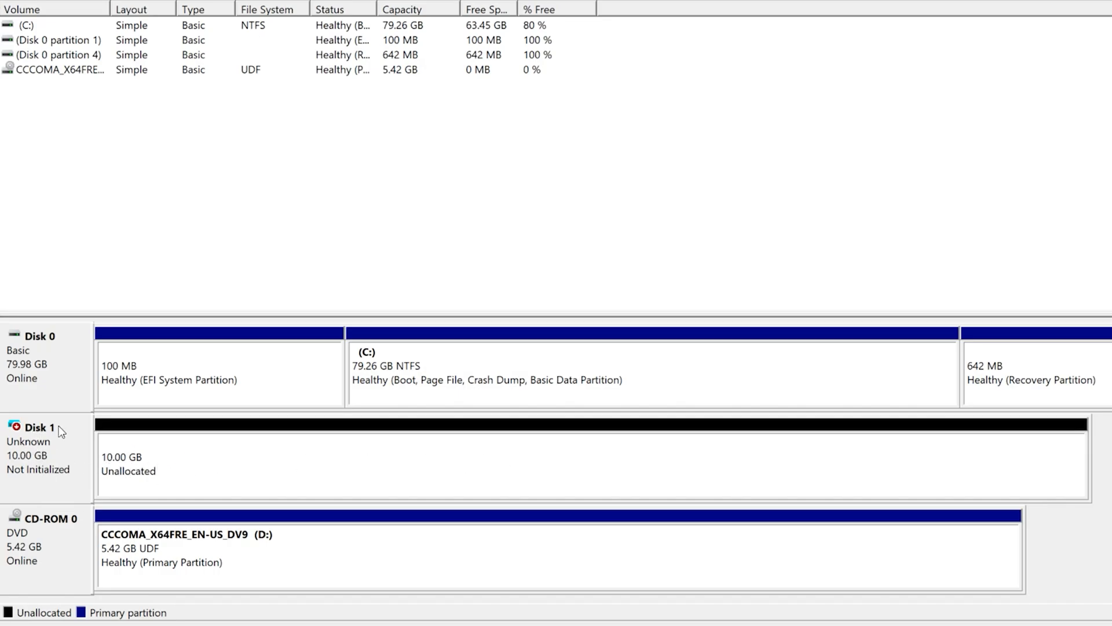
# Initialize Disk 1 using the GPT partition style.
pyautogui.rightClick(36, 429)
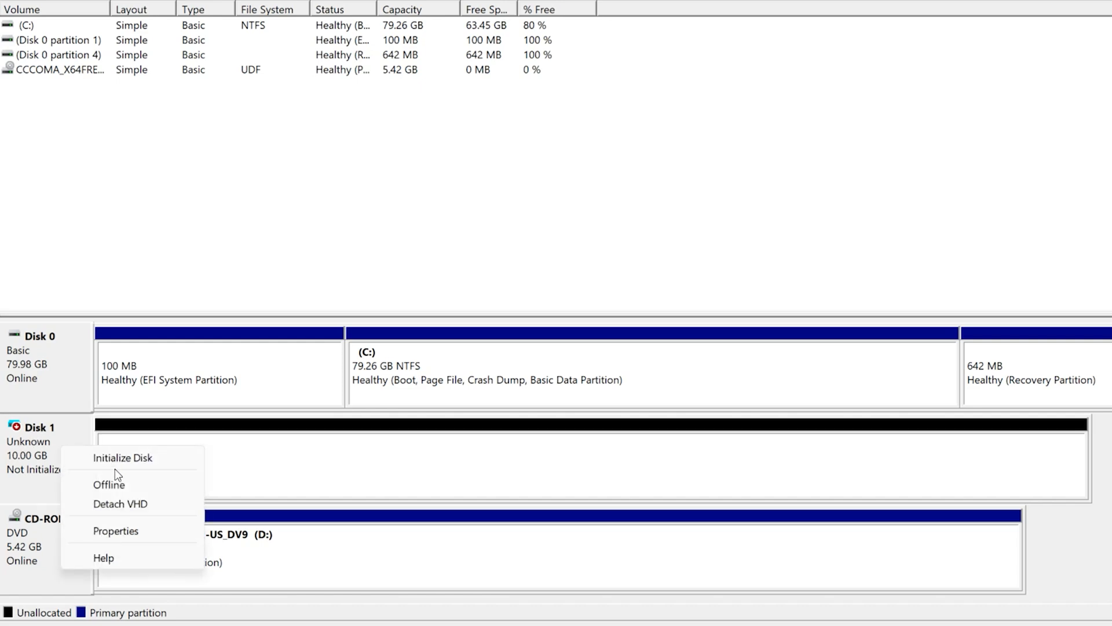
pyautogui.click(123, 458)
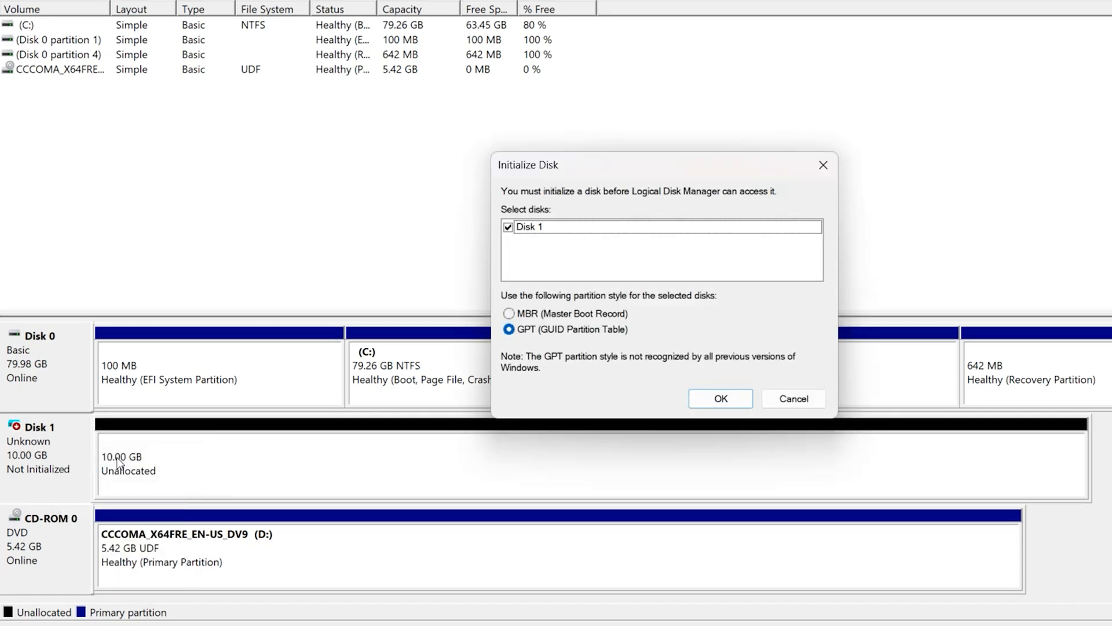
pyautogui.click(720, 398)
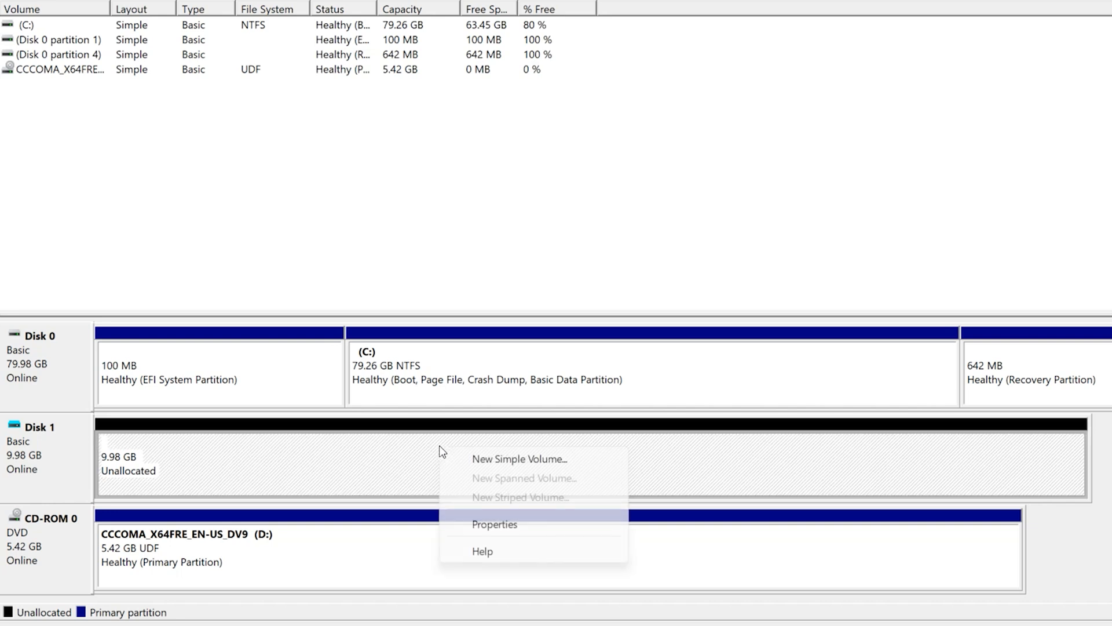
pyautogui.moveTo(490, 466)
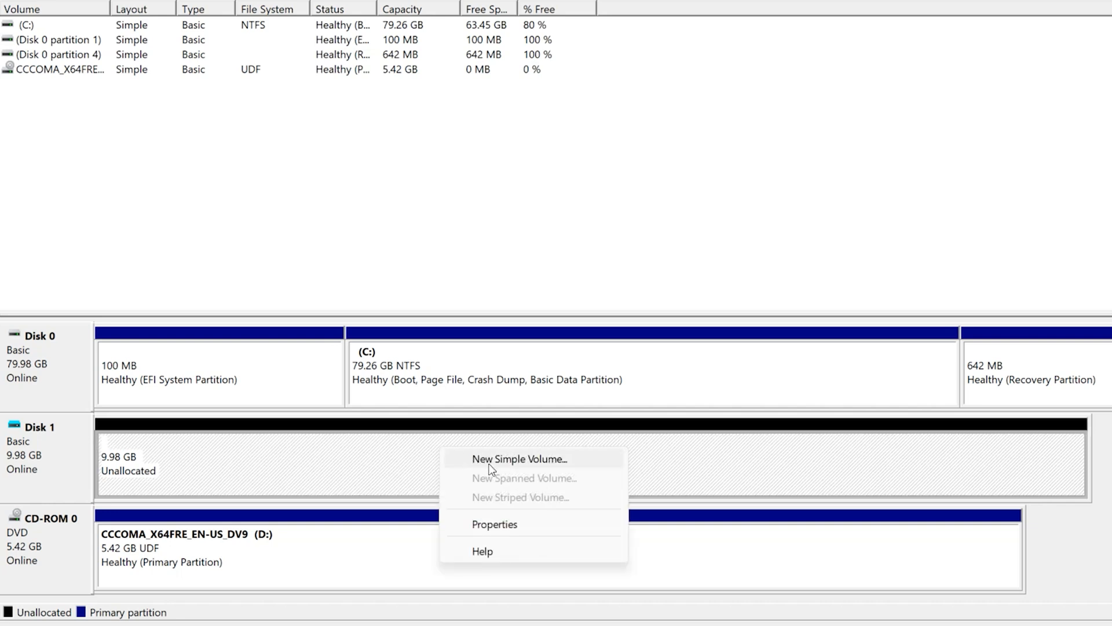
# Create a simple volume on Disk 1 with drive letter A, NTFS, labelled 'usb vhd'.
pyautogui.click(518, 458)
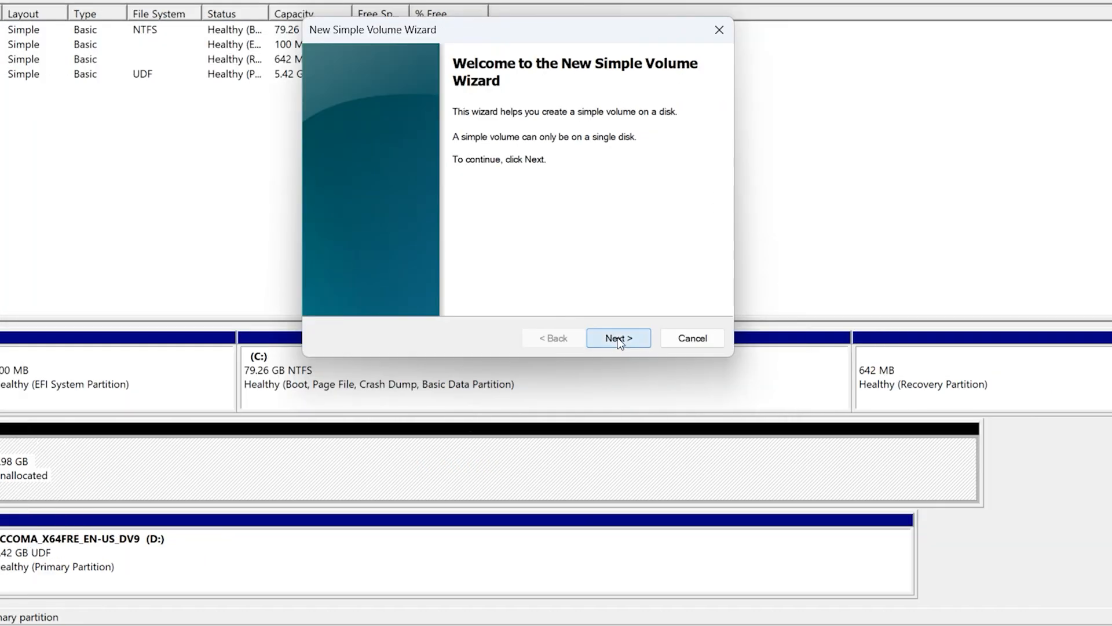
pyautogui.click(619, 338)
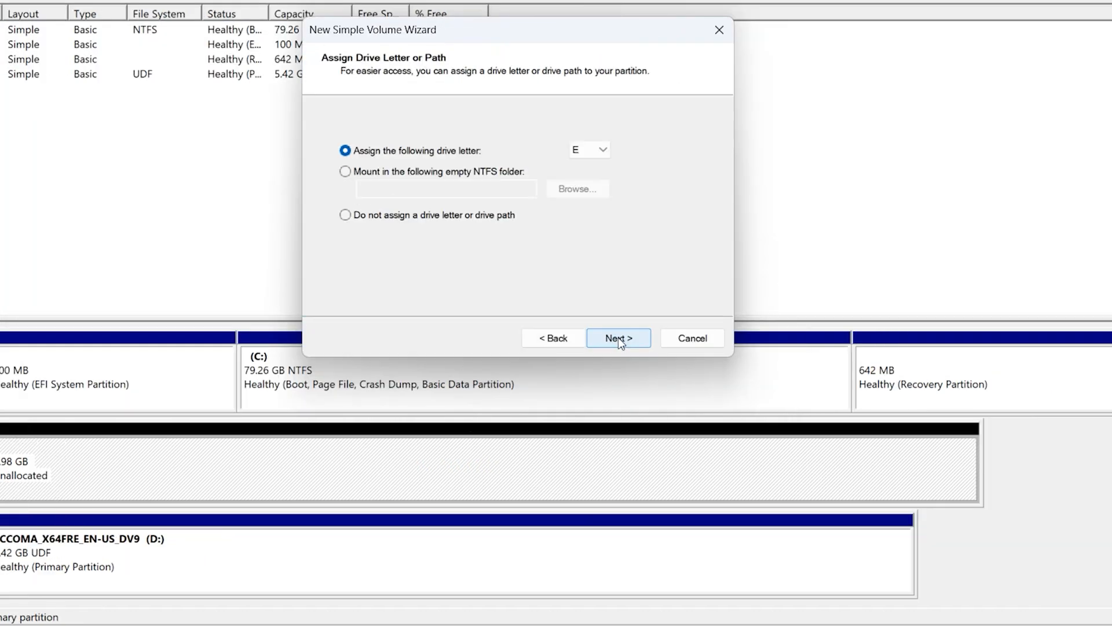
pyautogui.moveTo(426, 157)
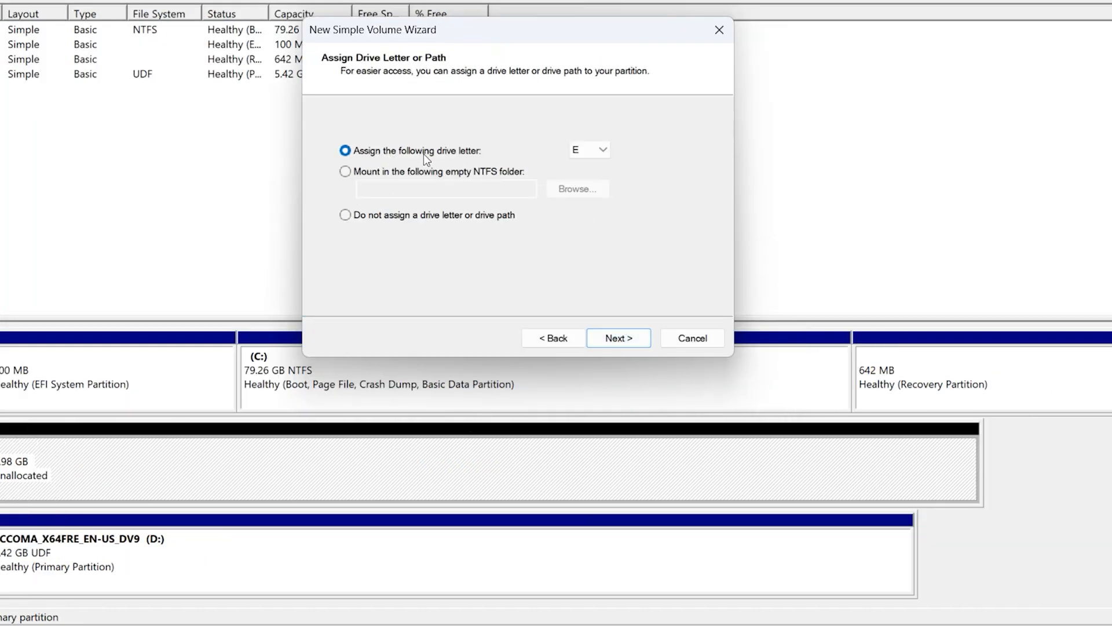
pyautogui.click(603, 150)
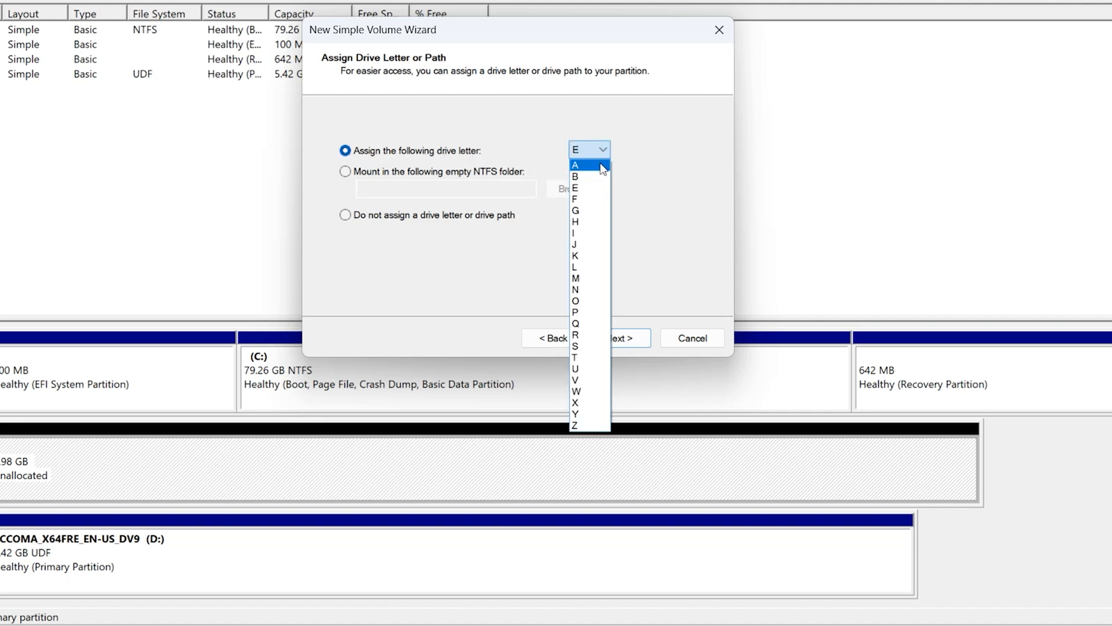
pyautogui.click(619, 338)
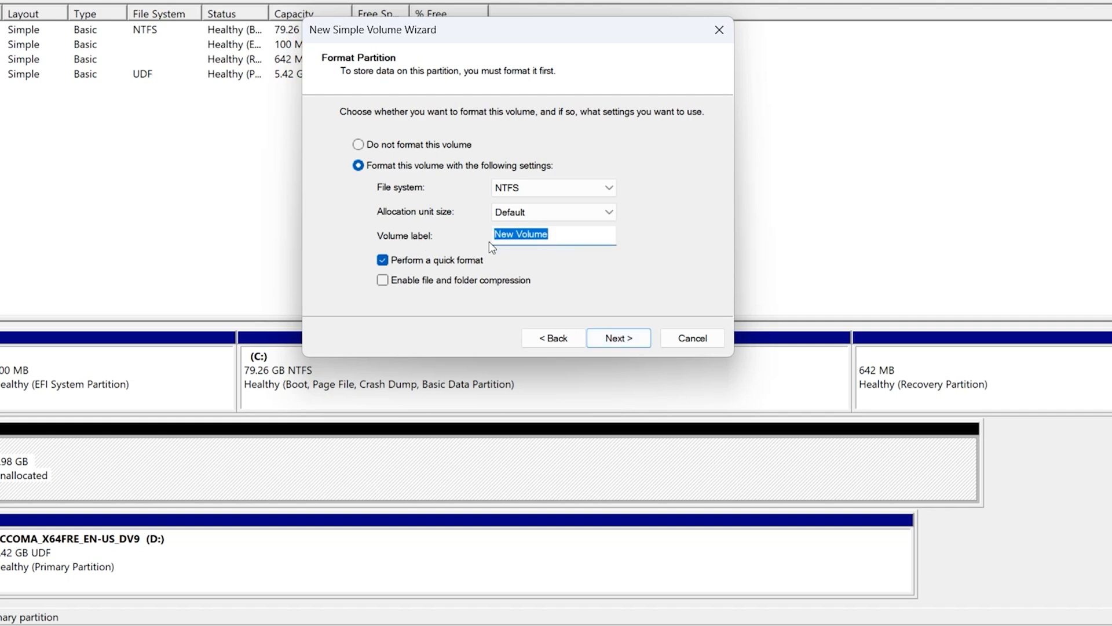
pyautogui.write('usb vhd')
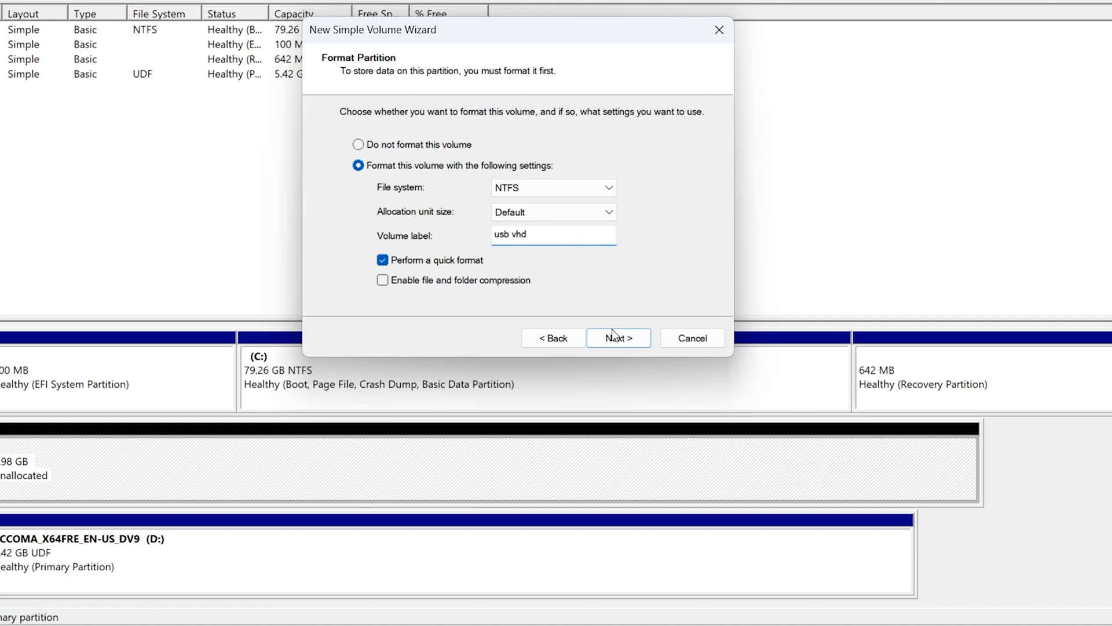
pyautogui.click(618, 338)
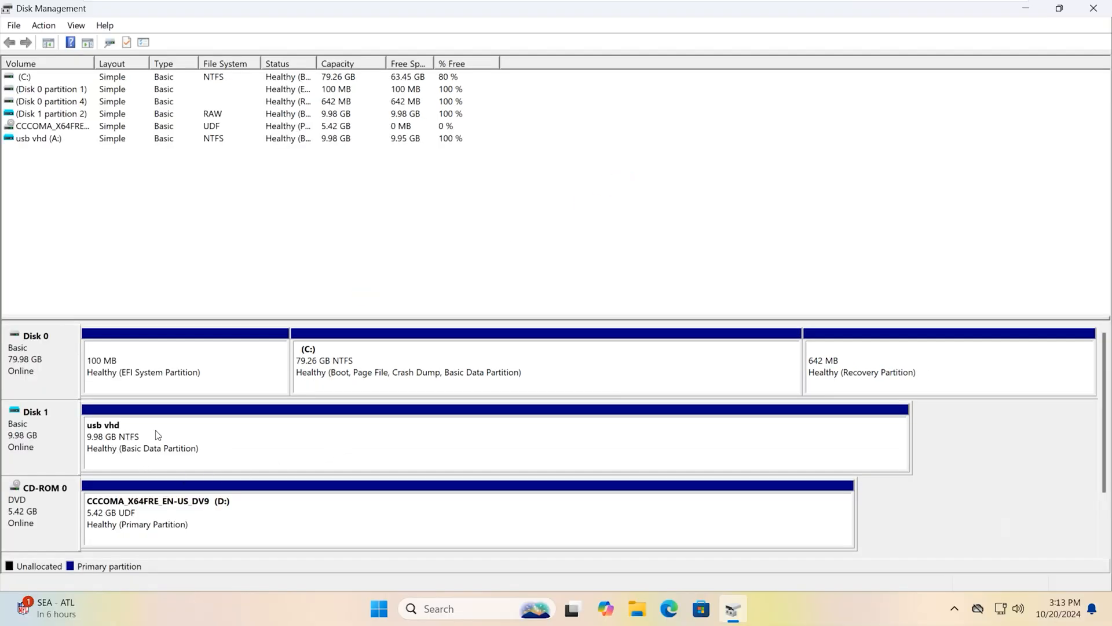
pyautogui.moveTo(350, 426)
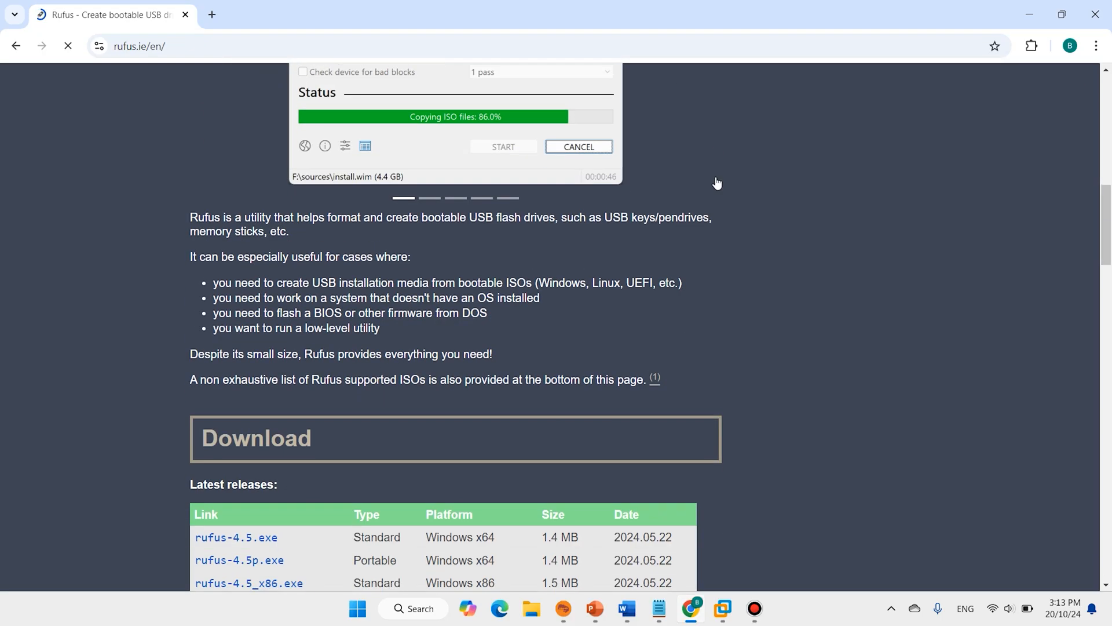
# Download rufus-4.5.exe from rufus.ie and open a new browser tab.
pyautogui.scroll(-3)
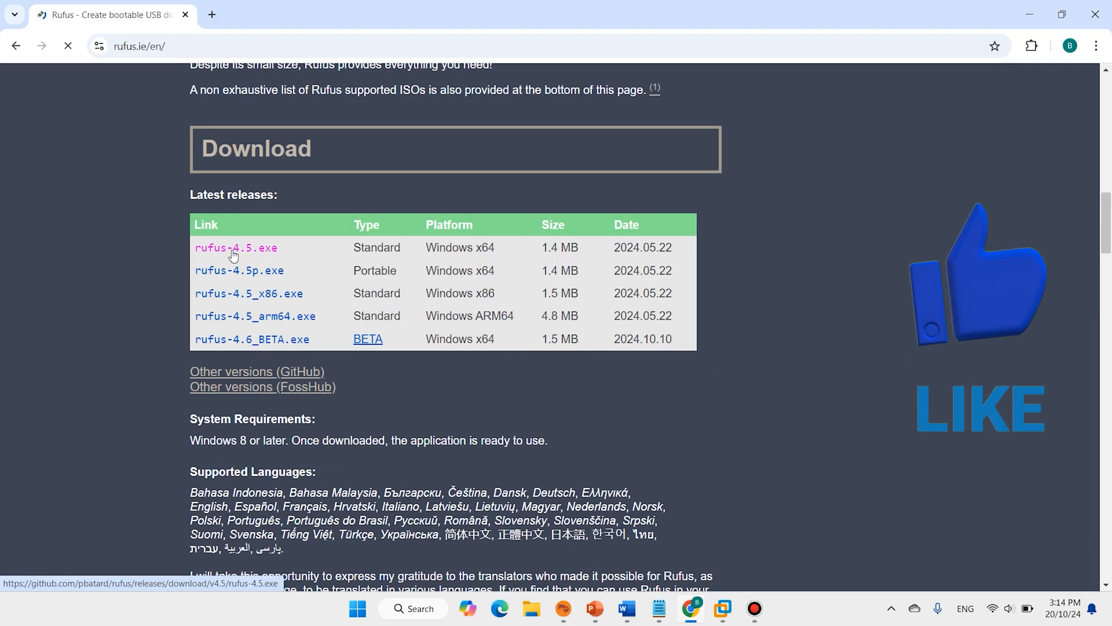
pyautogui.click(233, 247)
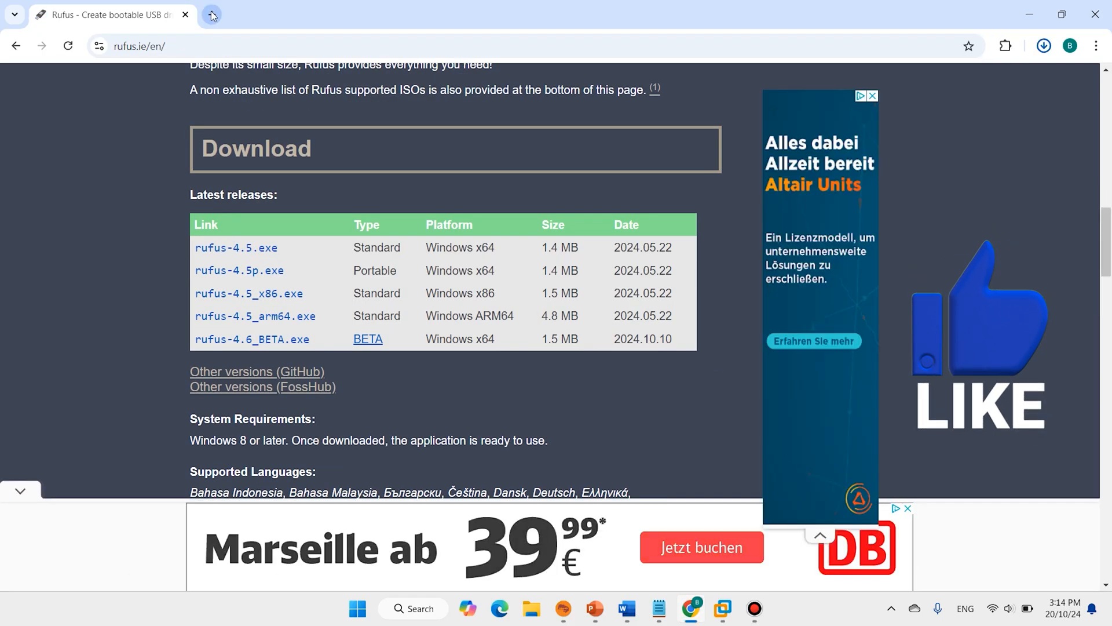
pyautogui.click(213, 15)
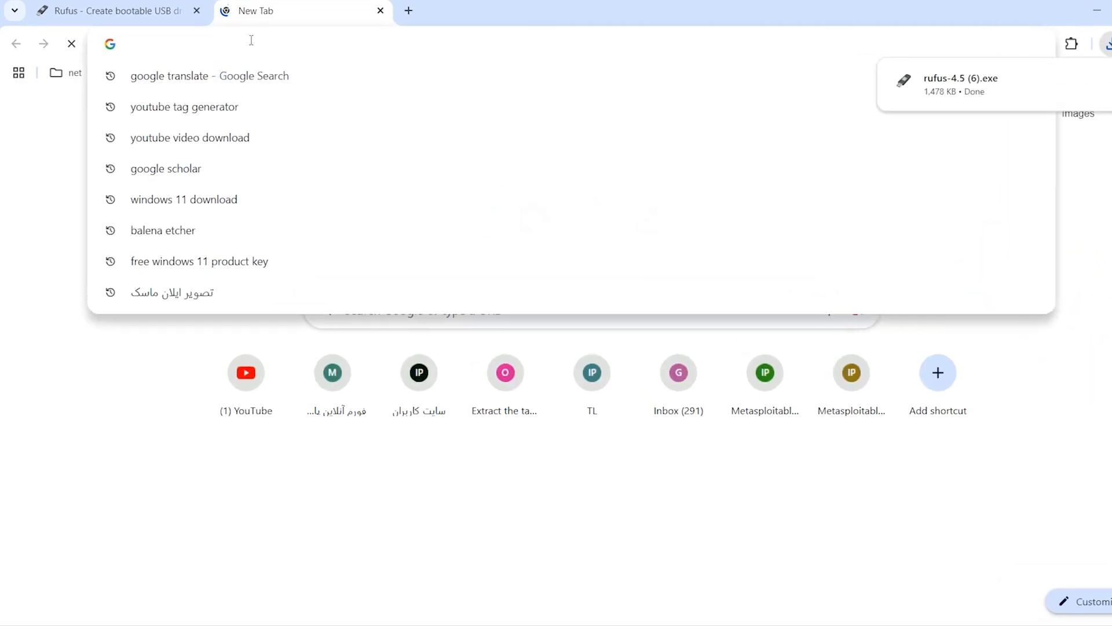
# Go to Microsoft's Download Windows 11 page and download the installation media tool.
pyautogui.write('windows 11 health check')
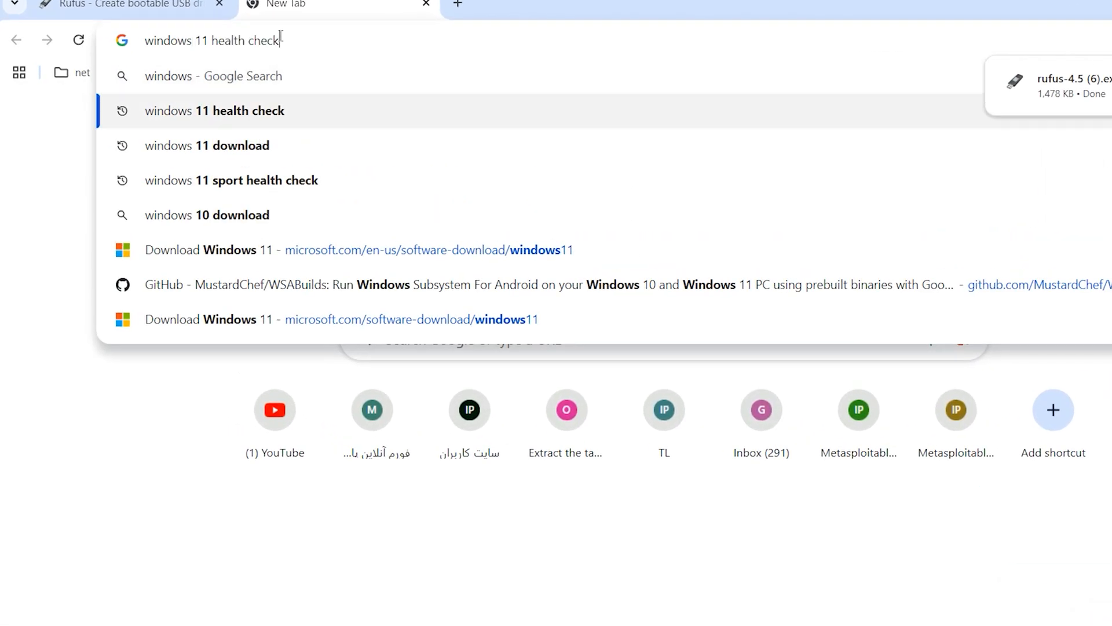
pyautogui.click(206, 145)
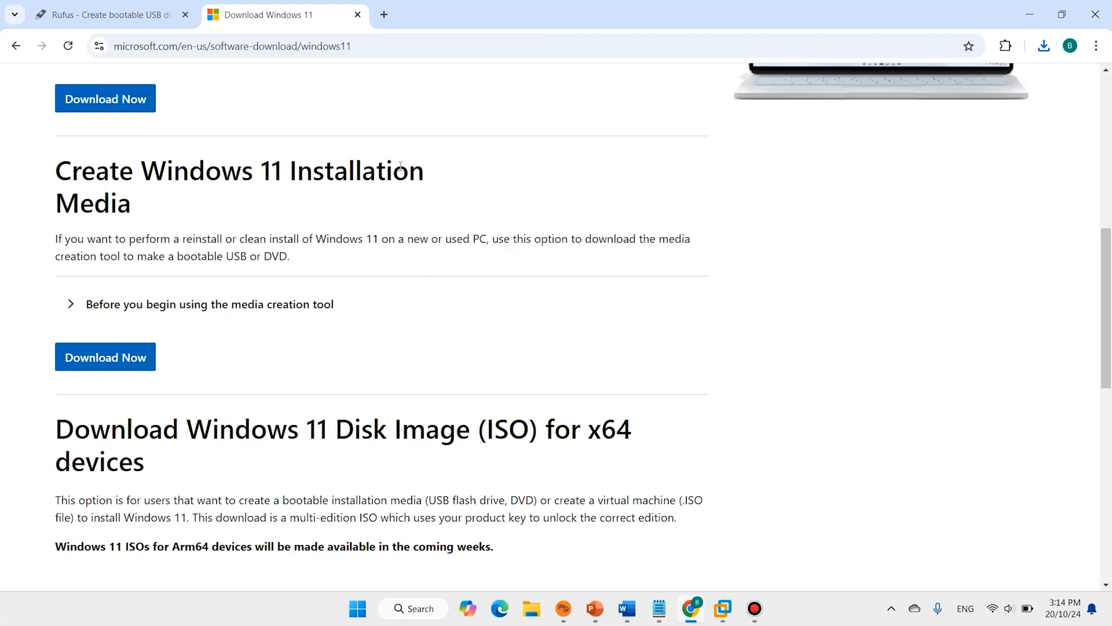
pyautogui.moveTo(54, 170); pyautogui.dragTo(132, 203)
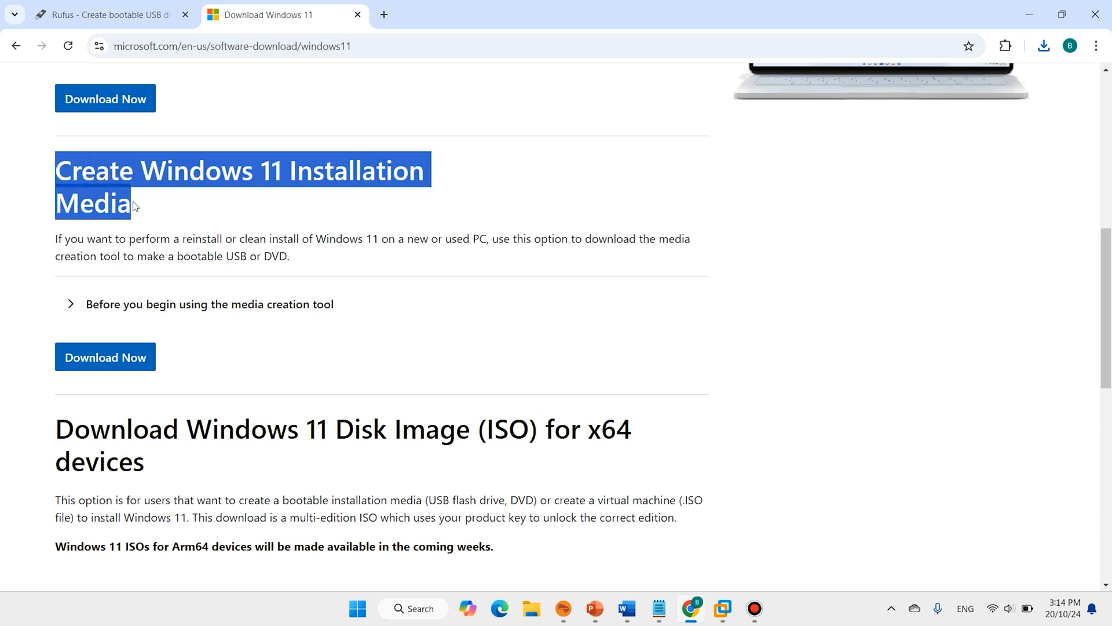
pyautogui.moveTo(145, 207)
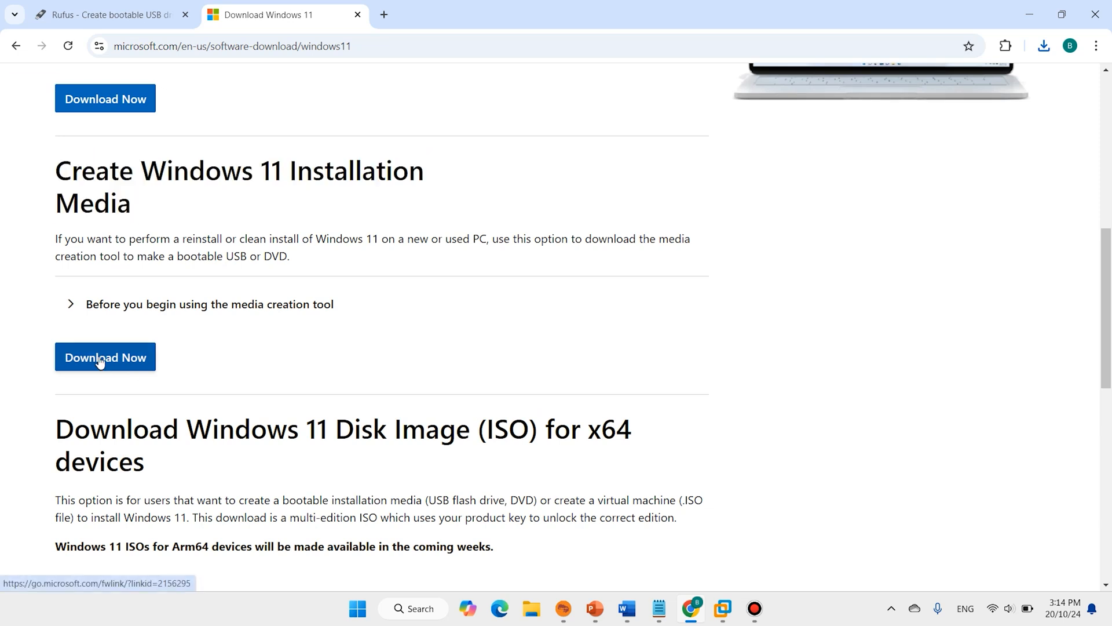
pyautogui.click(105, 357)
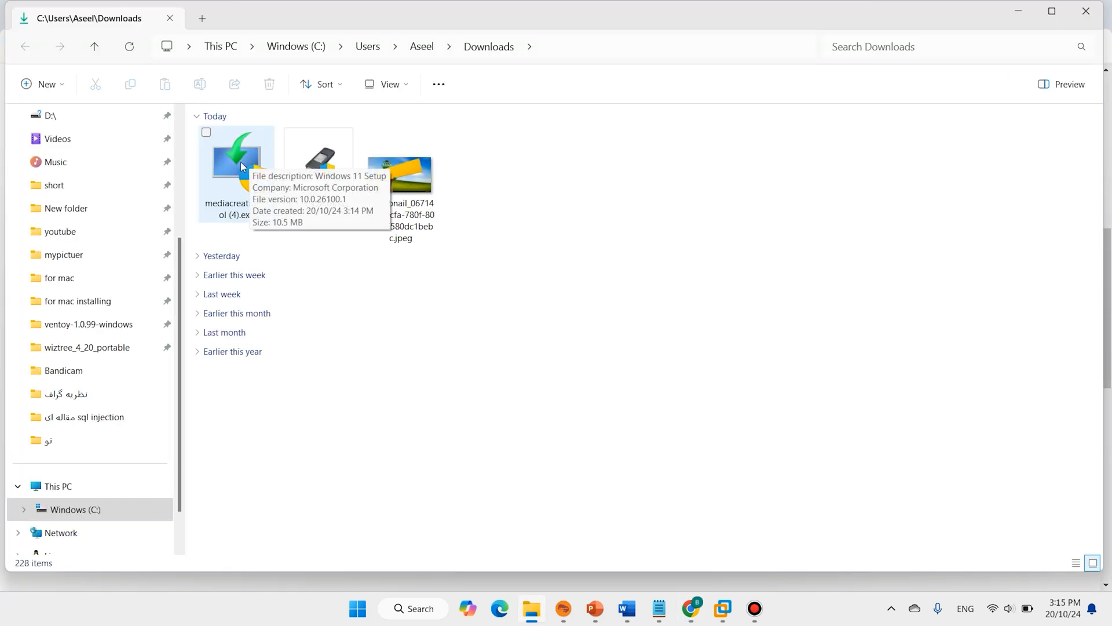
# Run mediacreationtool (4).exe from the Downloads folder.
pyautogui.click(235, 168)
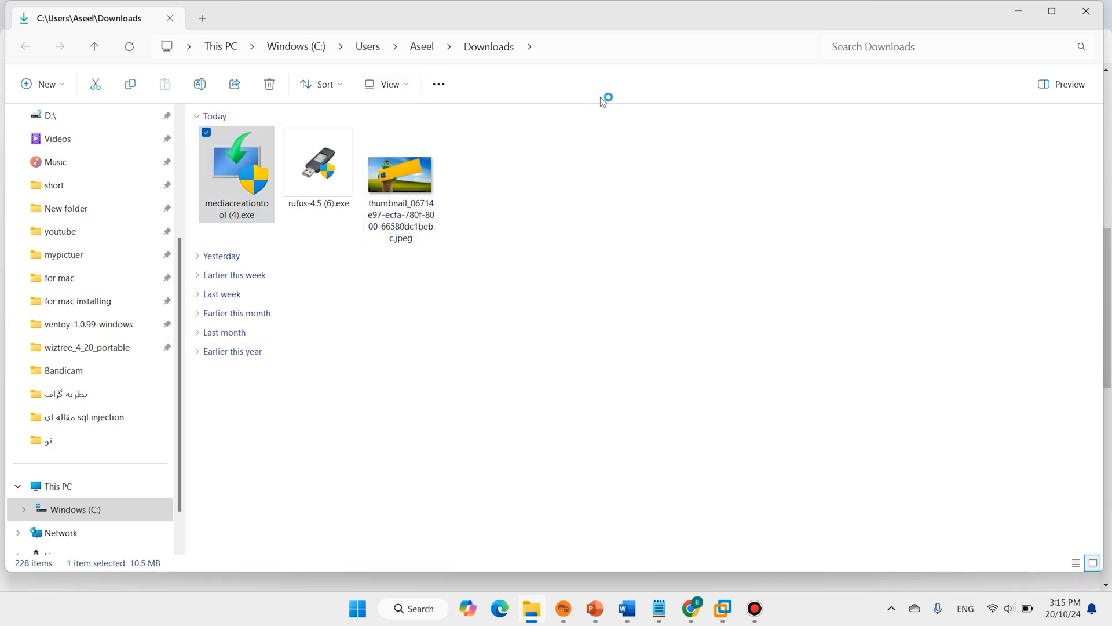
pyautogui.moveTo(295, 211)
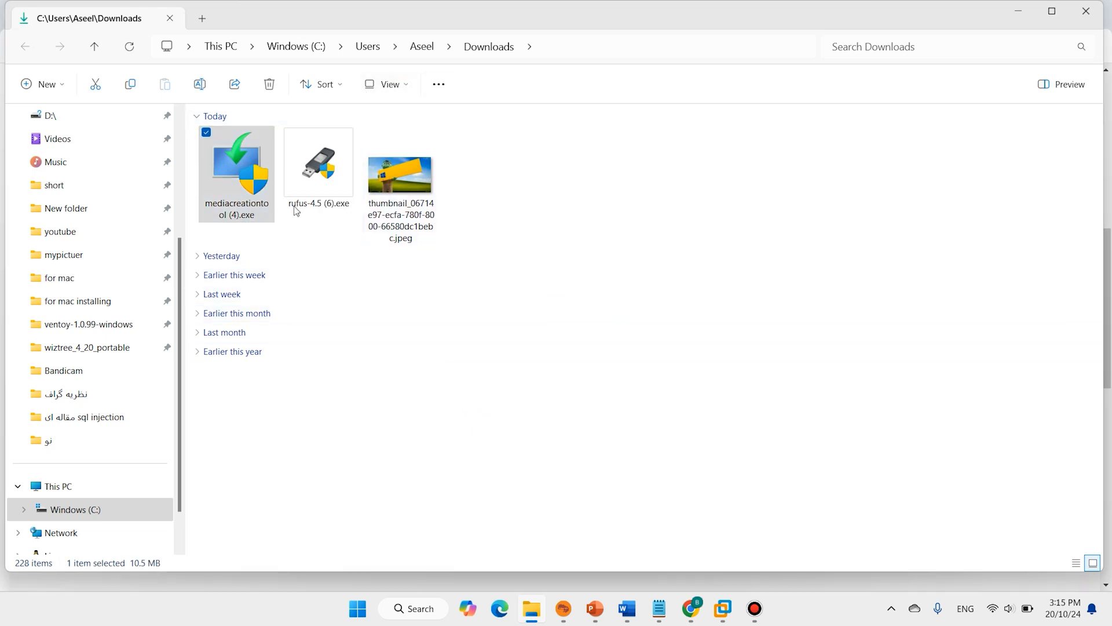
pyautogui.moveTo(303, 182)
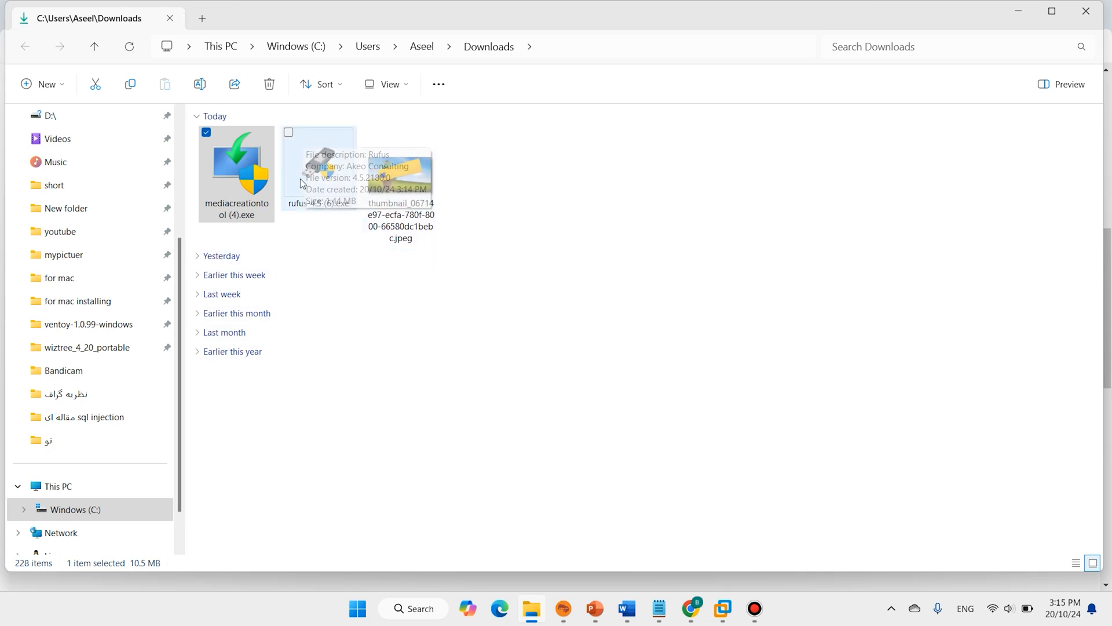
pyautogui.moveTo(302, 167)
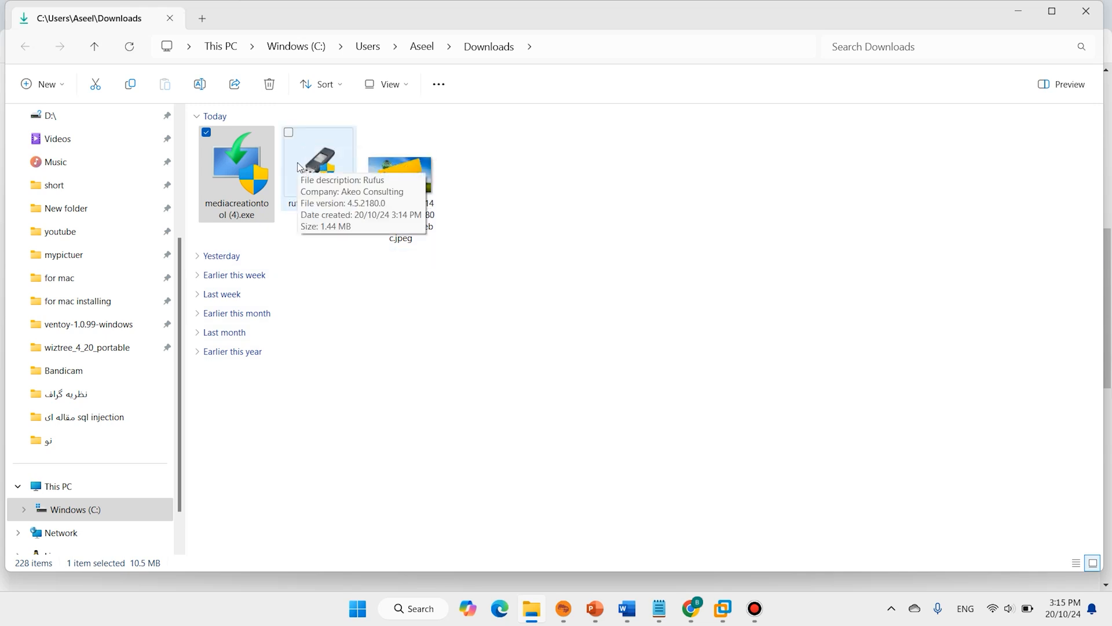
pyautogui.moveTo(309, 143)
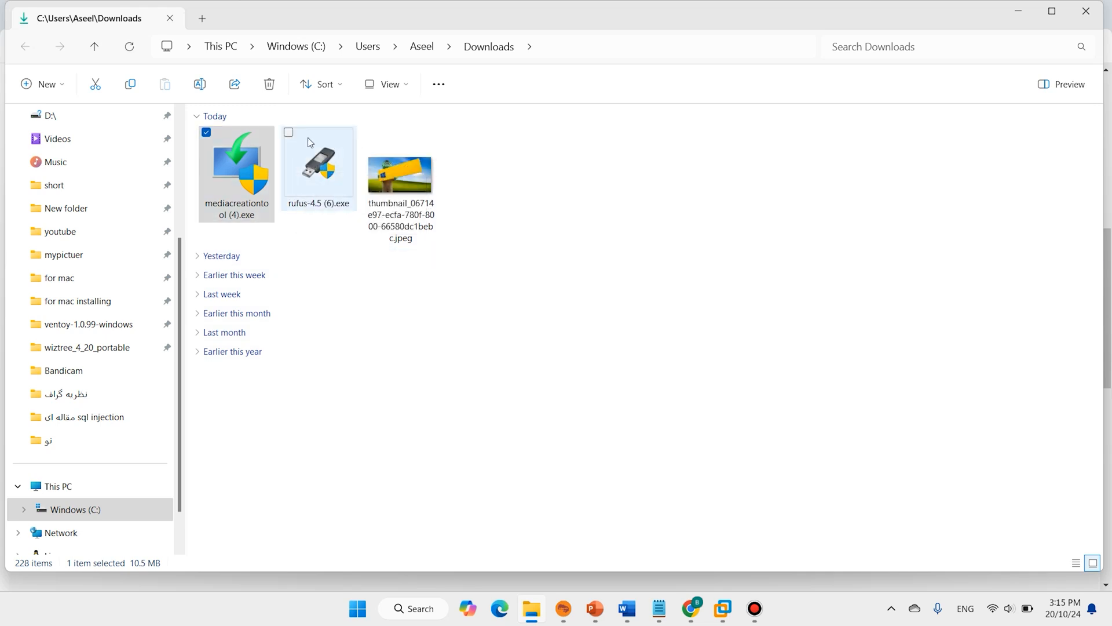
pyautogui.doubleClick(236, 173)
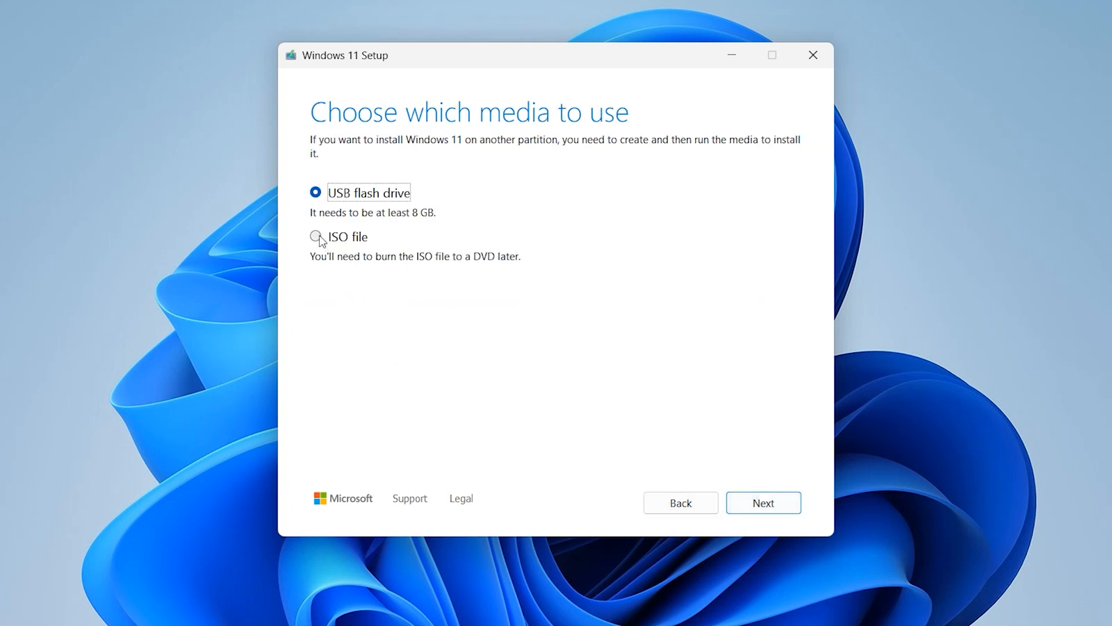
# Choose ISO output and save Windows.iso into Downloads to begin downloading.
pyautogui.click(315, 236)
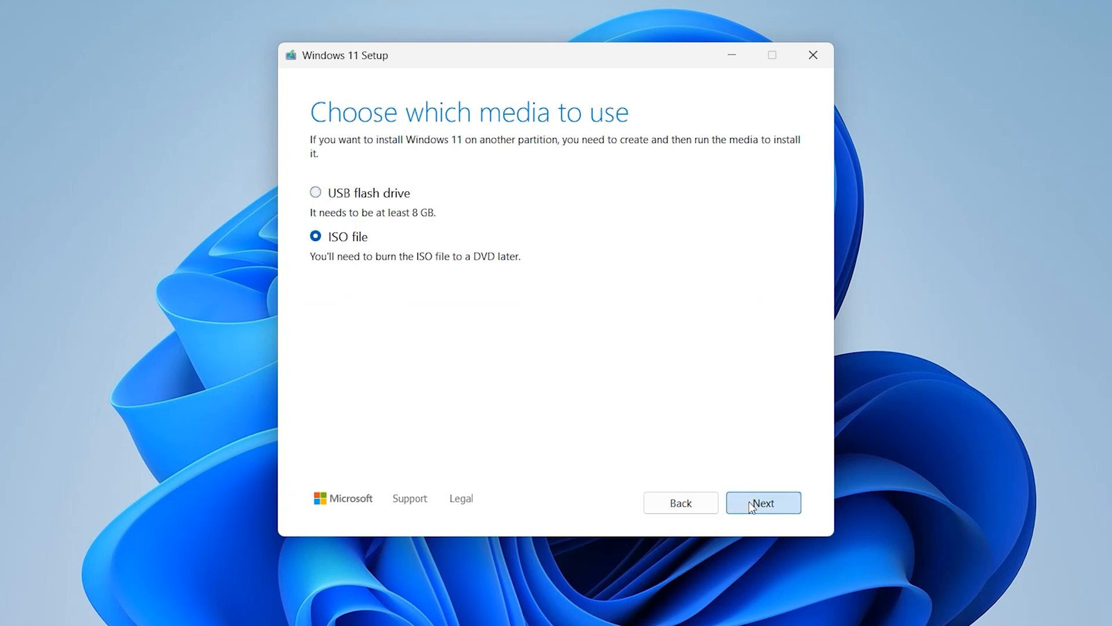
pyautogui.click(763, 502)
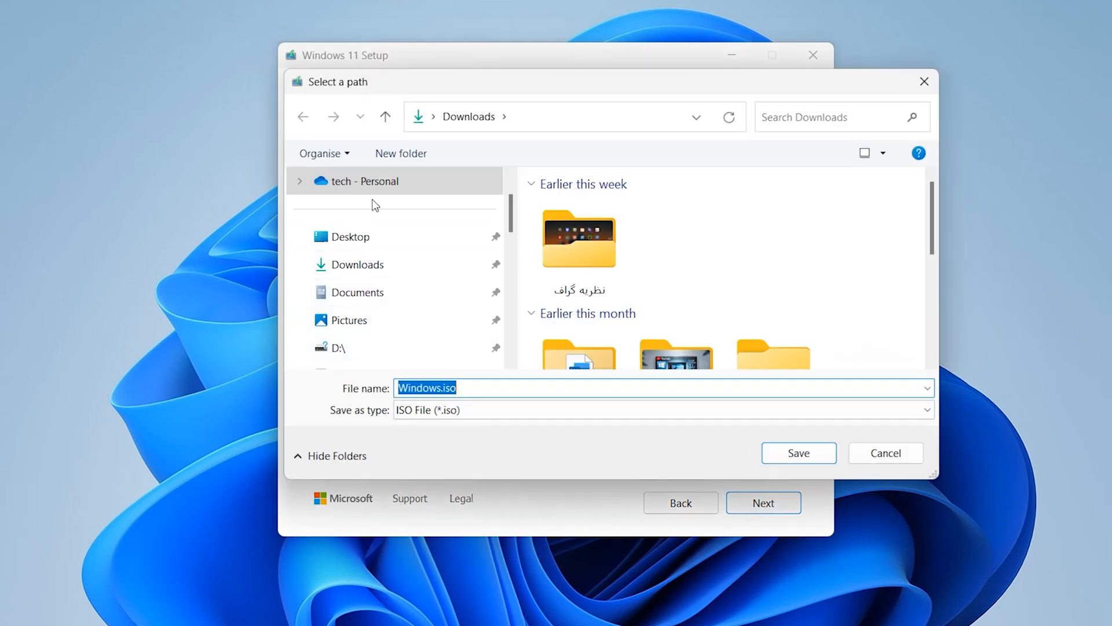
pyautogui.click(350, 237)
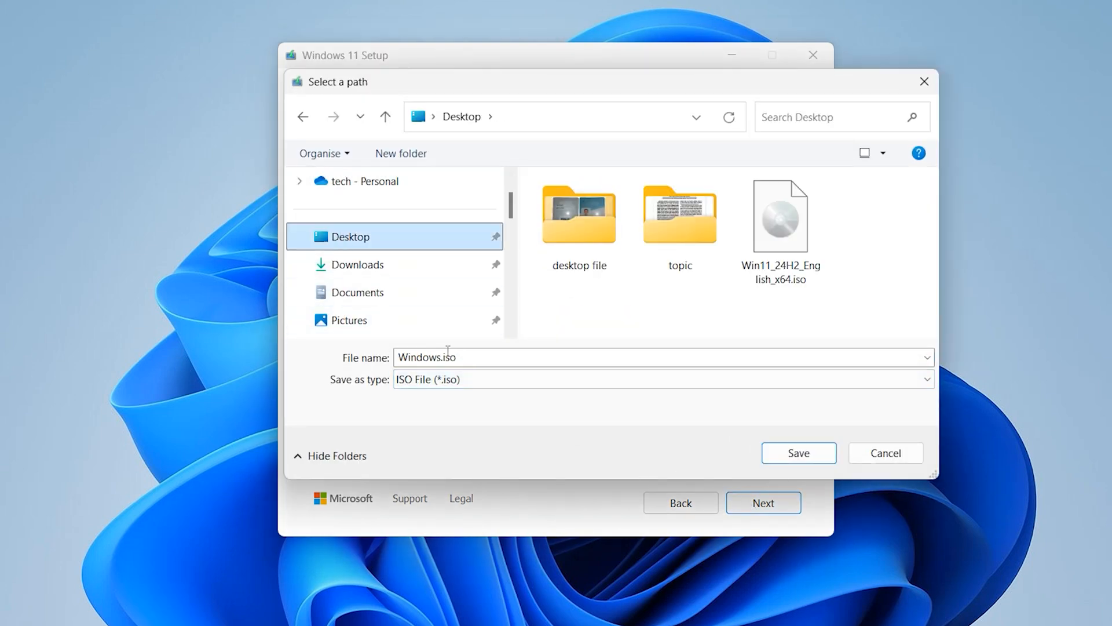
pyautogui.click(358, 265)
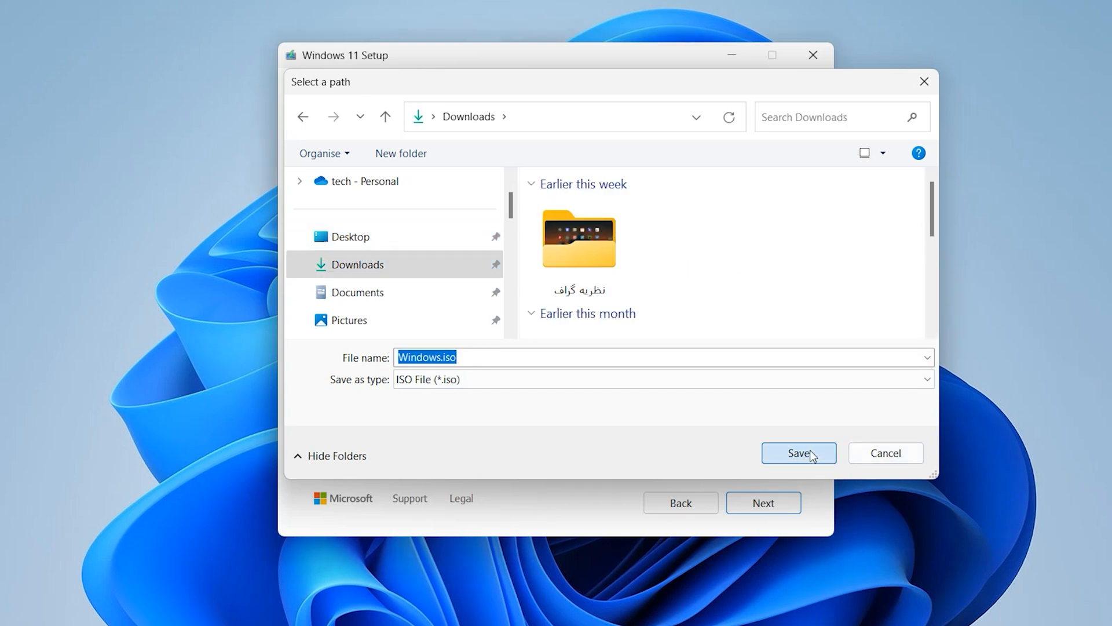
pyautogui.click(798, 453)
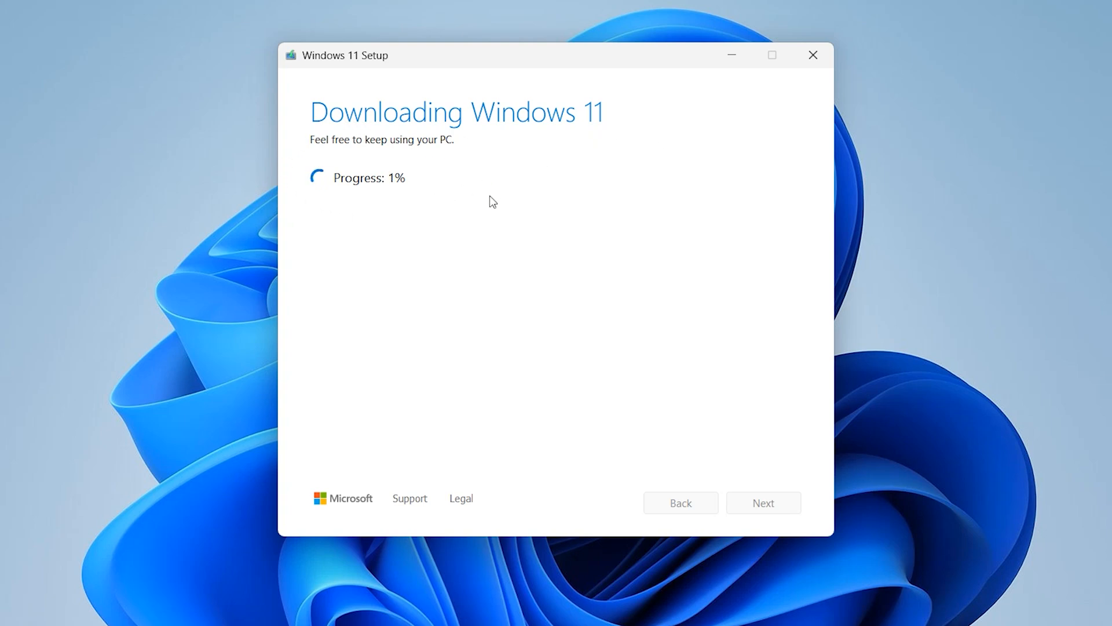
pyautogui.moveTo(368, 123)
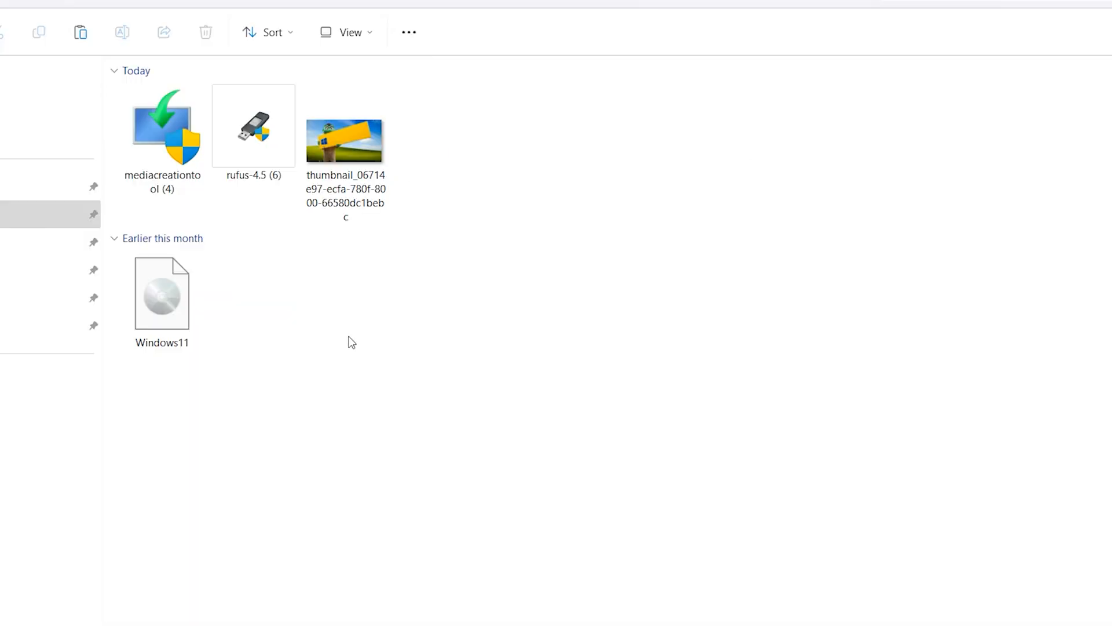
pyautogui.moveTo(317, 252)
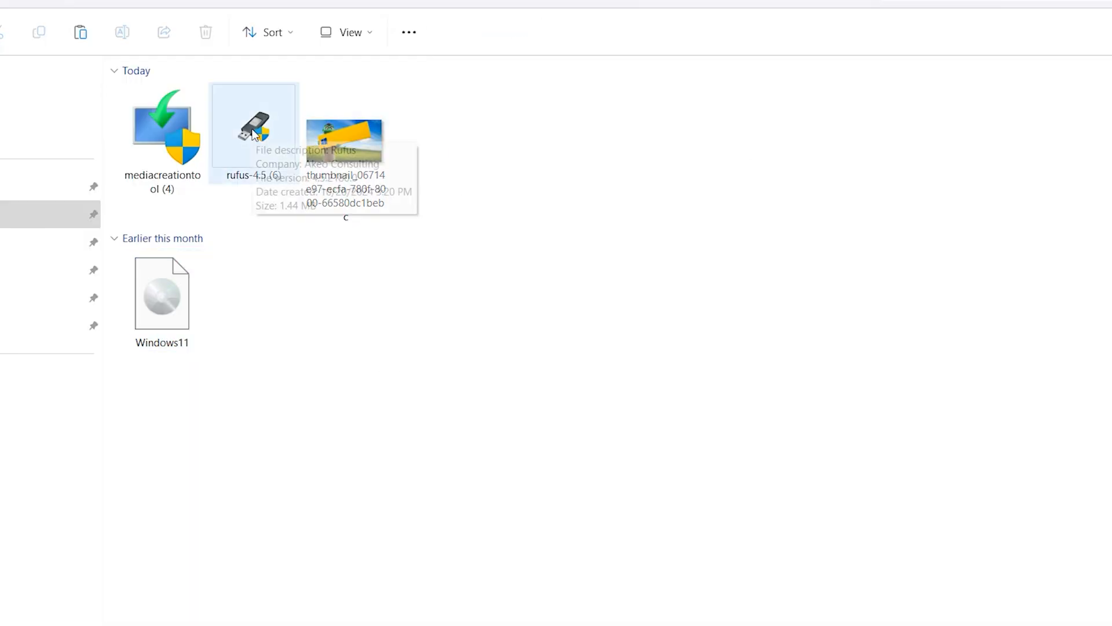
# Launch rufus-4.5 (6).exe as administrator and open the boot image SELECT dialog.
pyautogui.doubleClick(255, 131)
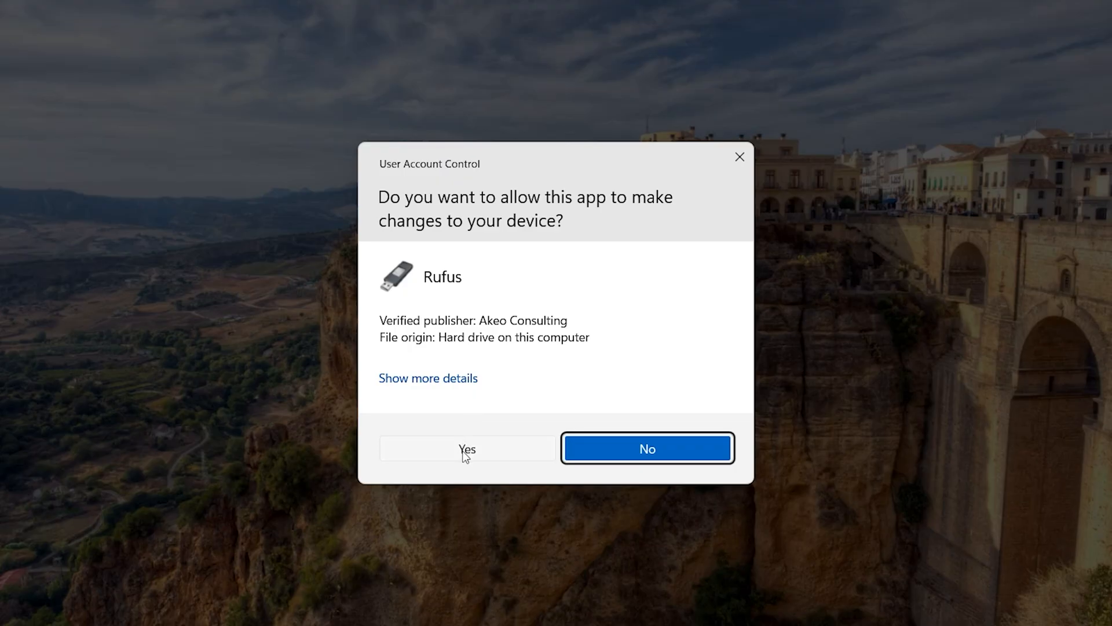
pyautogui.click(468, 449)
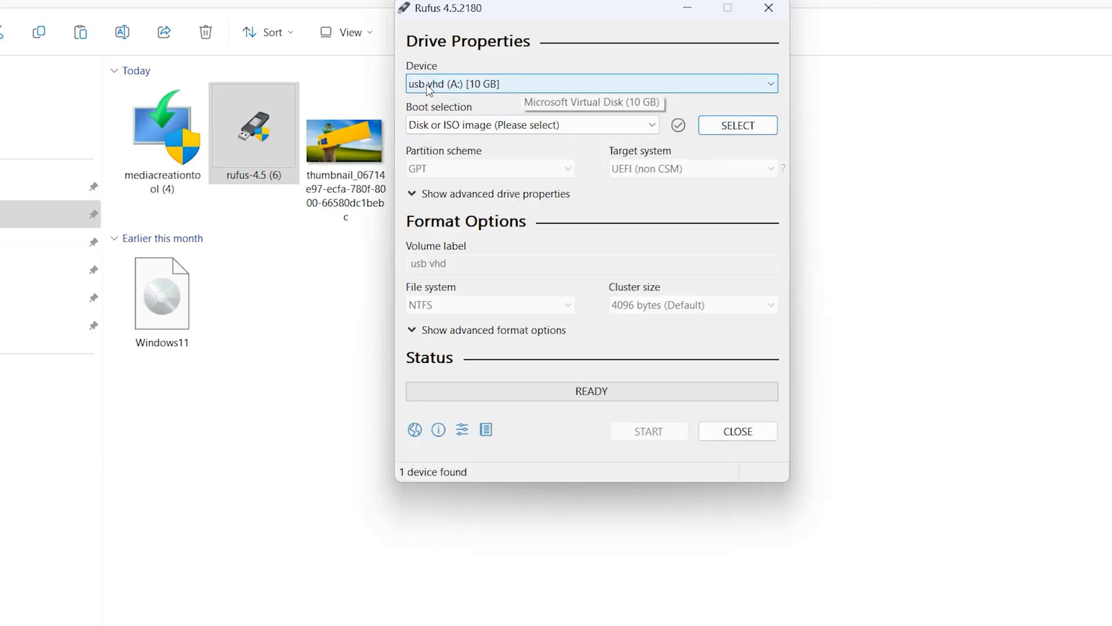
pyautogui.moveTo(571, 81)
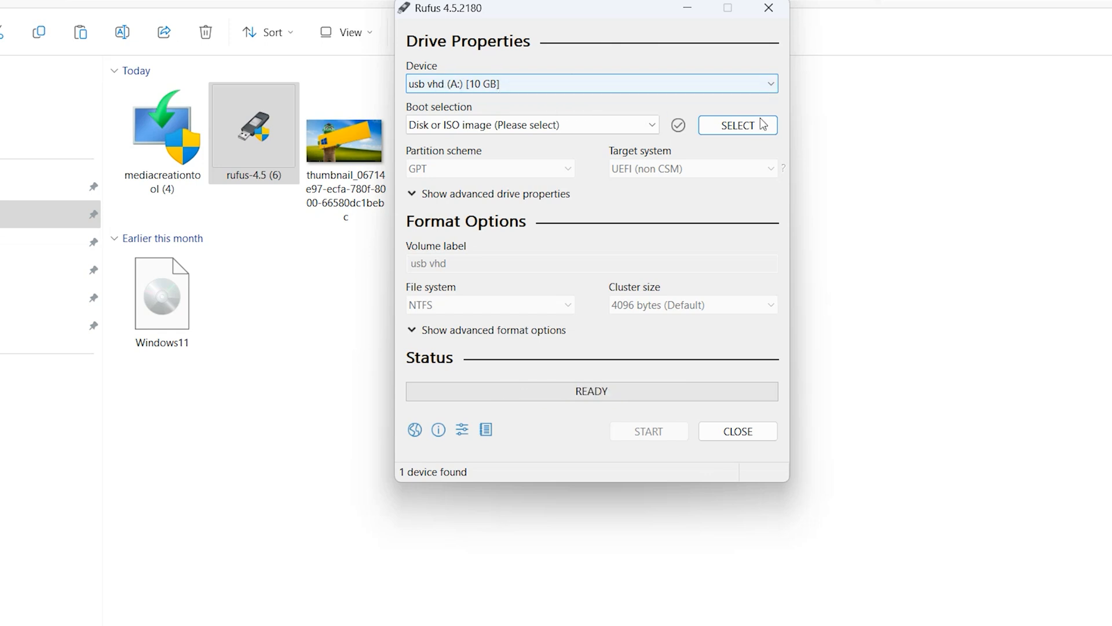
pyautogui.click(737, 125)
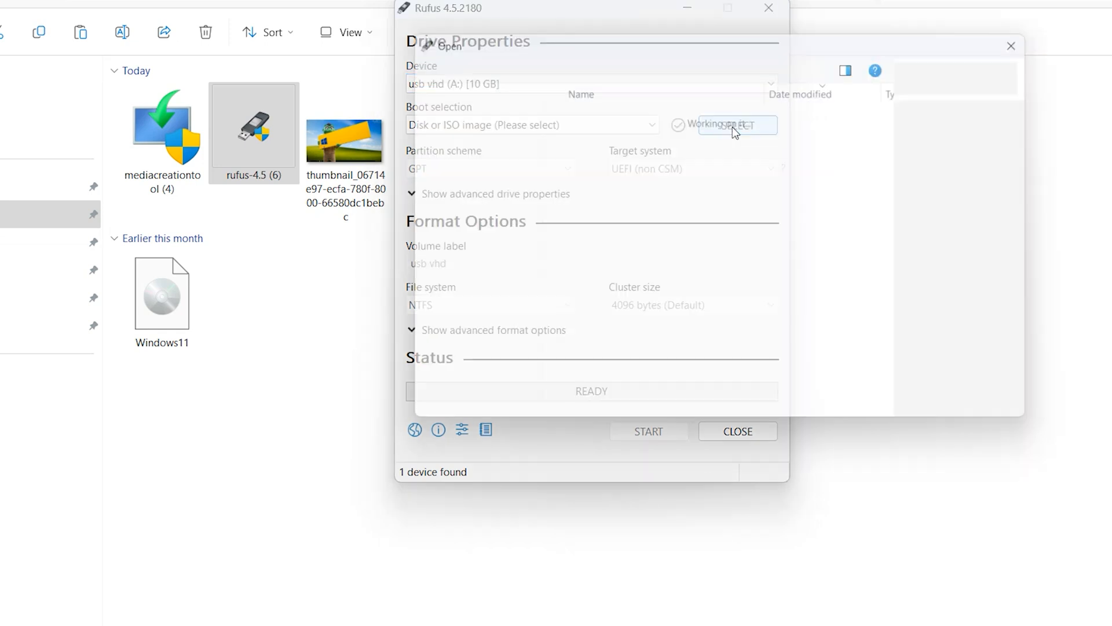
# Load Windows11.iso into Rufus as the boot image.
pyautogui.click(737, 125)
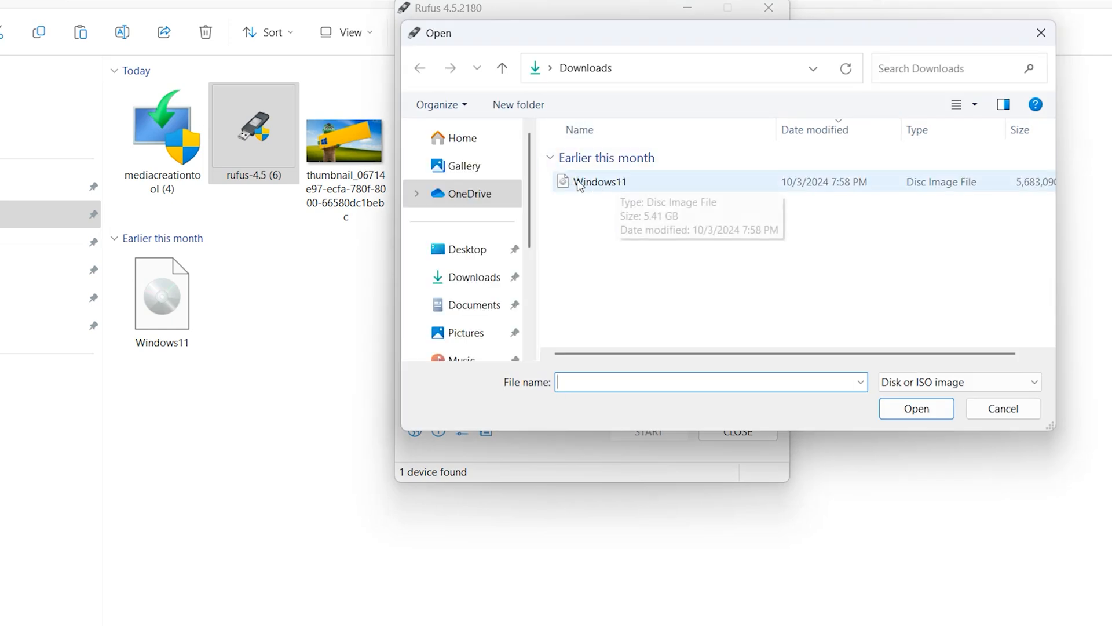
pyautogui.click(597, 182)
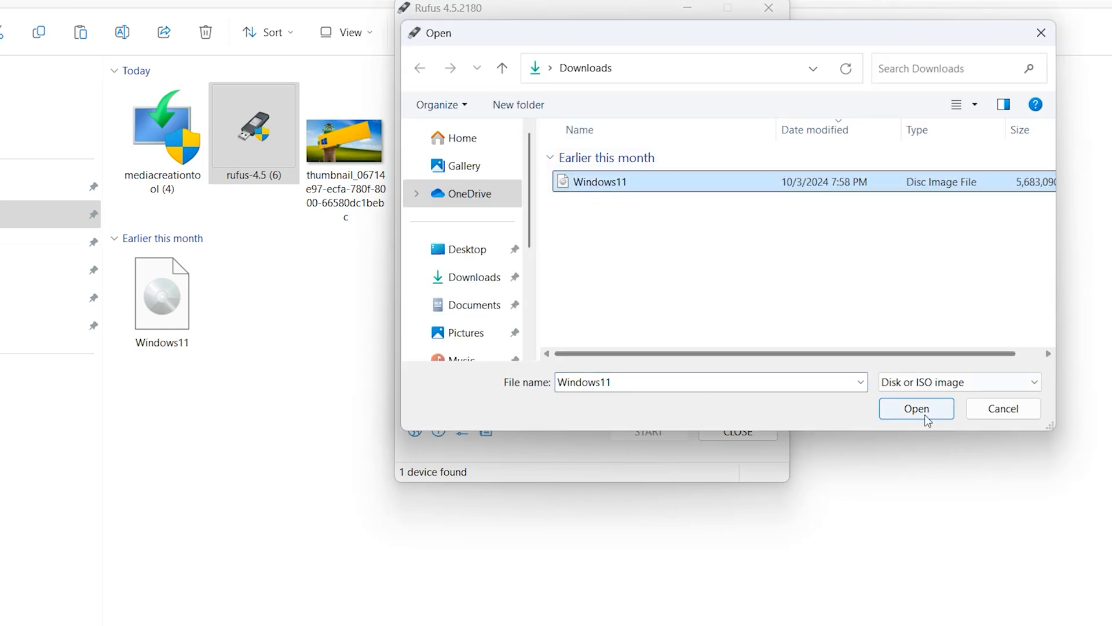
pyautogui.click(916, 408)
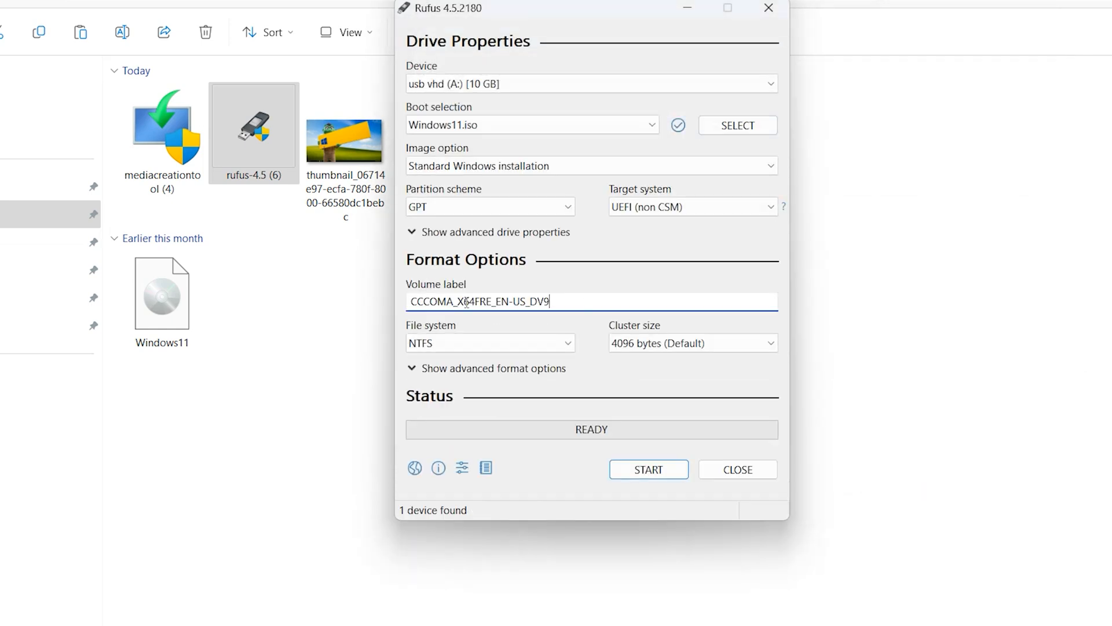
# Replace the volume label with 'usb vhd'.
pyautogui.tripleClick(478, 301)
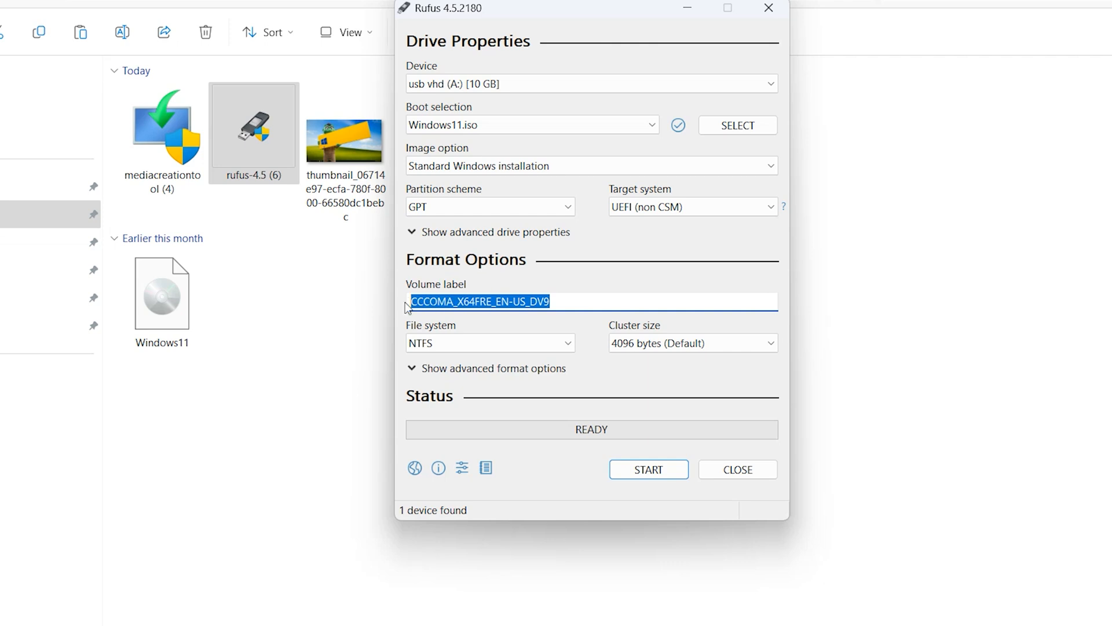
pyautogui.press('Delete')
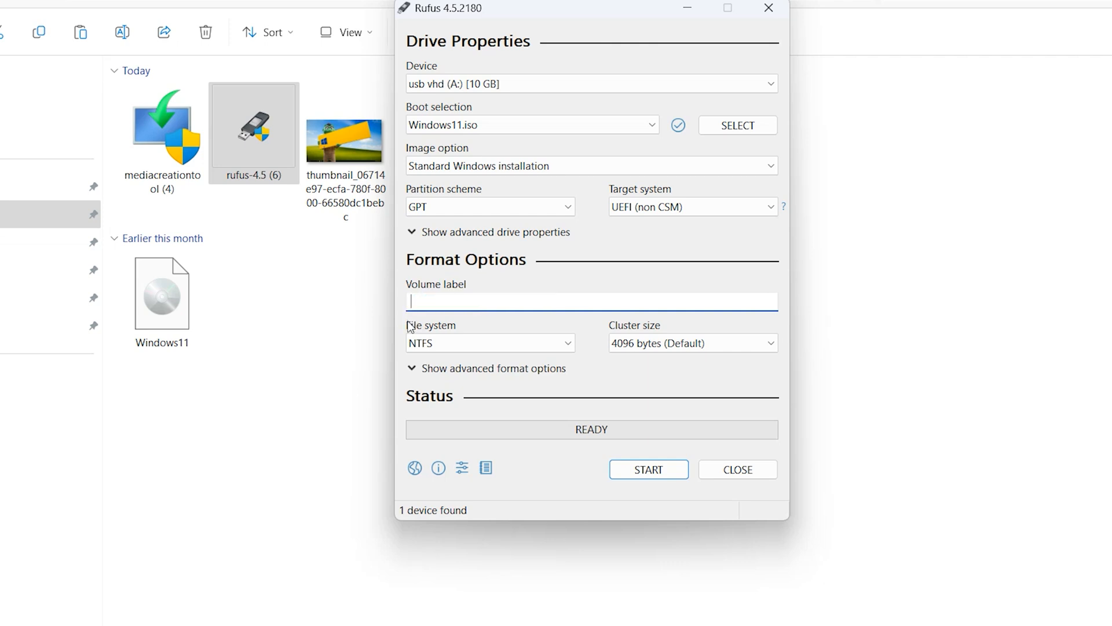
pyautogui.write('usb v')
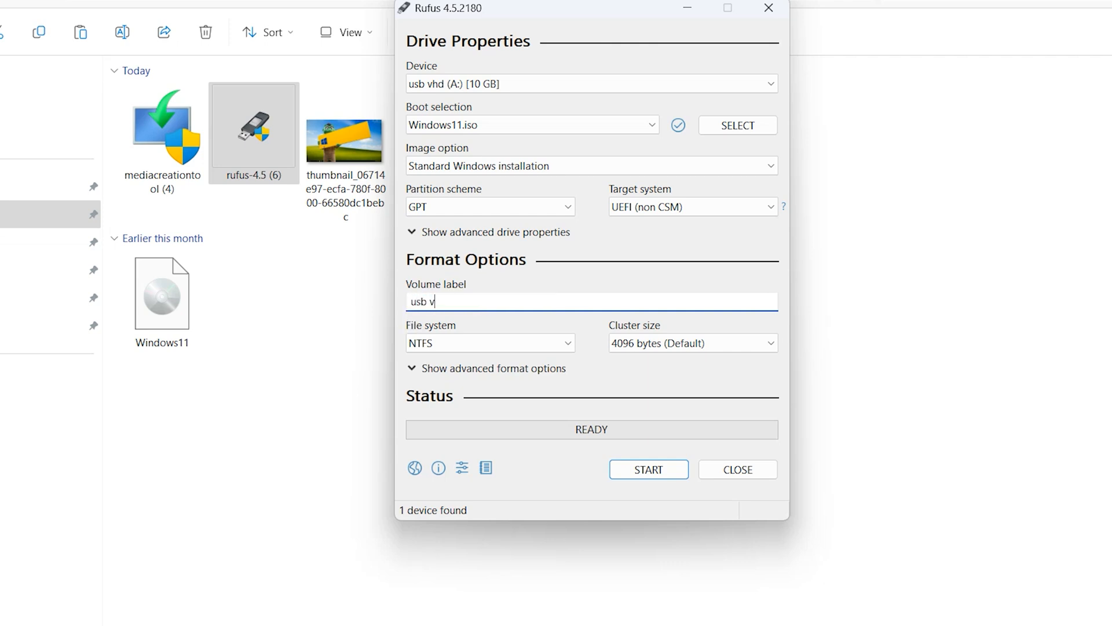
pyautogui.write('hd')
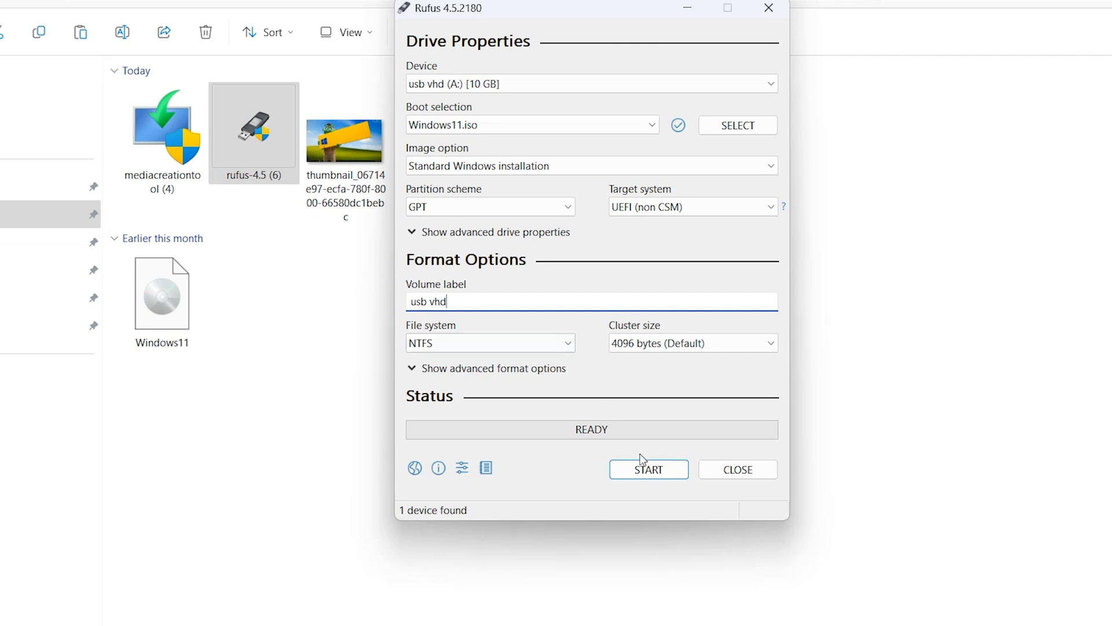
# Write Windows11.iso with the TPM, Secure Boot and online-account requirements removed, then close Rufus.
pyautogui.click(649, 469)
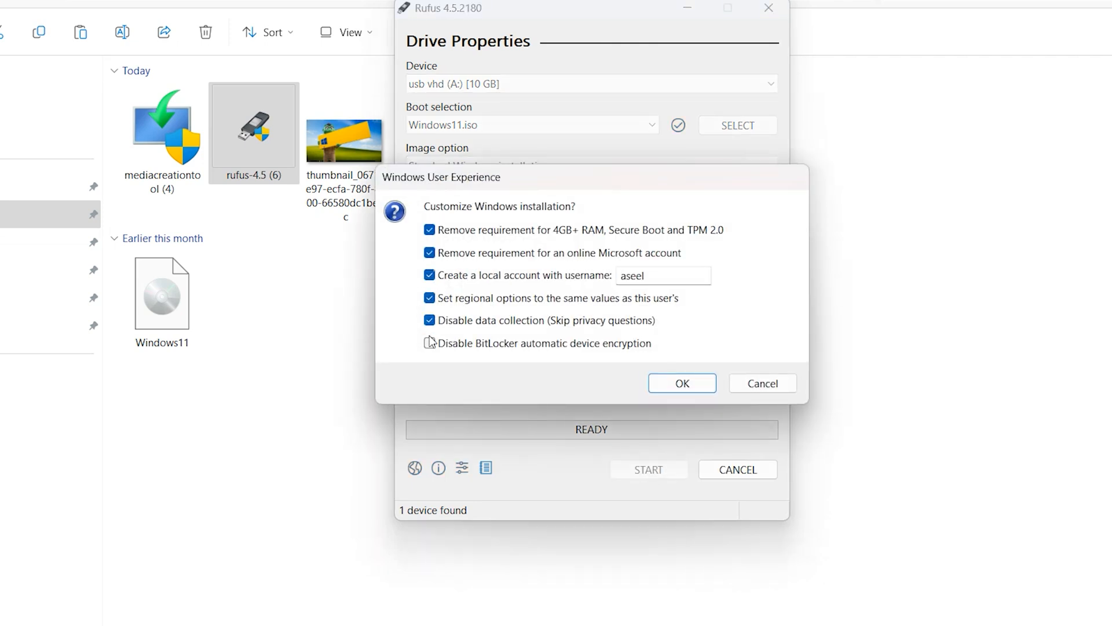
pyautogui.click(683, 383)
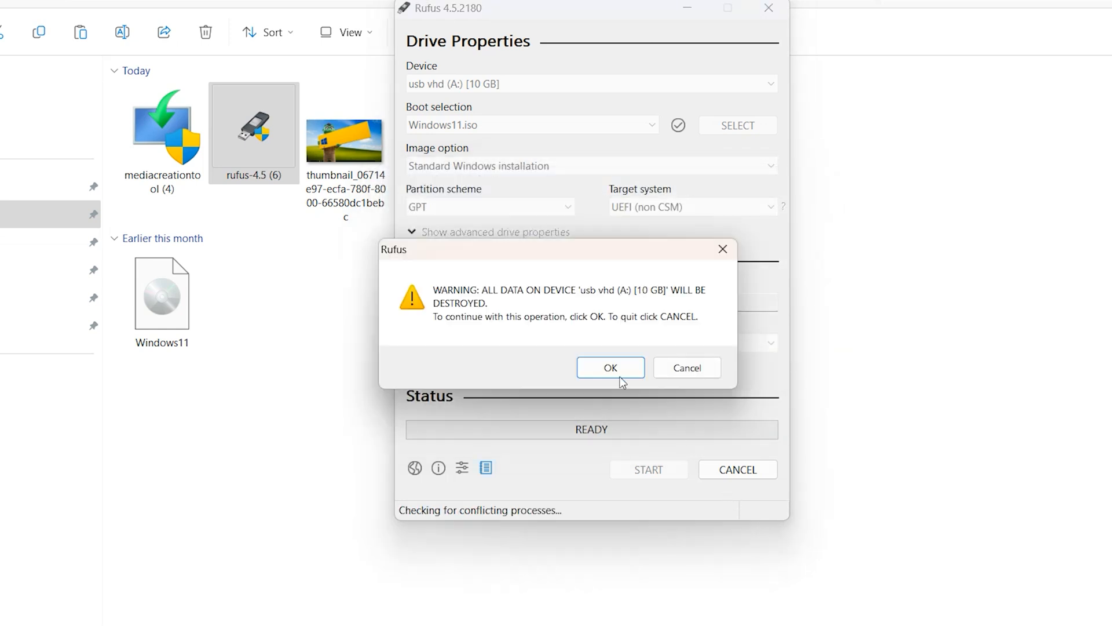
pyautogui.click(611, 368)
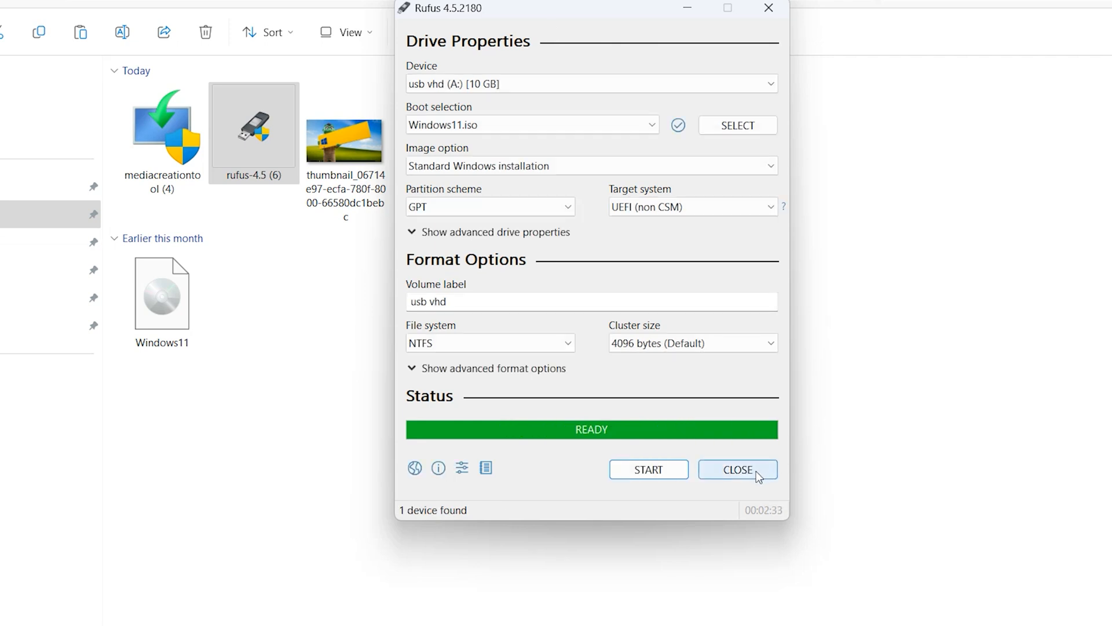
pyautogui.click(738, 469)
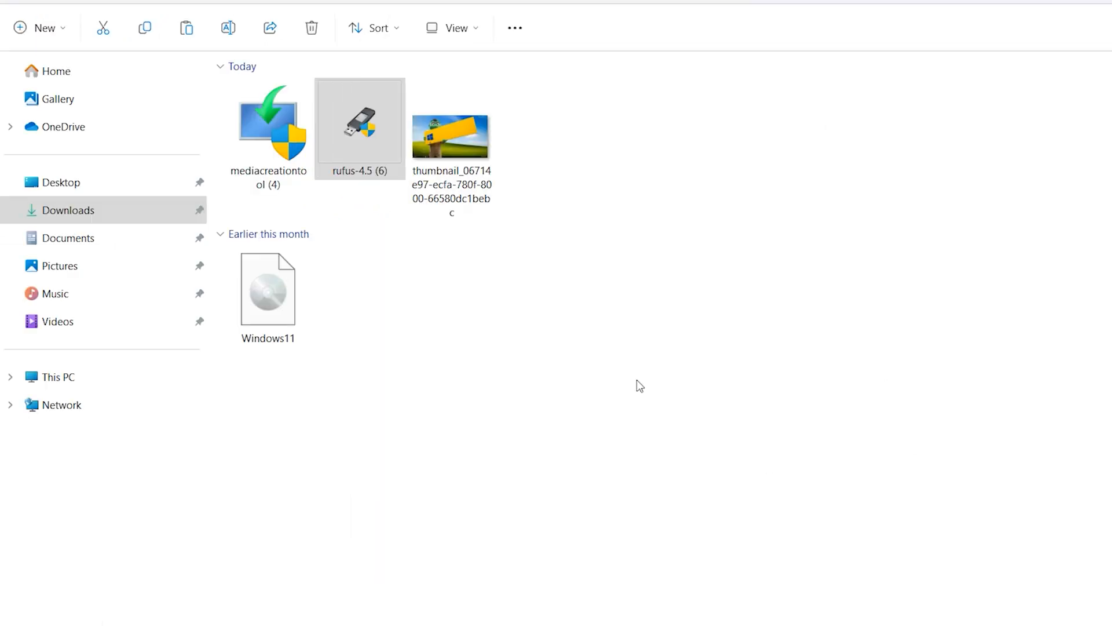
# Open usb vhd (A:) from This PC and run setup as administrator, approving UAC.
pyautogui.click(54, 376)
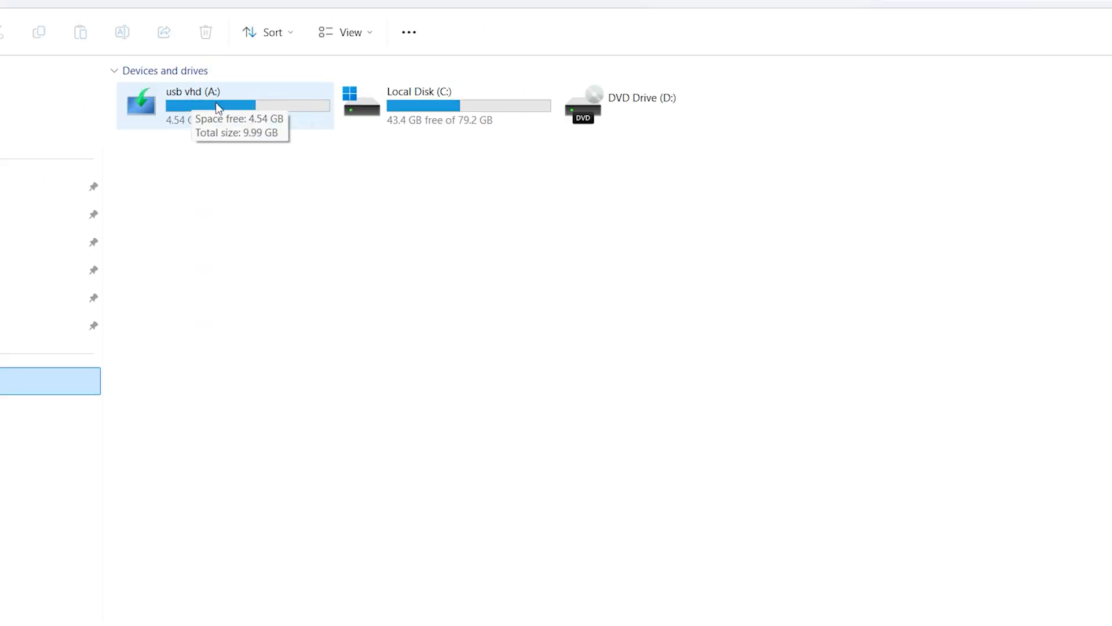
pyautogui.doubleClick(217, 107)
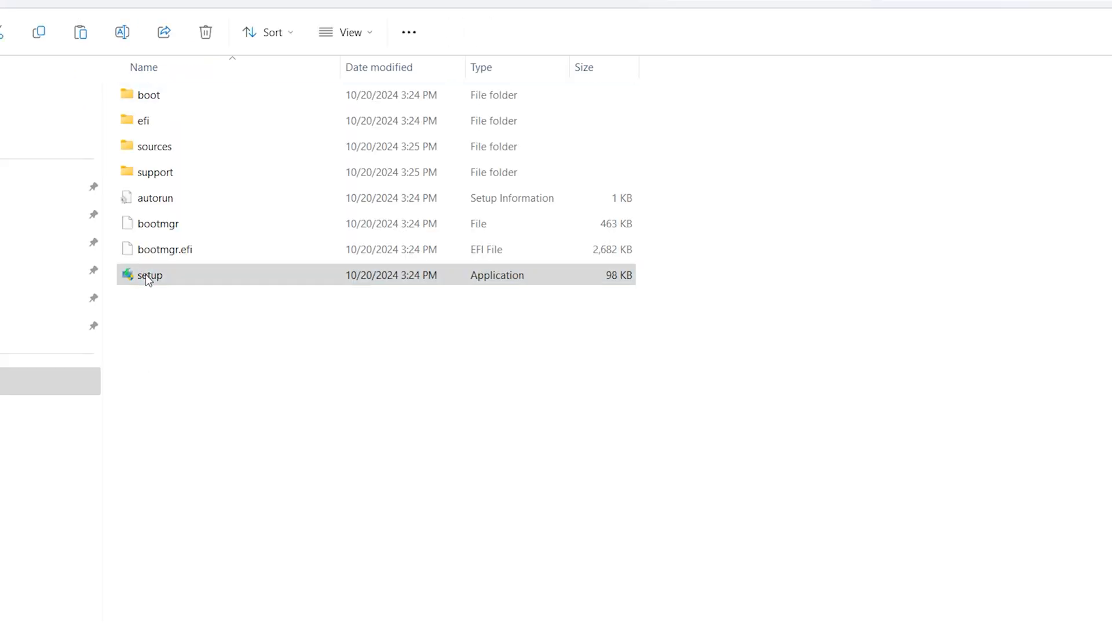
pyautogui.rightClick(150, 275)
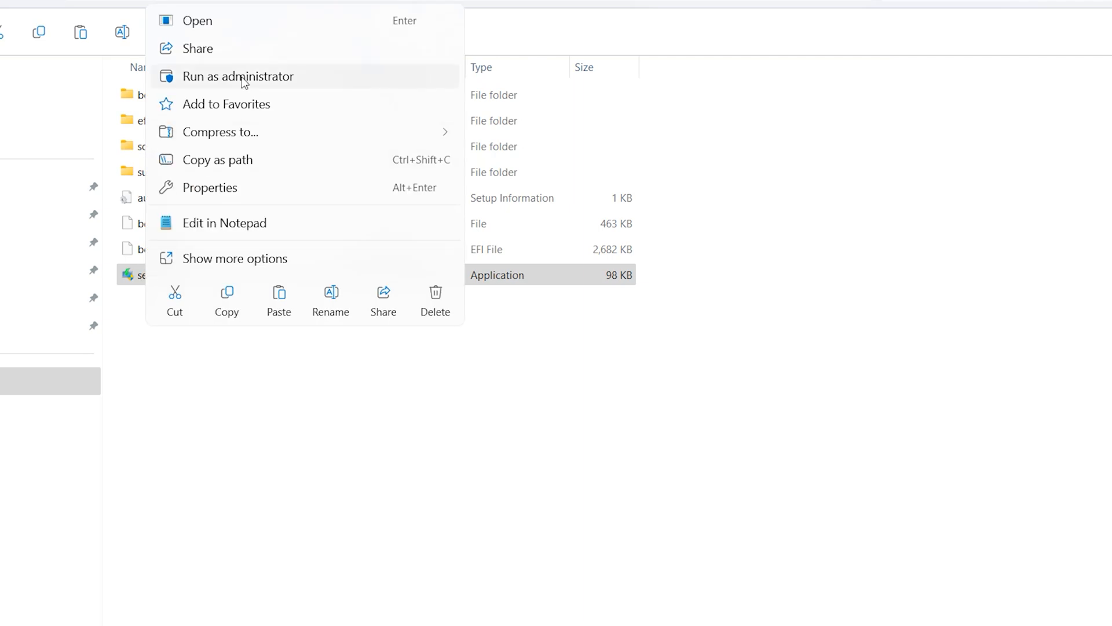
pyautogui.click(237, 76)
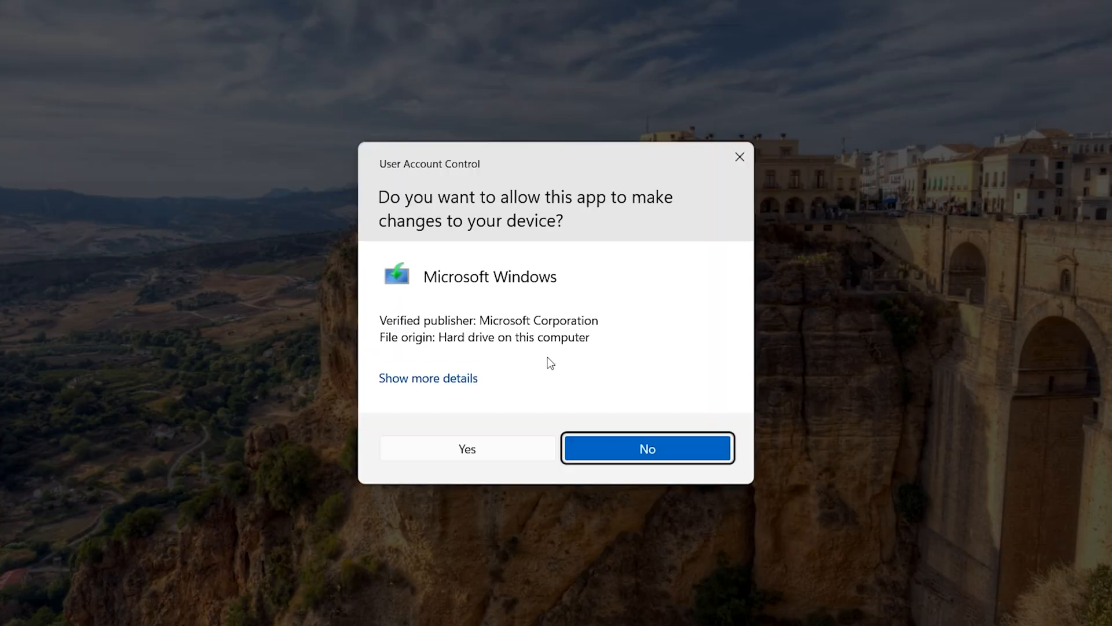
pyautogui.click(467, 449)
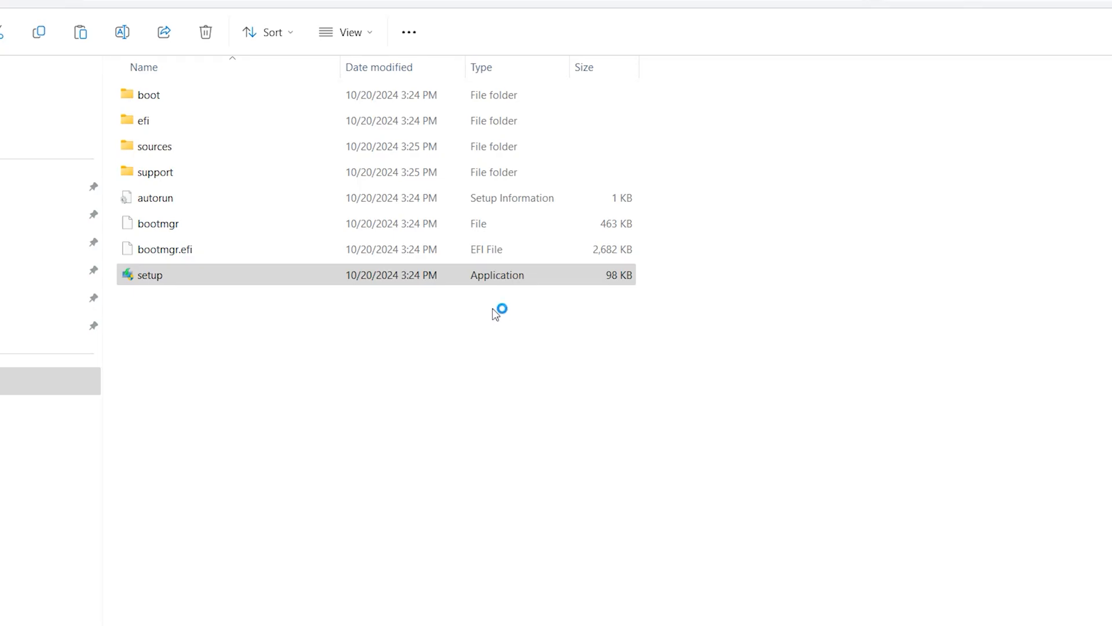
# Begin the Windows 11 Home upgrade through Setup, keeping personal files and apps.
pyautogui.doubleClick(150, 276)
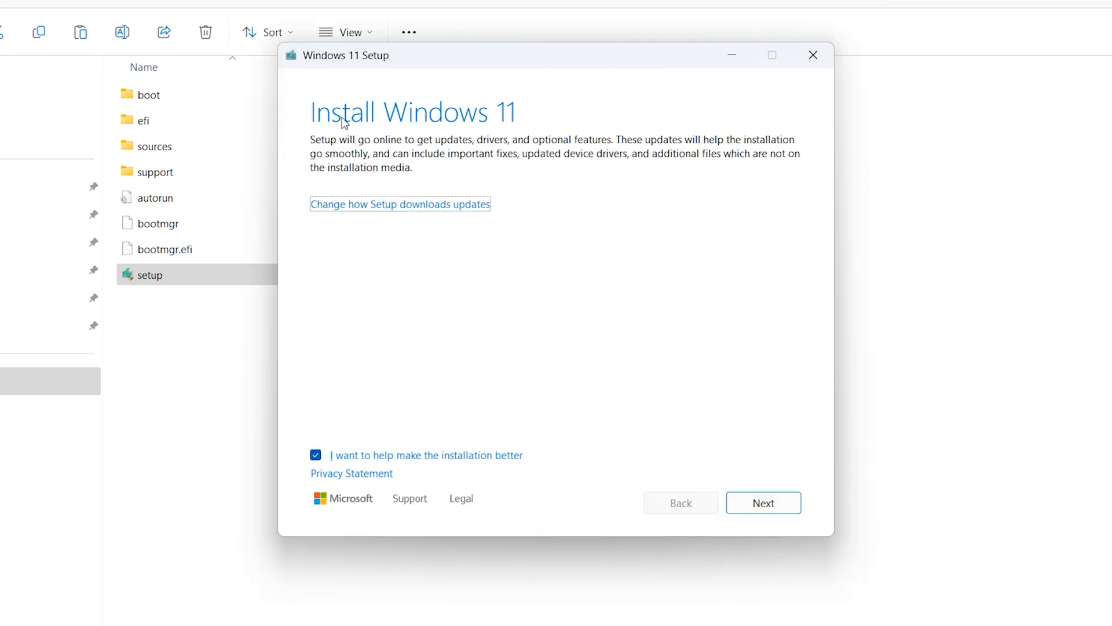
pyautogui.moveTo(528, 108)
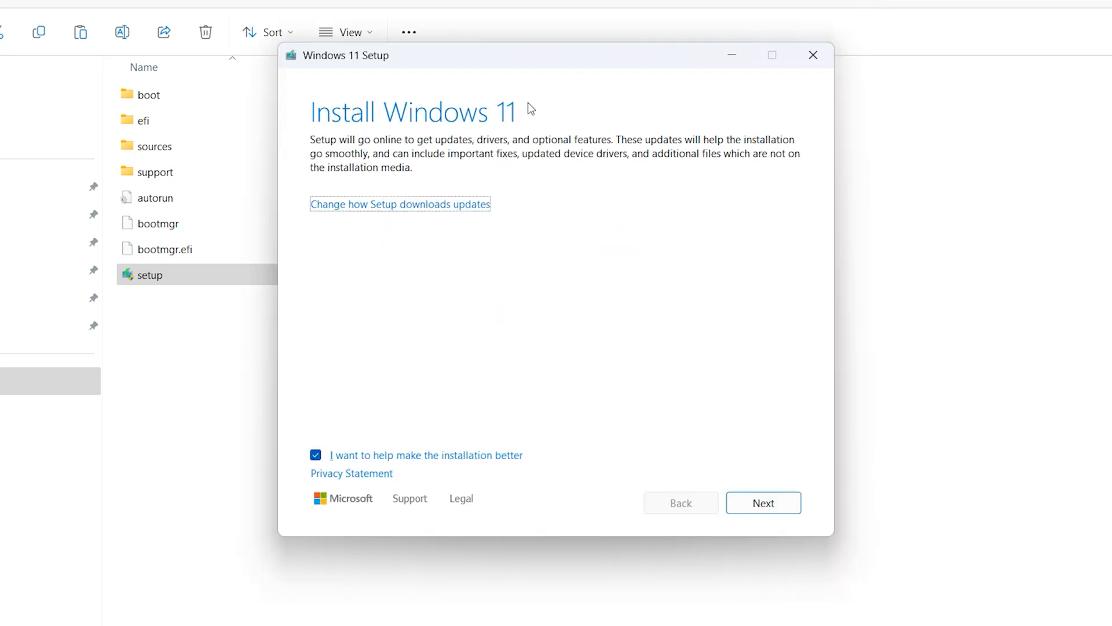
pyautogui.moveTo(344, 495)
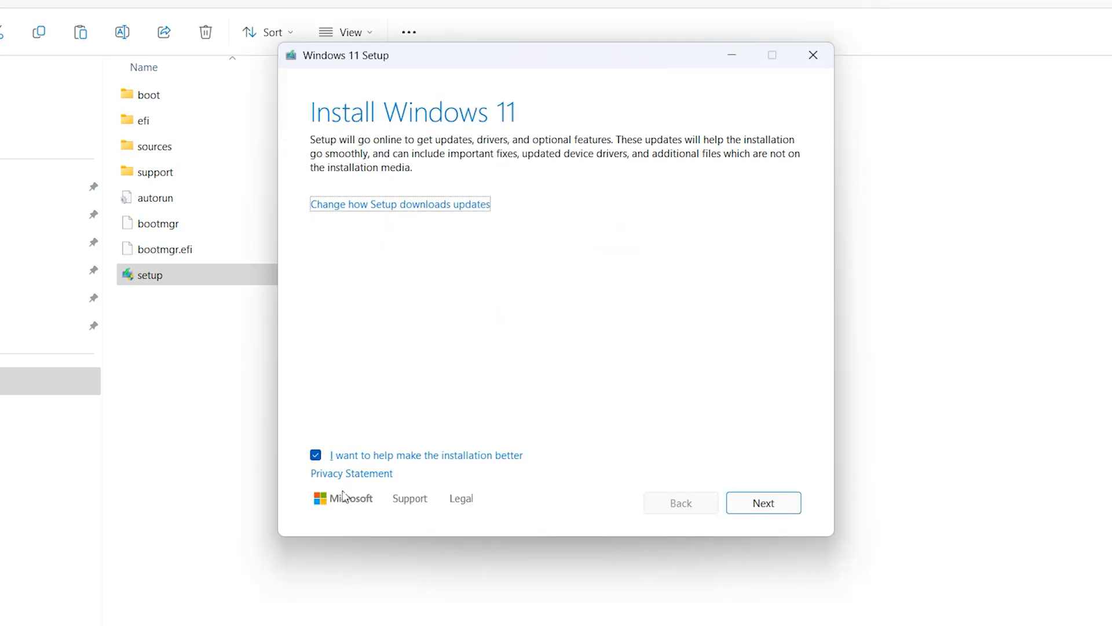
pyautogui.moveTo(621, 59)
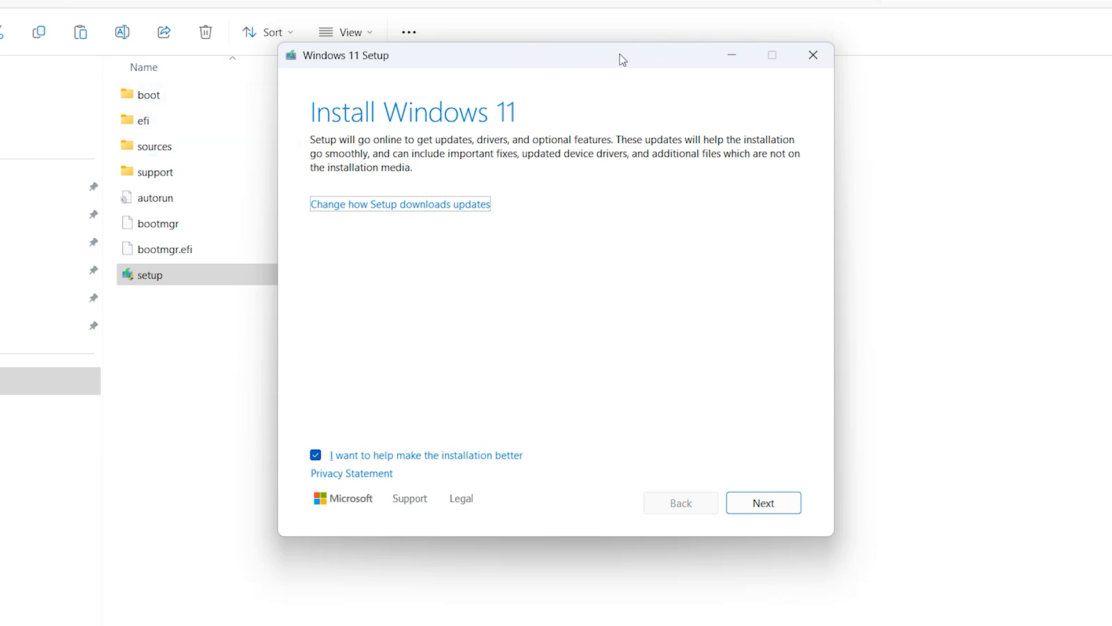
pyautogui.moveTo(784, 505)
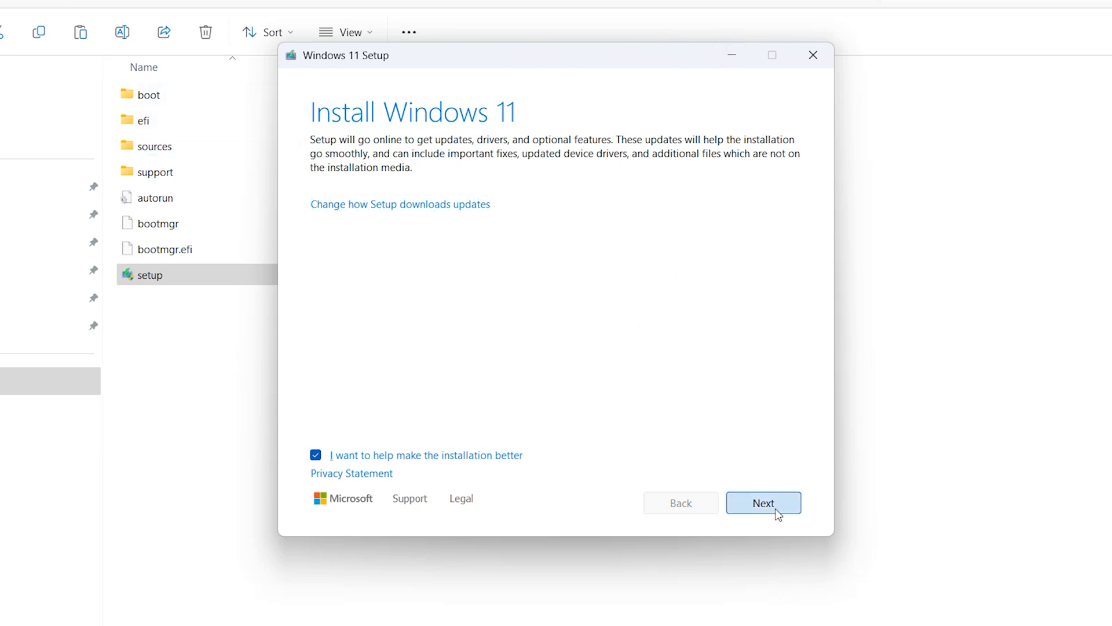
pyautogui.click(764, 502)
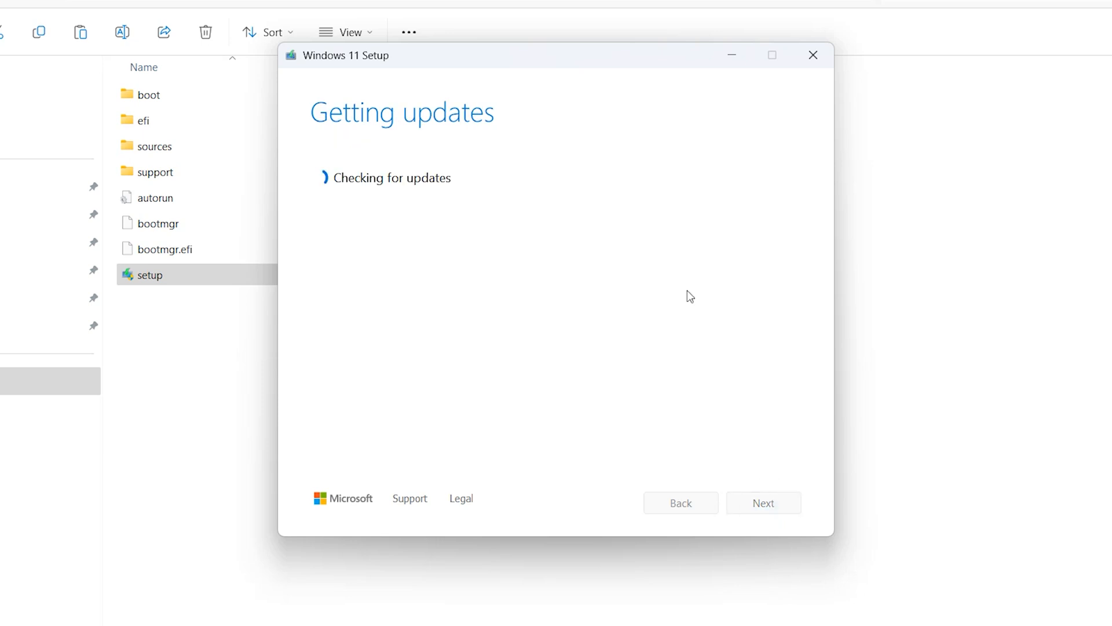
pyautogui.moveTo(592, 276)
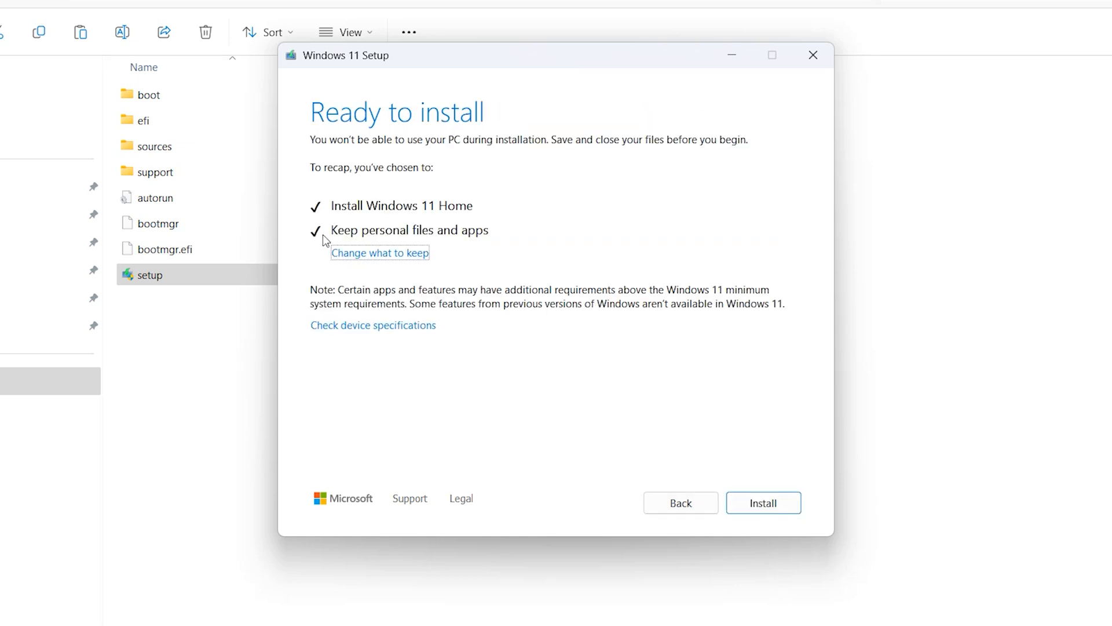
pyautogui.moveTo(507, 243)
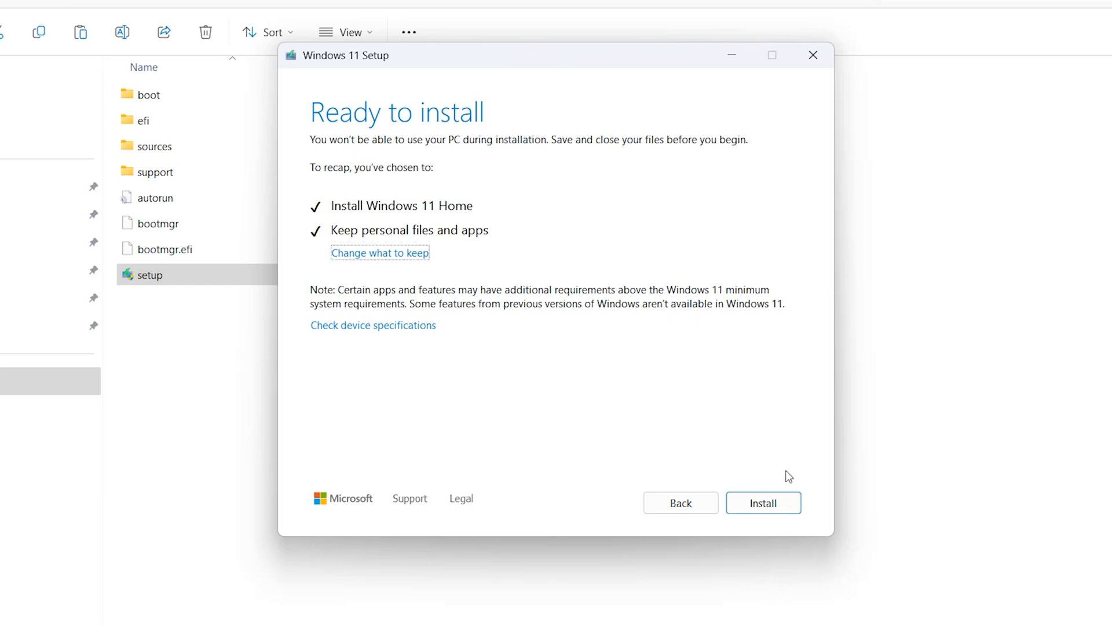
pyautogui.click(763, 502)
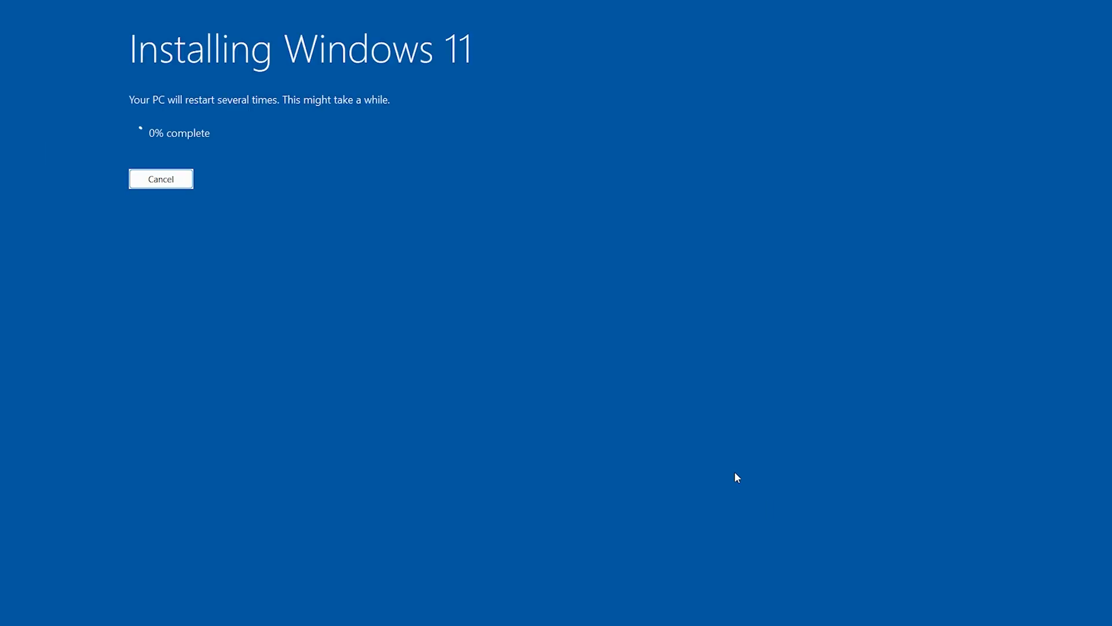
pyautogui.moveTo(100, 214)
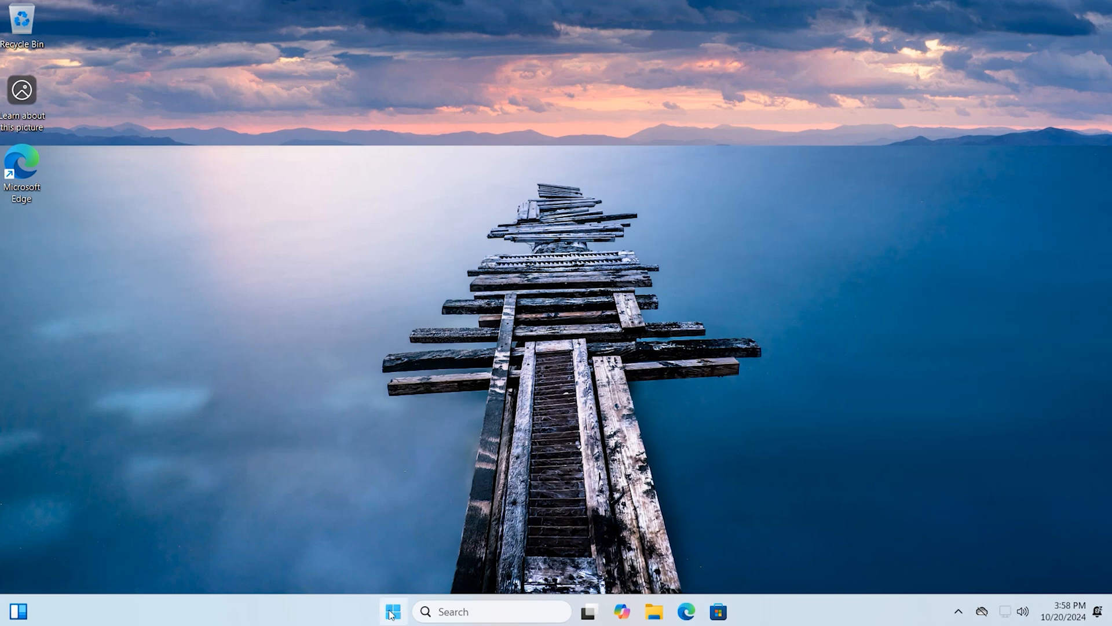
# Open Settings > System > About and select the Version value 24H2.
pyautogui.click(392, 611)
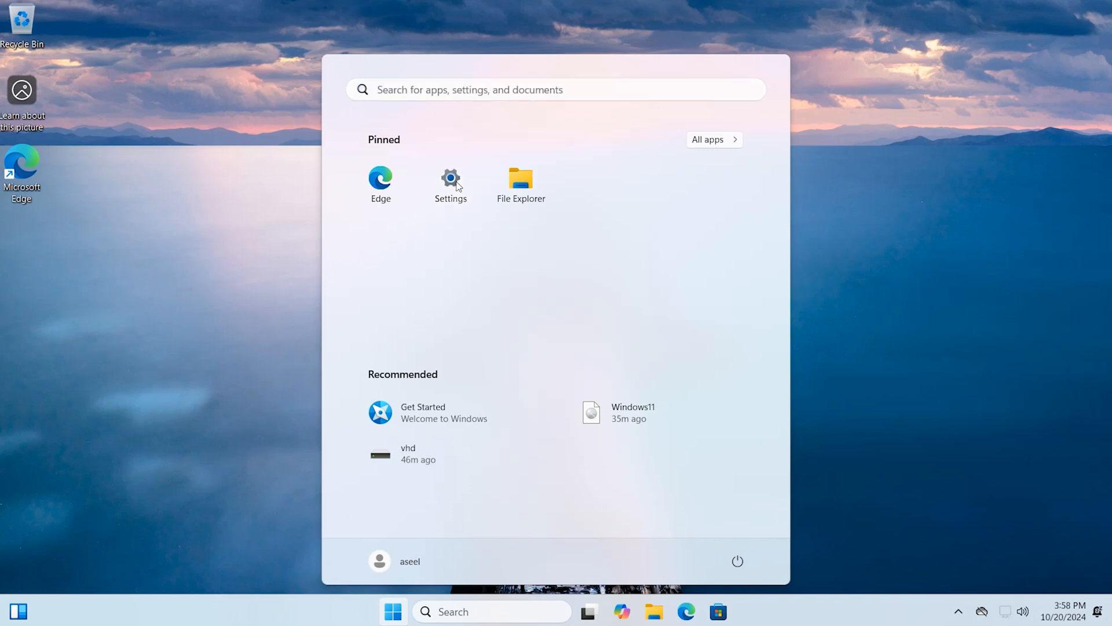
pyautogui.click(450, 178)
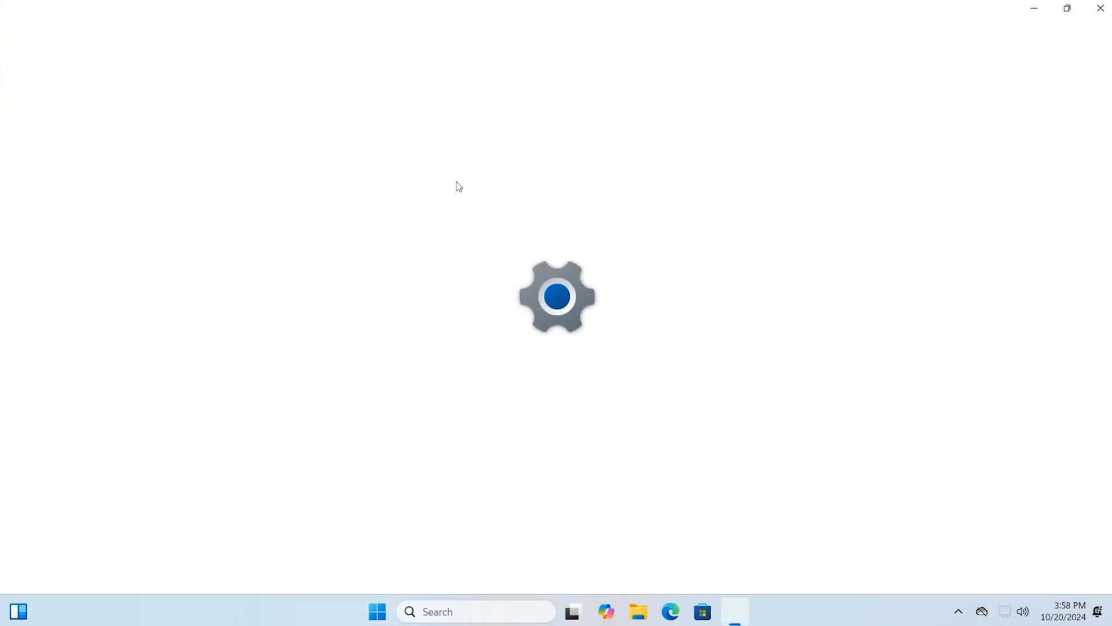
pyautogui.click(735, 611)
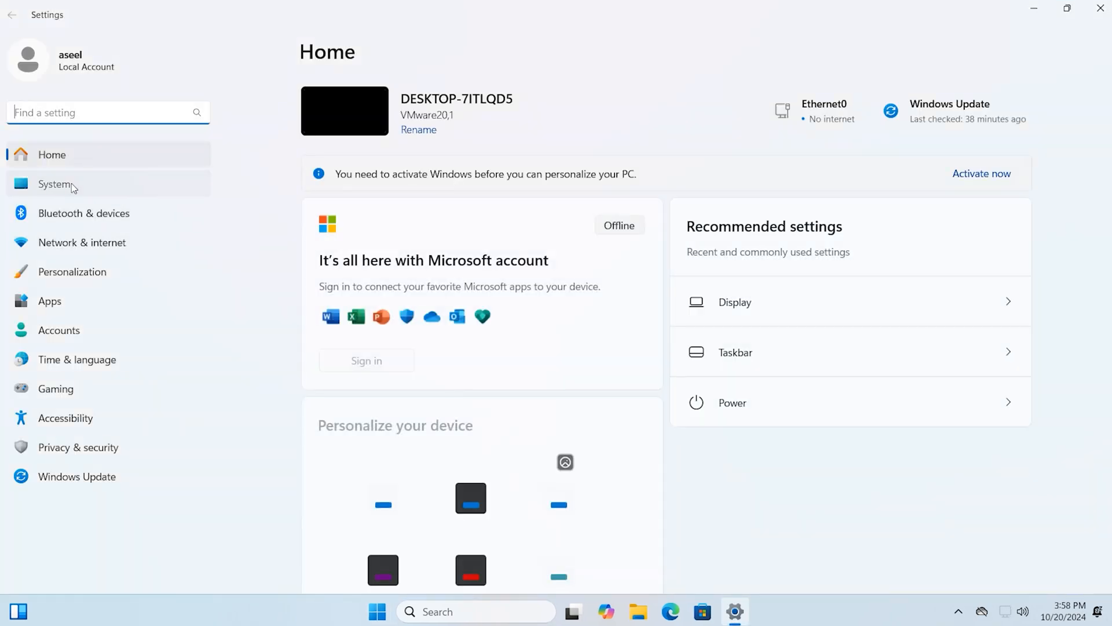
pyautogui.click(53, 184)
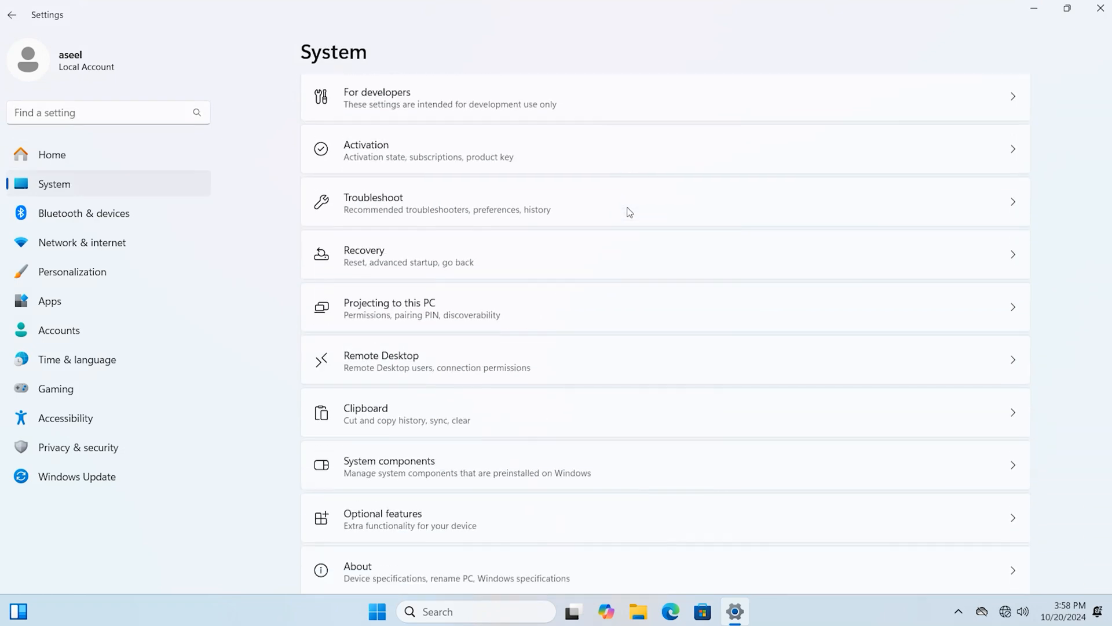
pyautogui.click(358, 570)
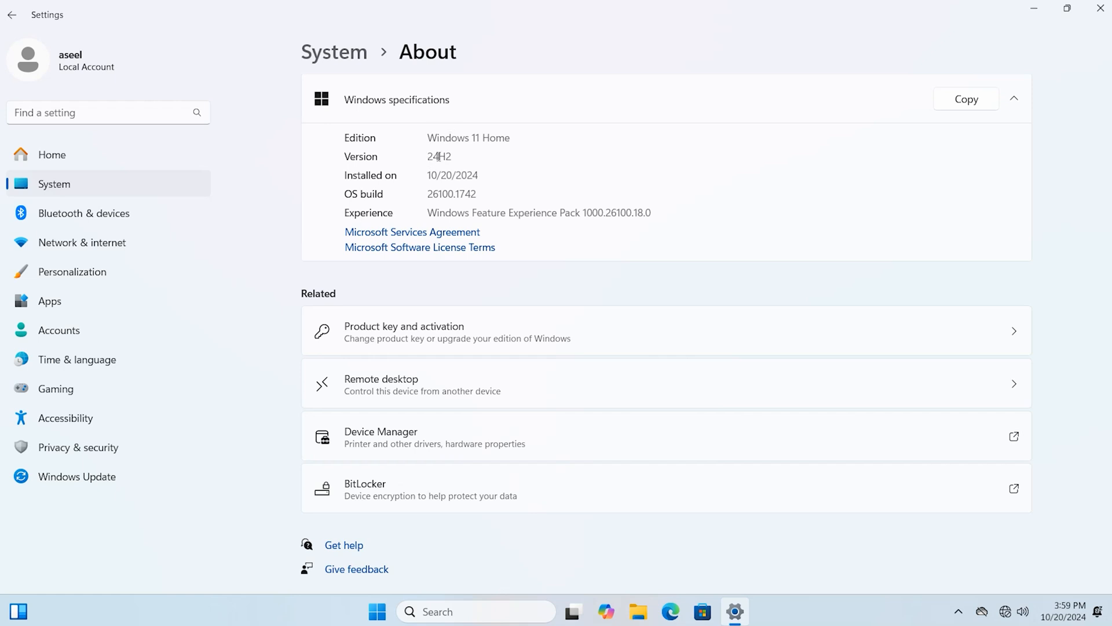
pyautogui.doubleClick(437, 156)
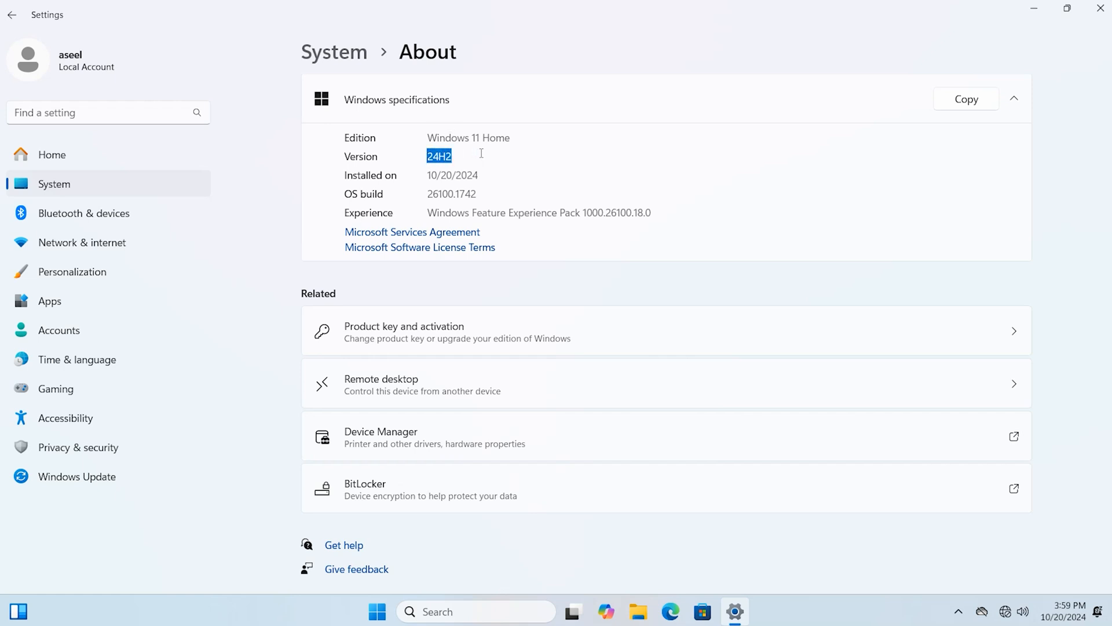